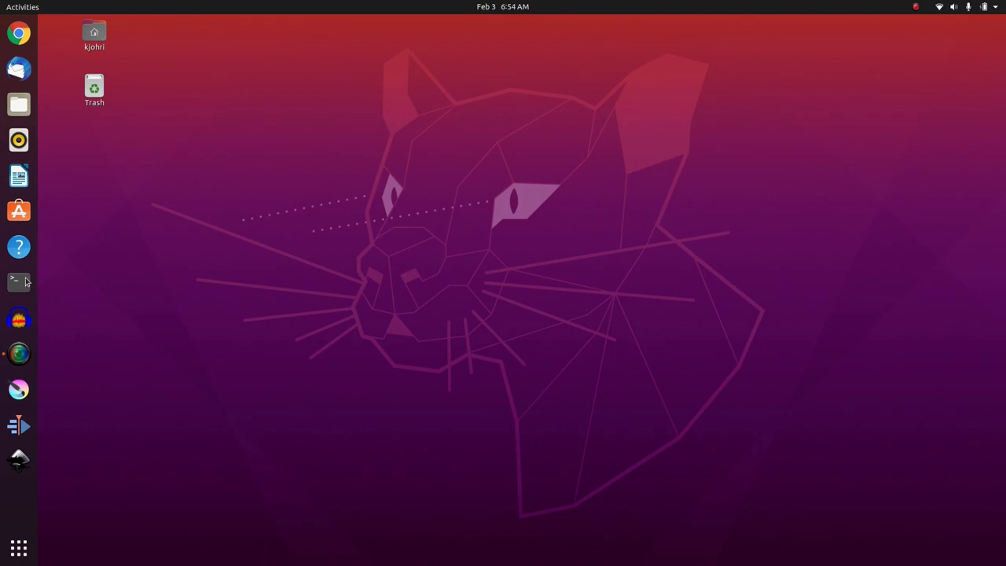
Launch Terminal from the dock and drag its window into place on the desktop.
click(19, 282)
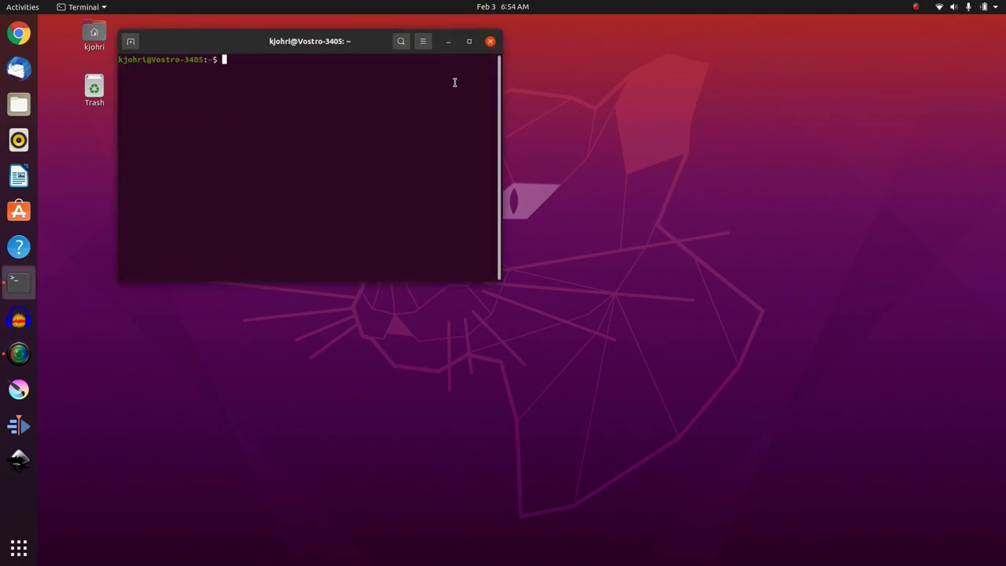
drag(308, 40, 238, 28)
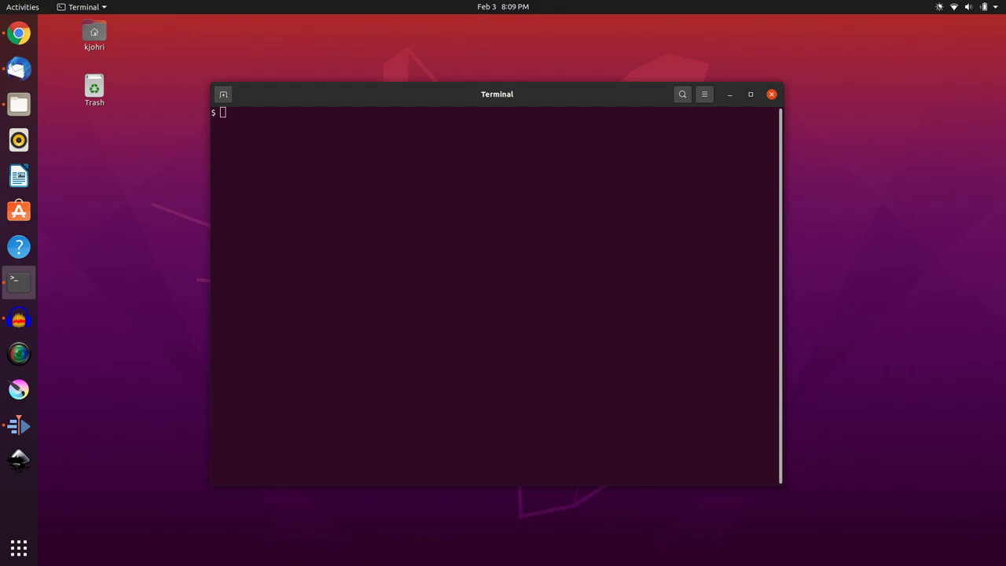
click(19, 548)
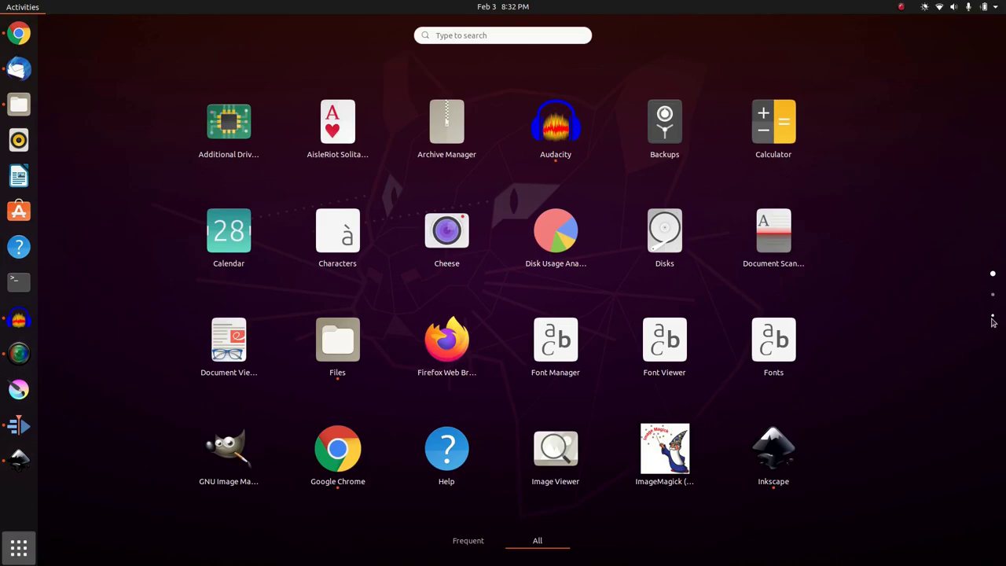
Show the full grid of installed applications from the dock.
click(18, 283)
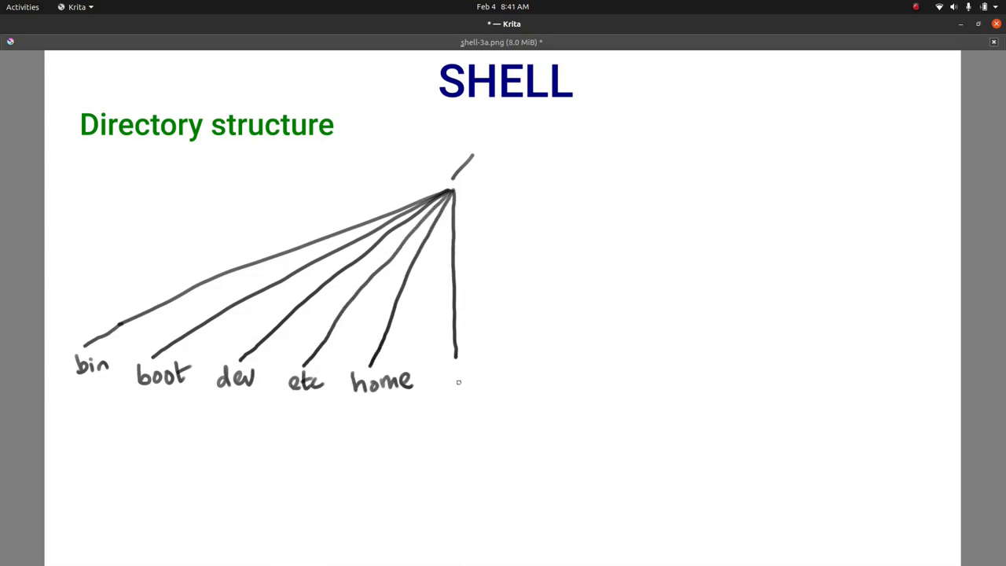
Draw root branches and handwrite lib, lost+found, media, mnt, opt and proc.
drag(453, 196, 504, 354)
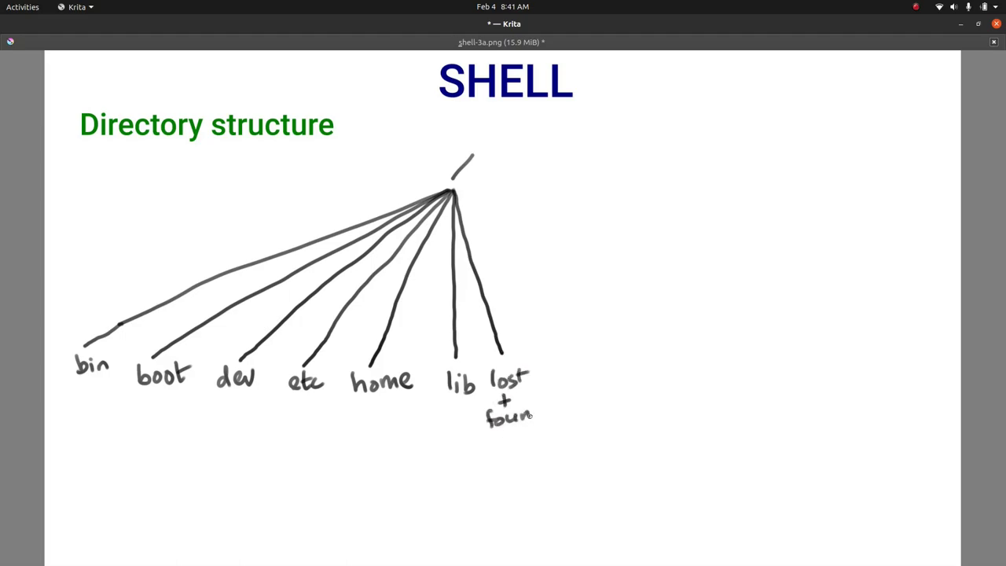
drag(455, 192, 588, 349)
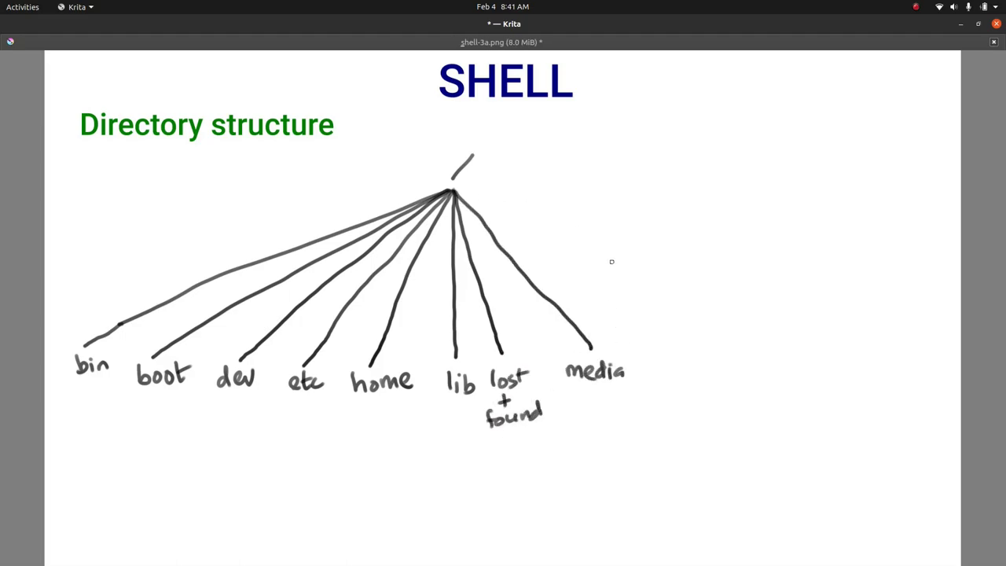
drag(459, 197, 660, 361)
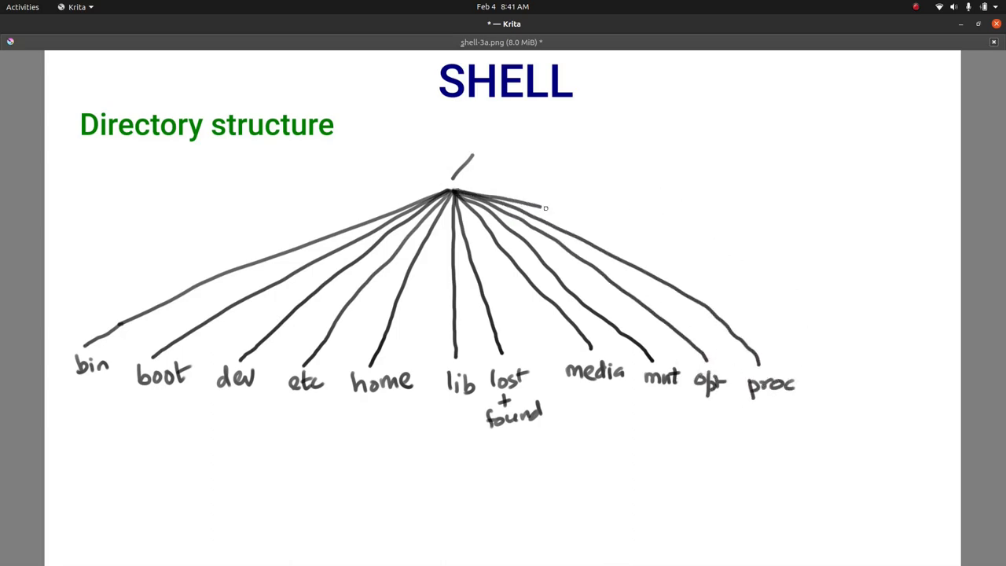
drag(542, 206, 830, 365)
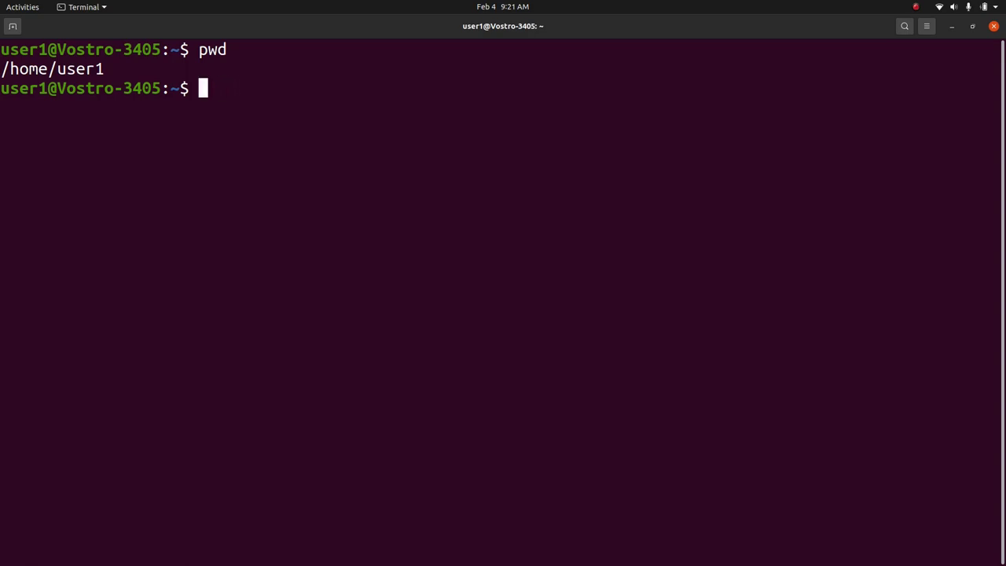
Run ls -ls in home, cd into latest, and confirm the path with pwd.
text(ls -ls)
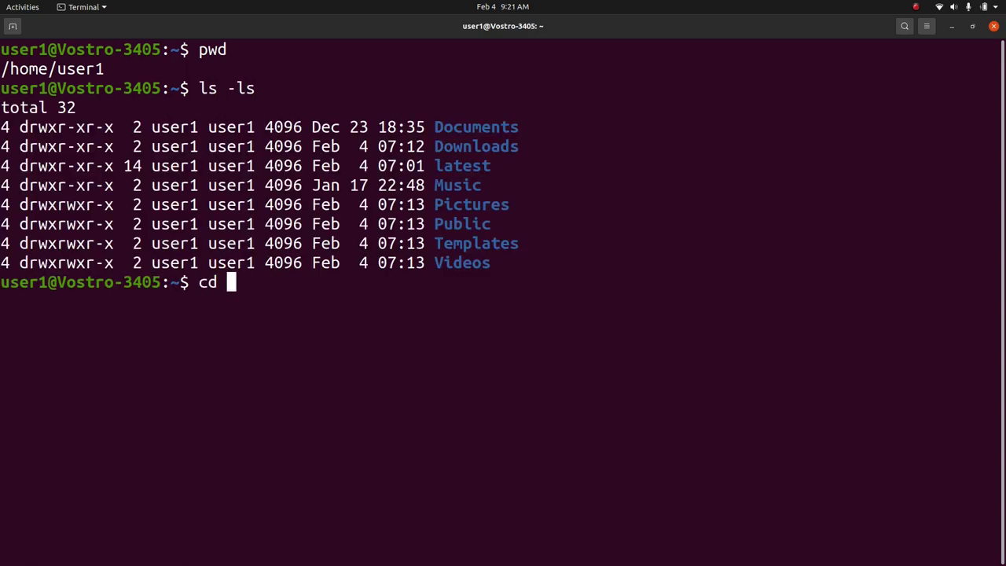
text(latest)
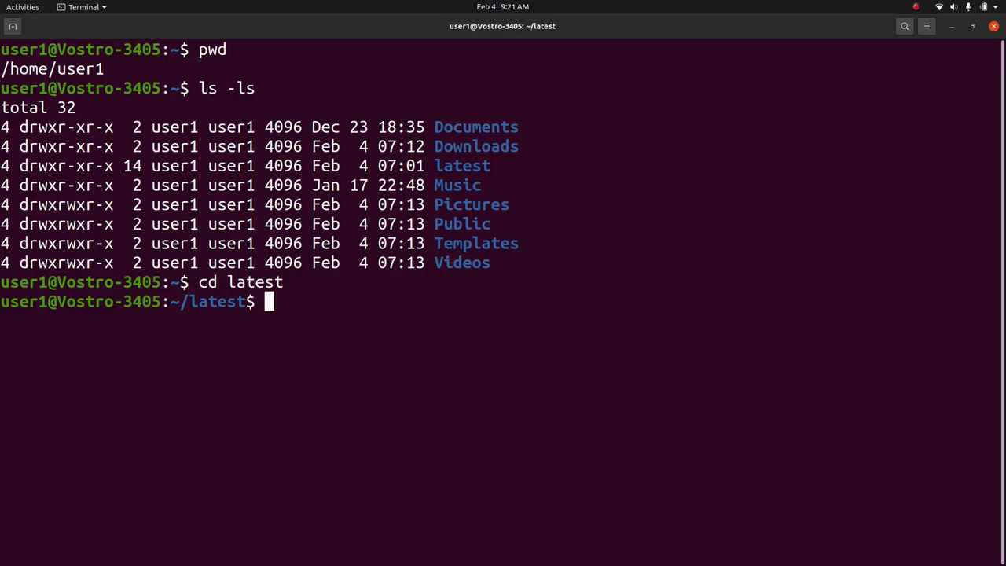
text(pwd)
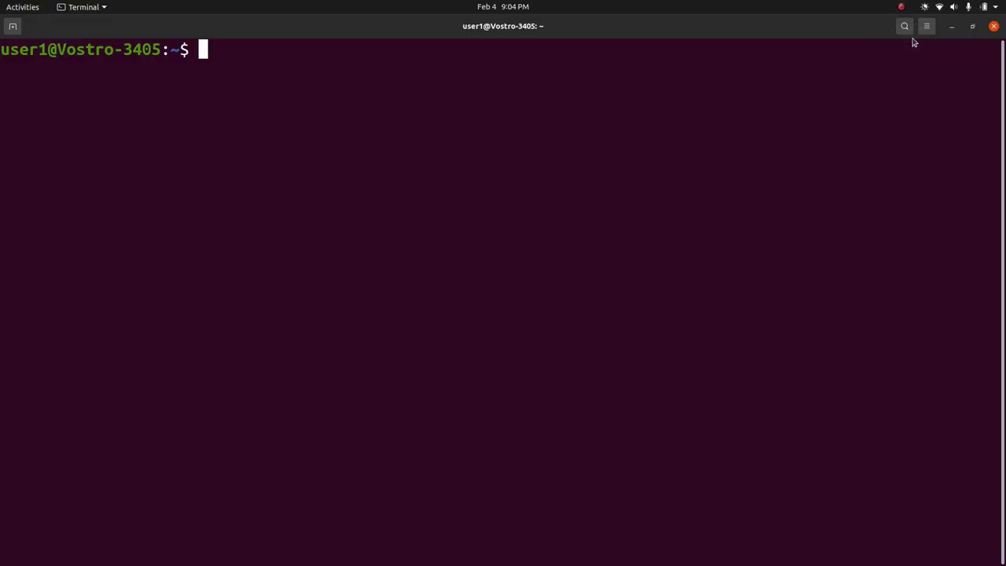
Run echo $PATH to print the shell's search directories.
text(e)
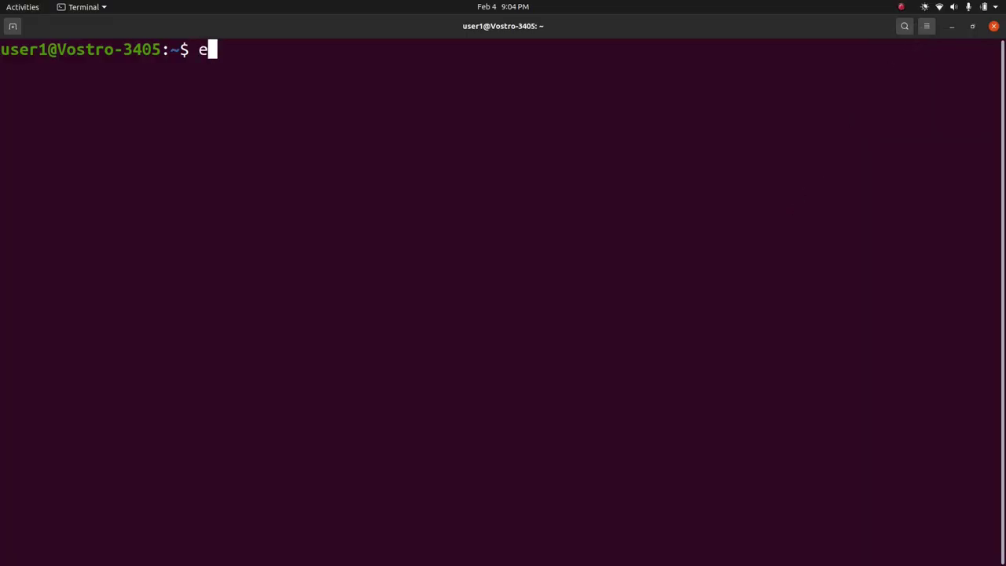
text(cho $)
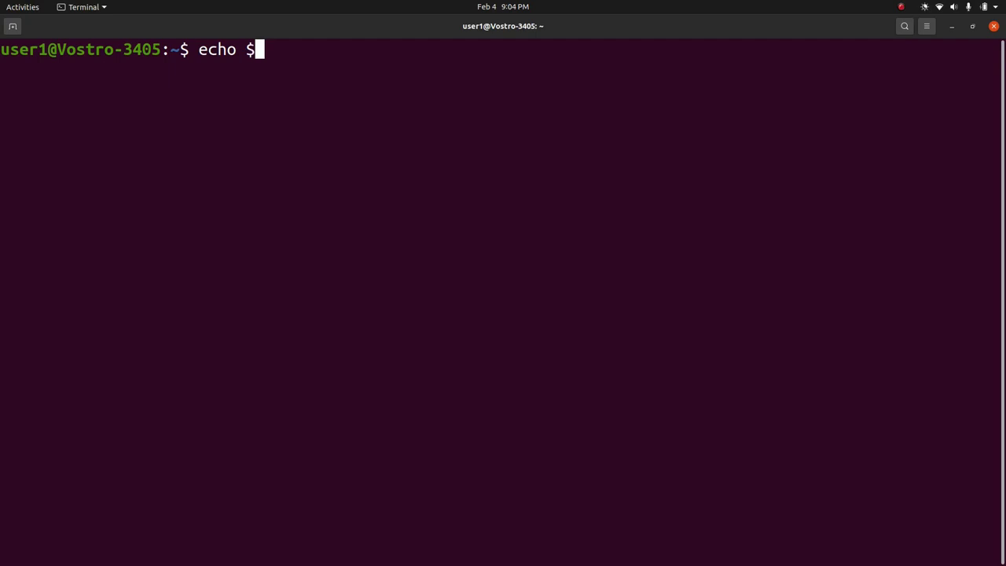
text(PATH)
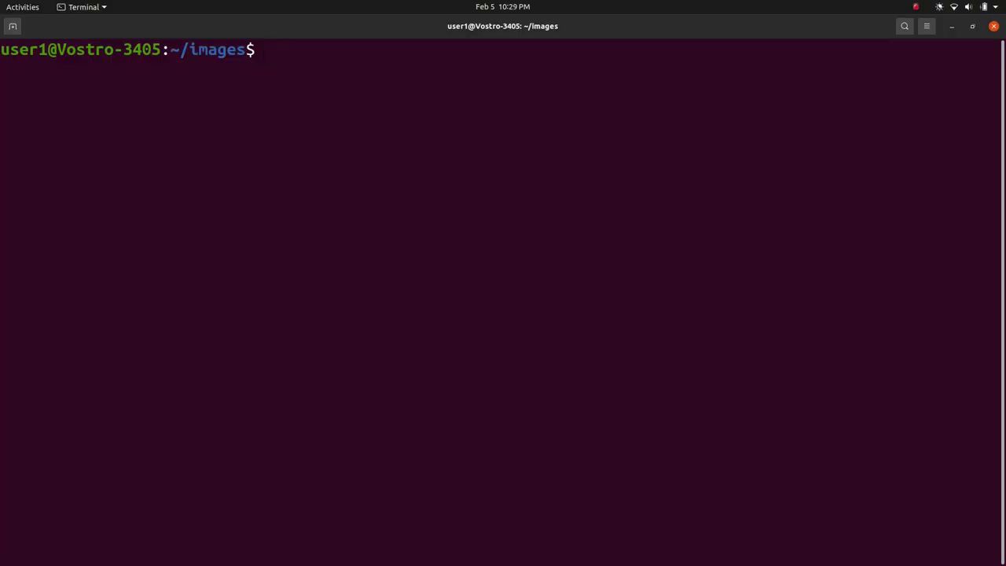
List the images folder with ls, ls -l and ls -ls.
text(ls)
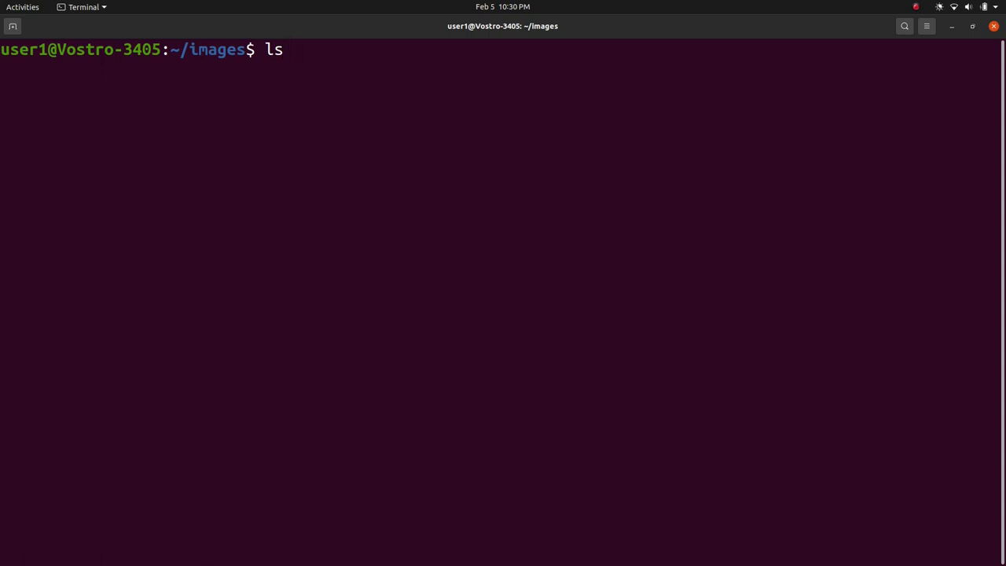
key(Return)
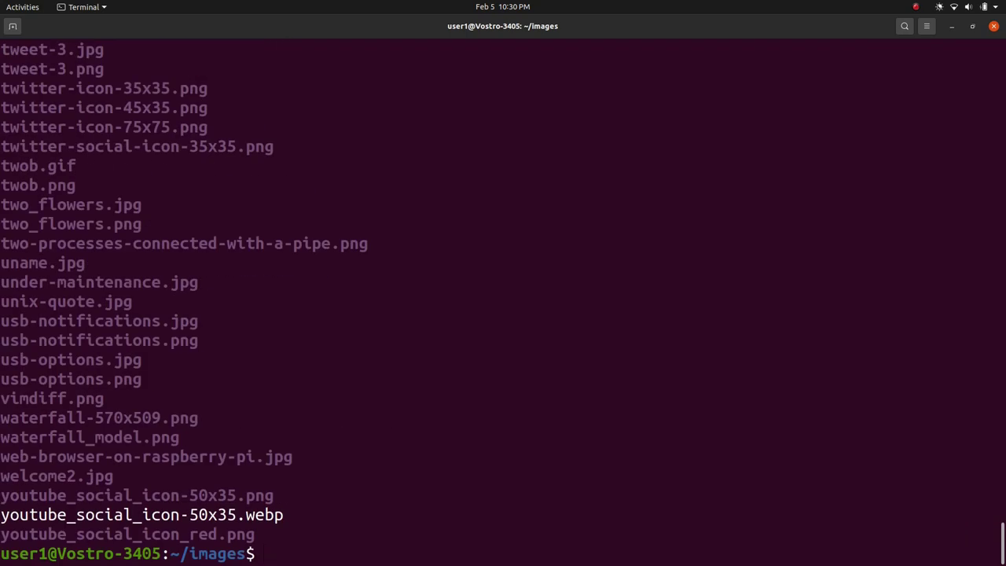
text(ls -l)
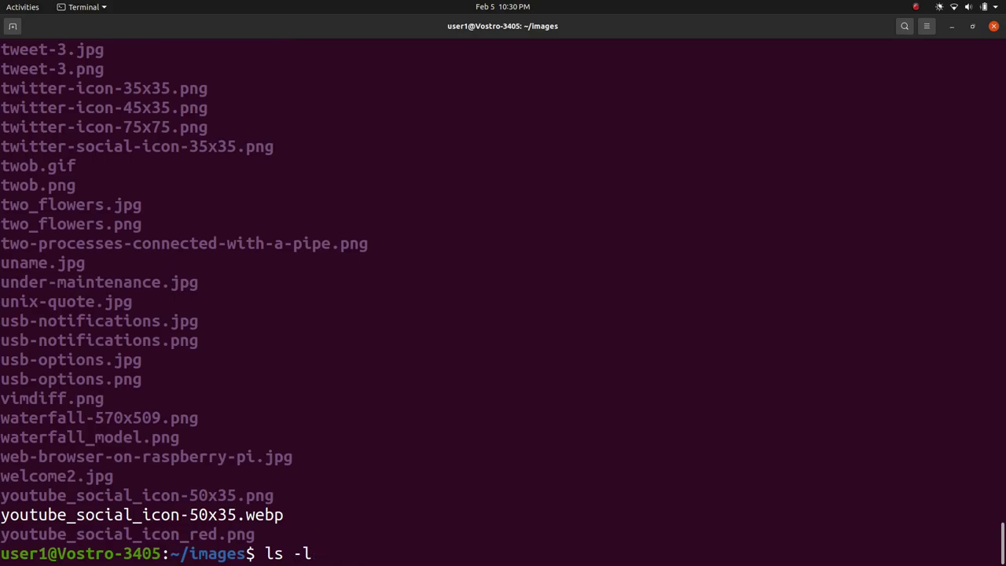
text(s)
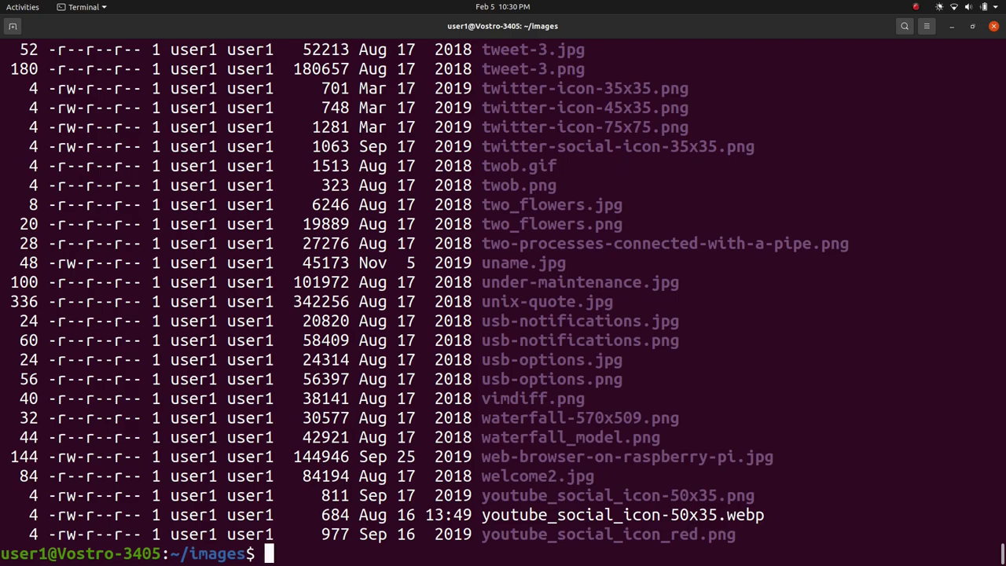
text(ls)
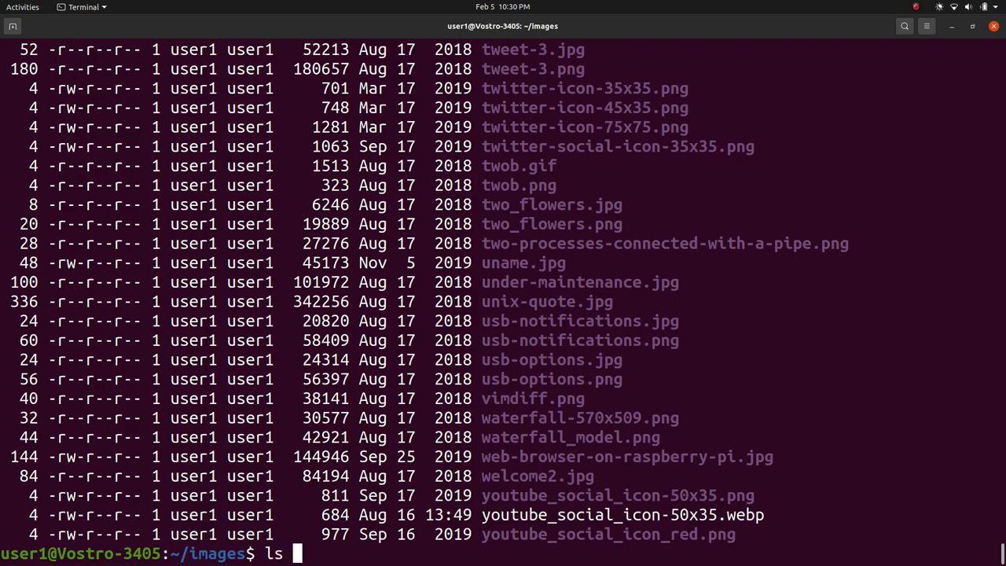
Narrow the listing with ls -ls penguin-prom* and ls -ls penguin-prom-?.jpg.
text(-ls pen)
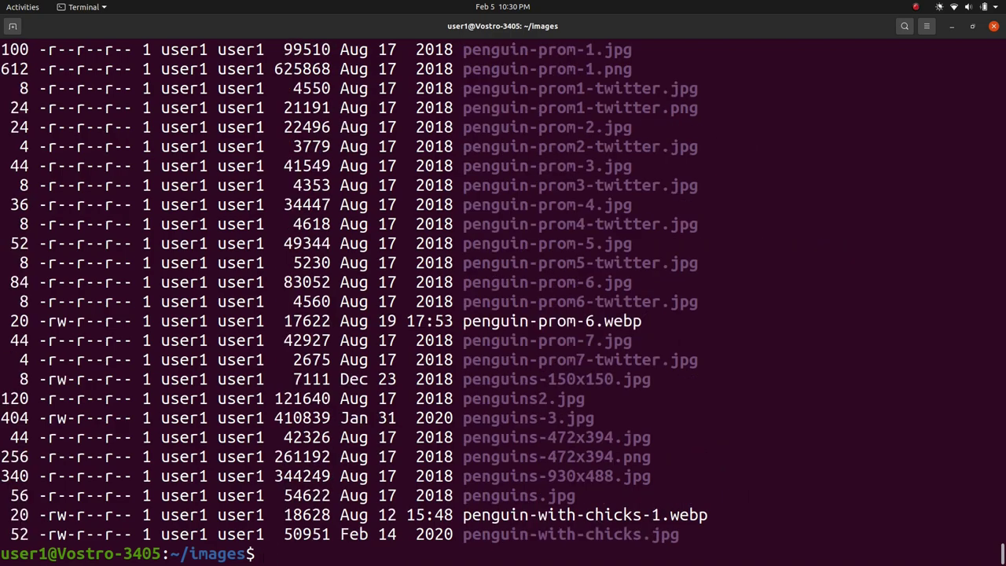
text(ls -ls penguin-prom)
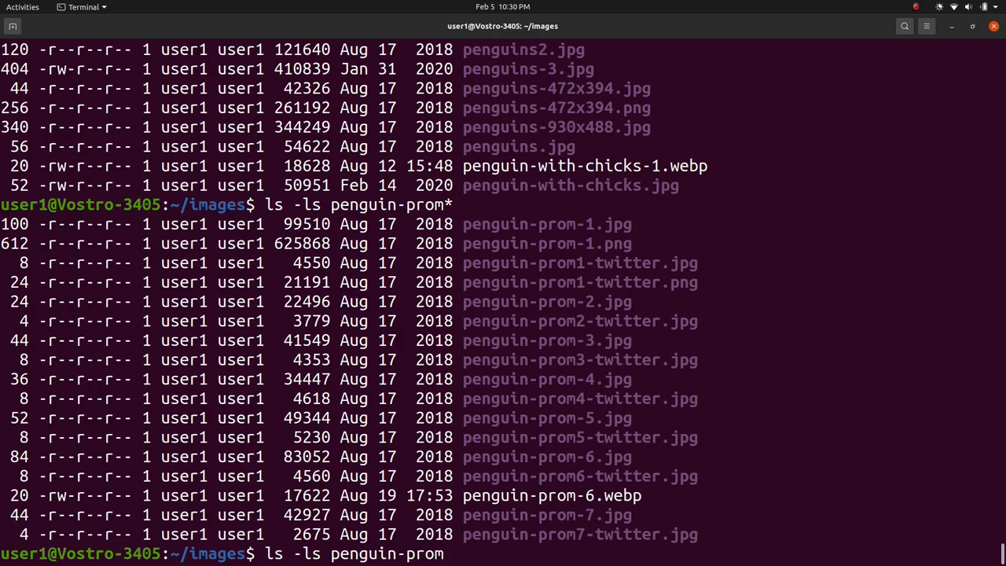
text(-)
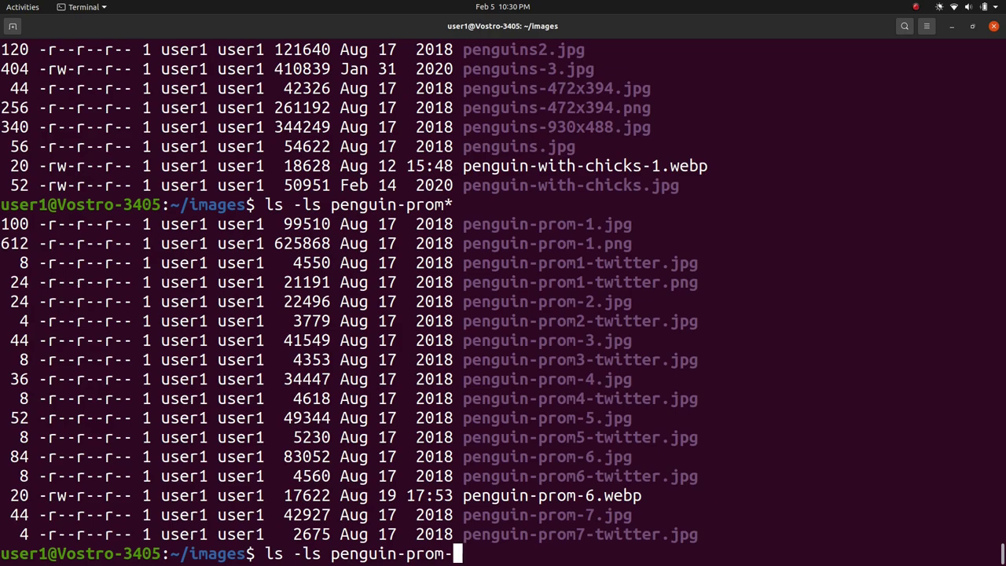
text(?.jpg)
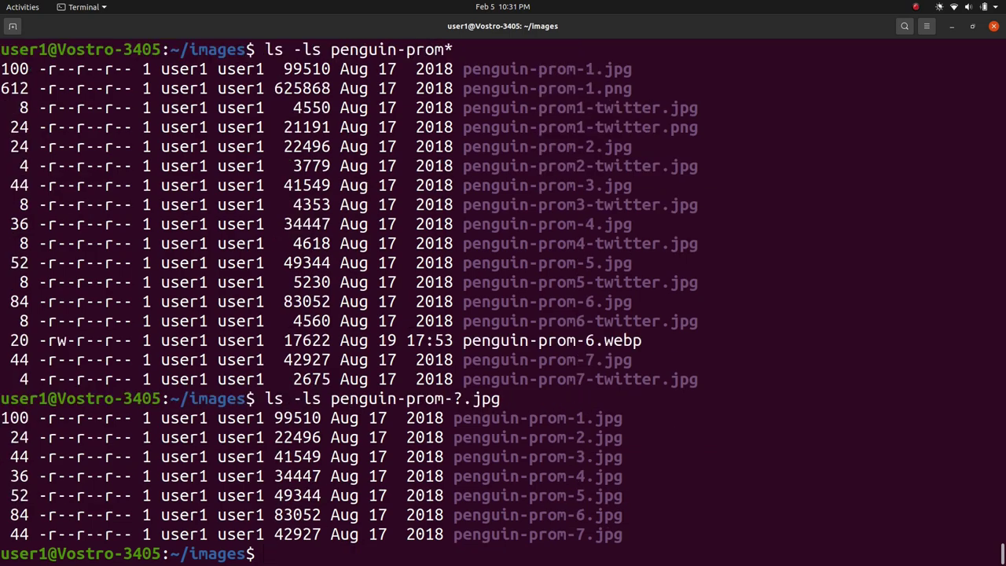
mouse_move(267, 554)
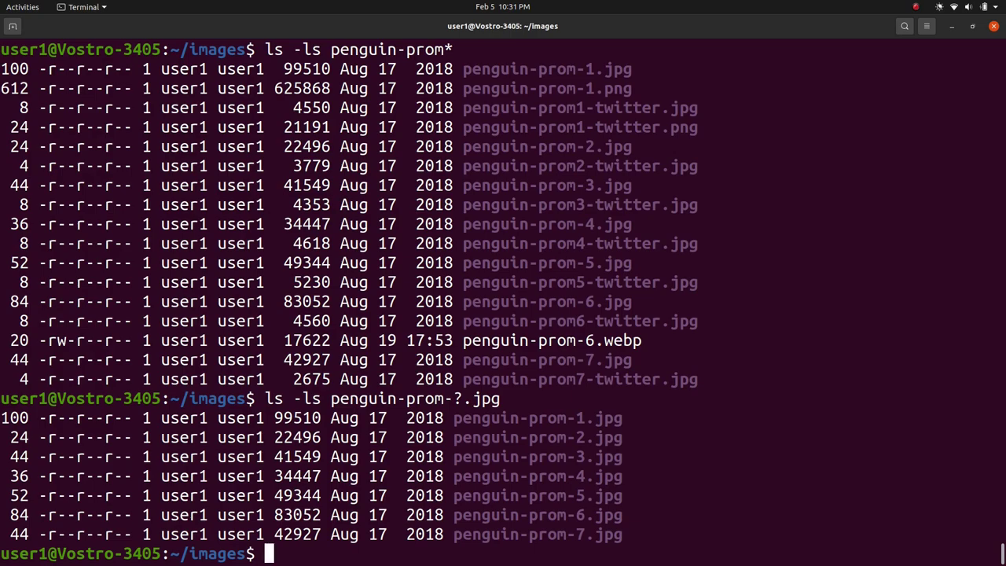
mouse_move(905, 179)
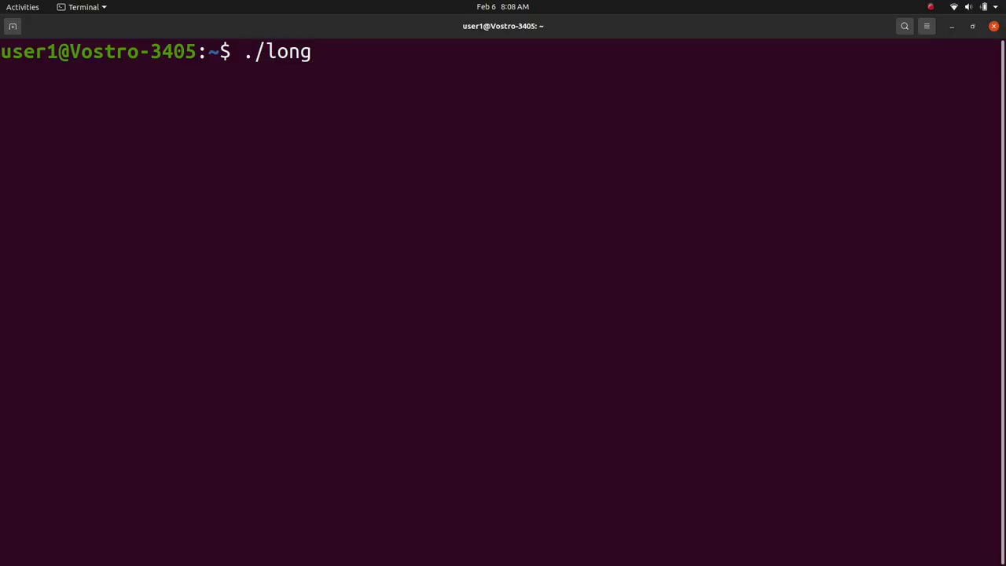
Run ls -ls long-running-command to show the file's listing details.
text(-running-command)
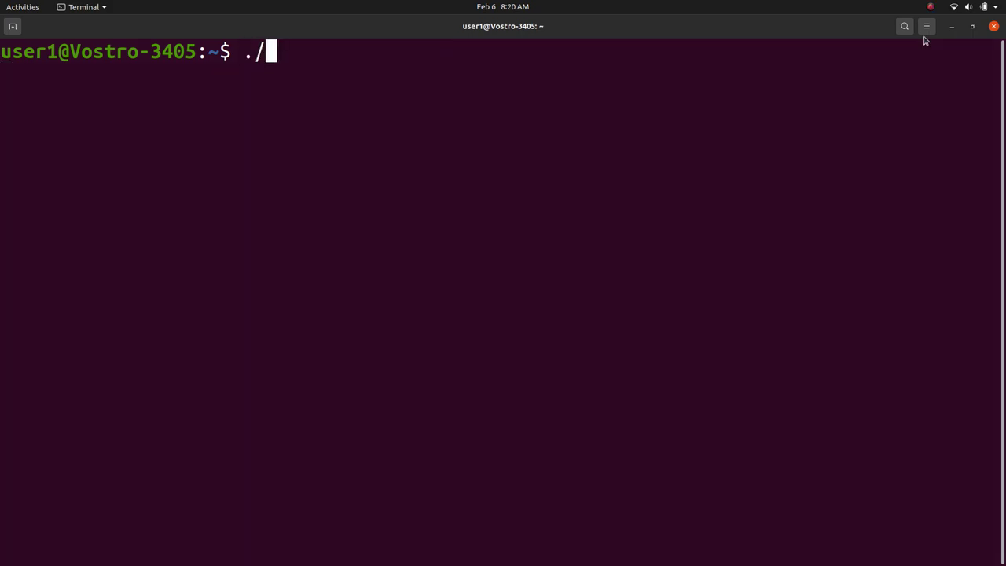
text(long-ru)
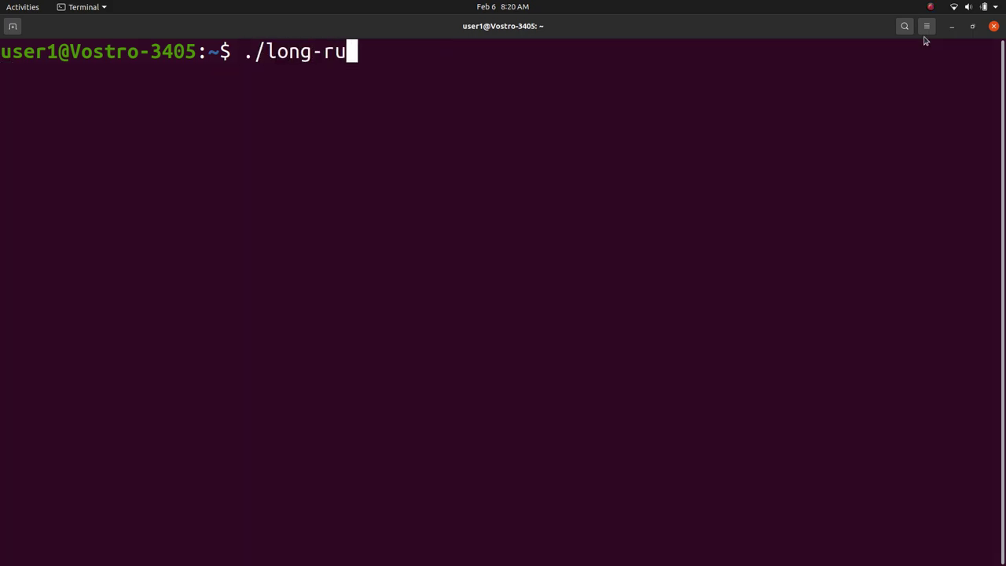
text(nning-command &)
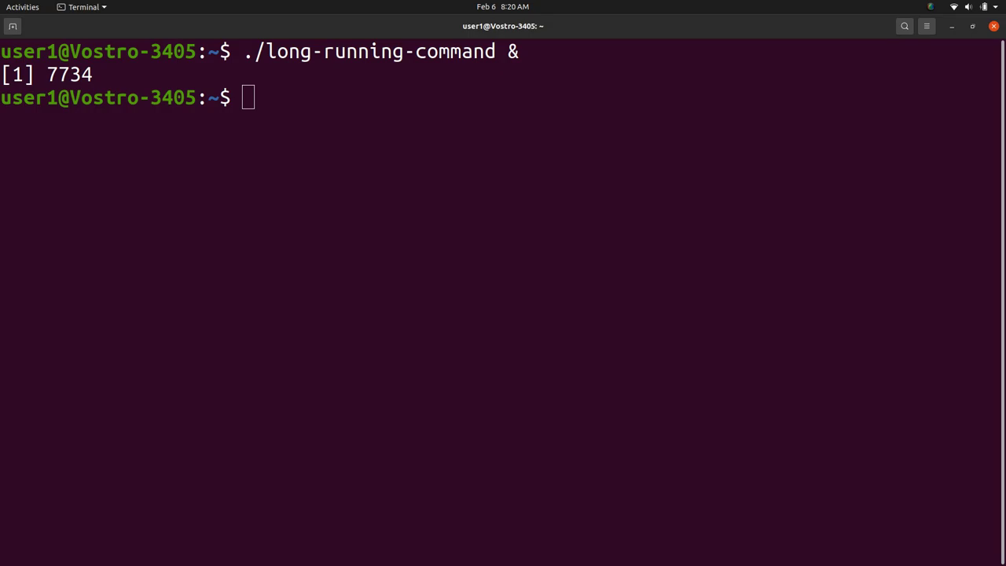
text(ls -ls long-running-command)
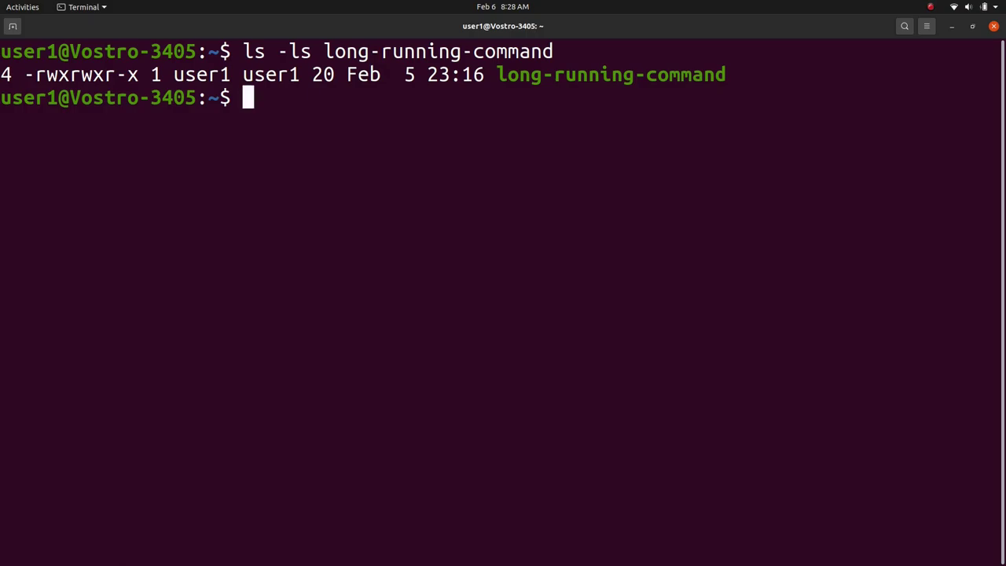
Run echo $PATH, then start ./long-running-command from the current directory.
text(echo $PATH)
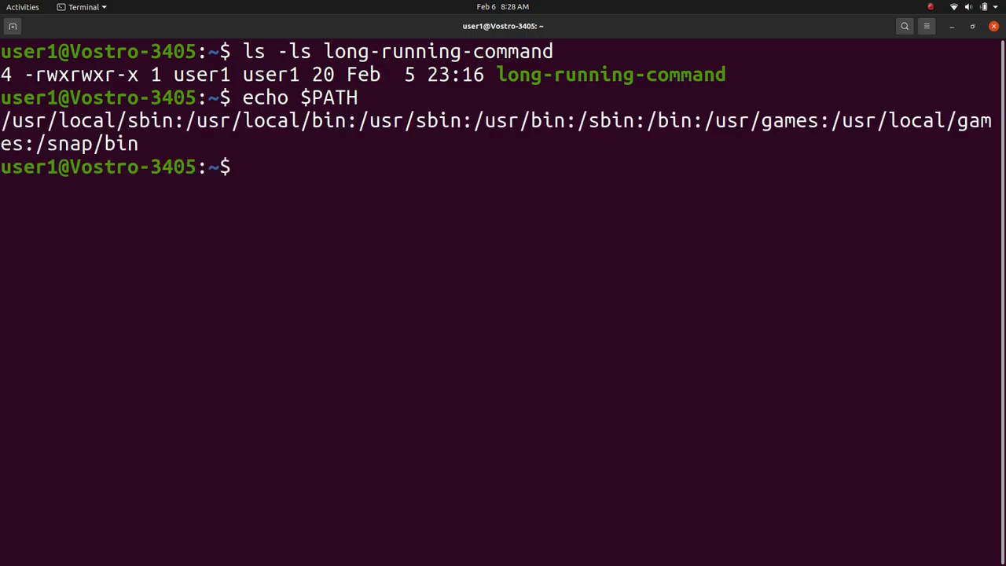
text(./)
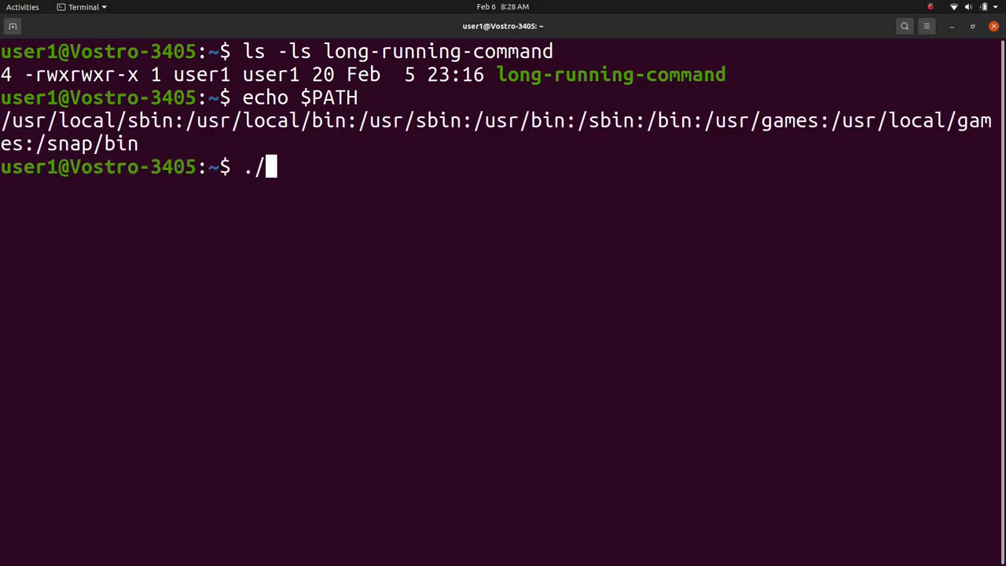
text(long-runni)
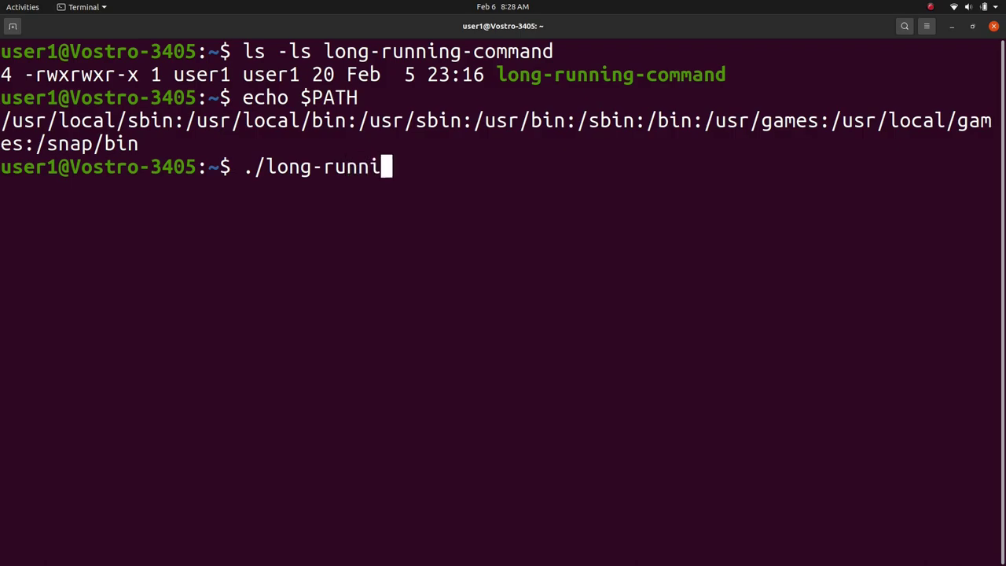
text(ng-commnad)
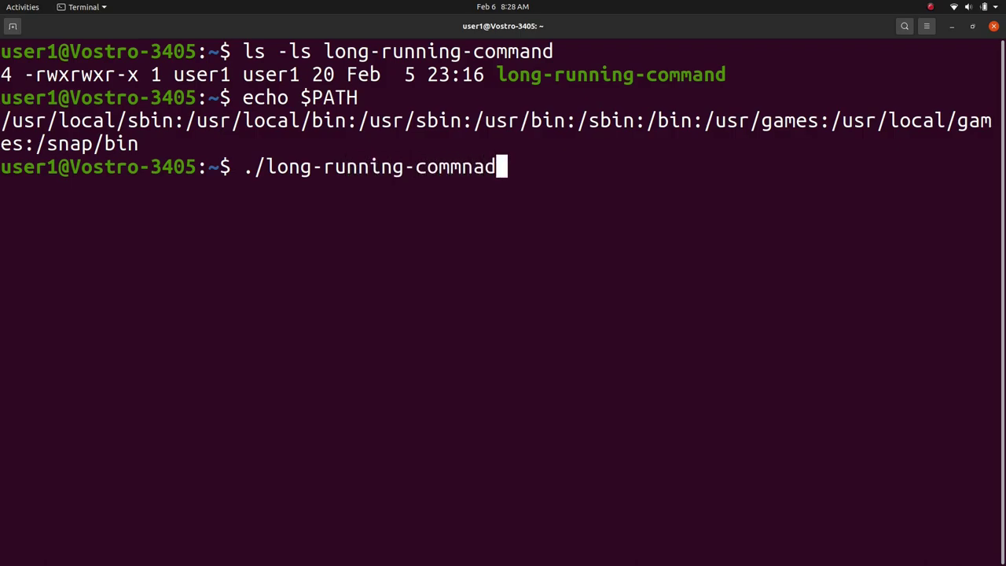
key(BackSpace)
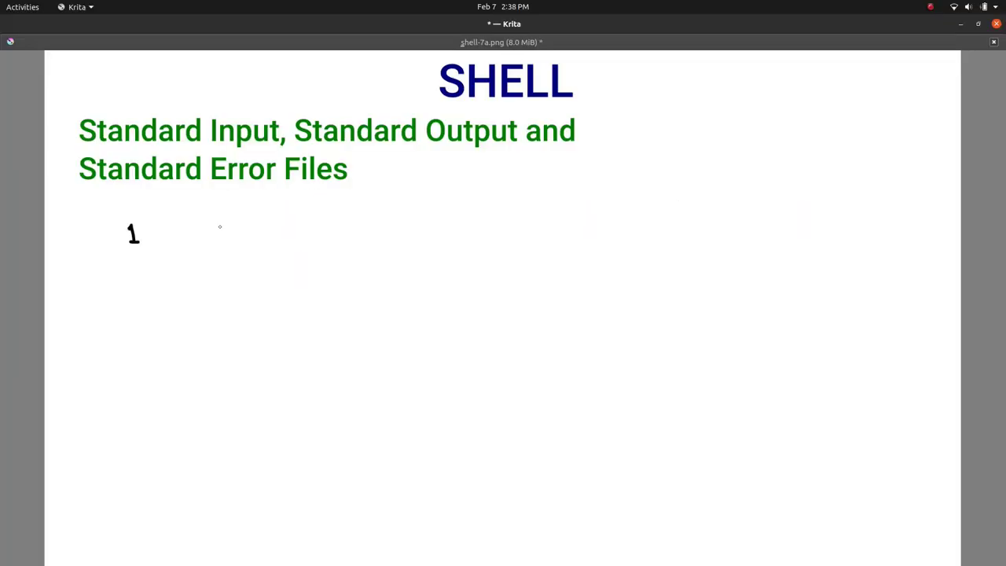
Handwrite rows 1–3: Standard Input Keyboard, Standard Output and Standard Error Video display.
drag(201, 228, 464, 228)
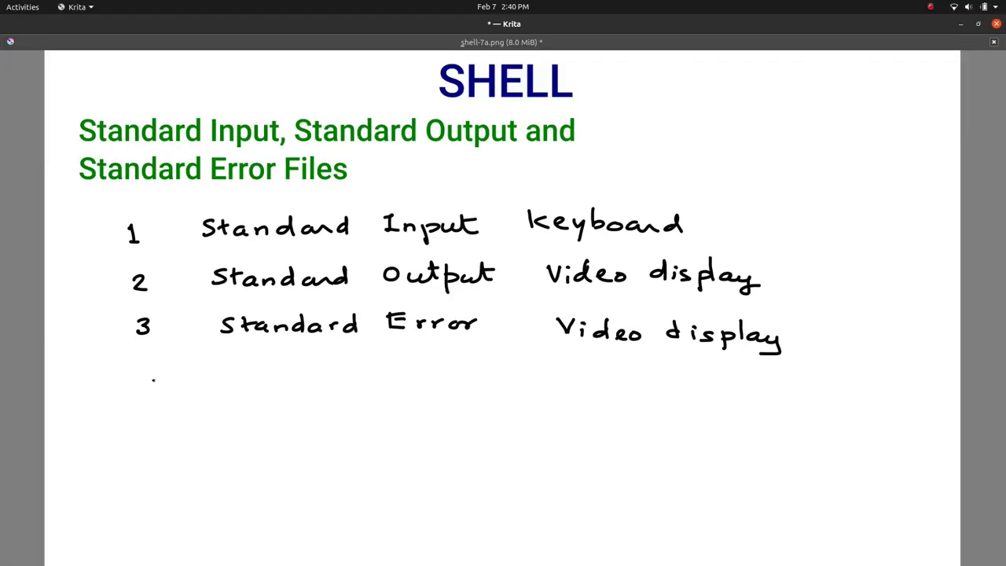
Handwrite '< for input redirection', '> for output redirection' and begin a third symbol line.
drag(141, 393, 251, 382)
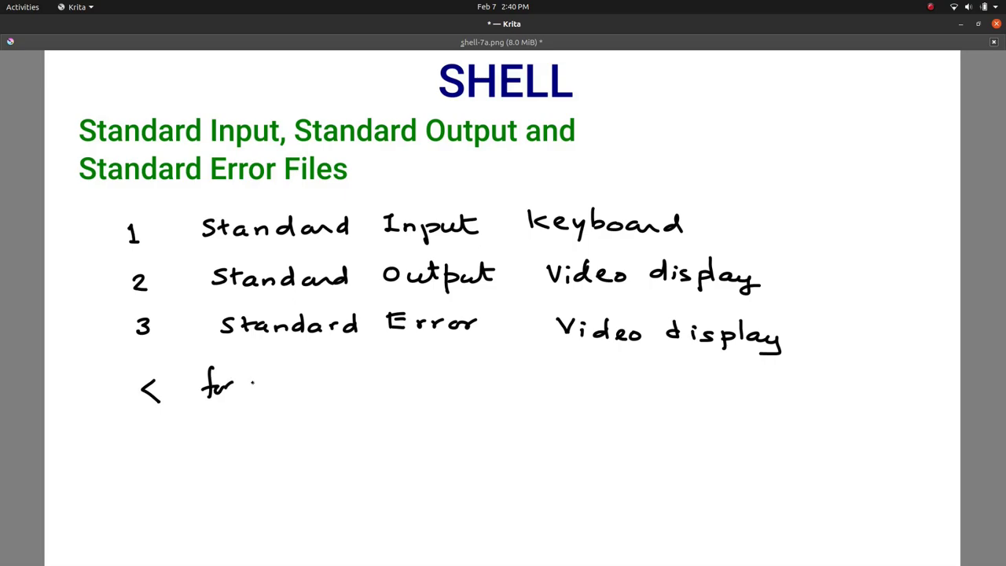
drag(252, 386, 396, 385)
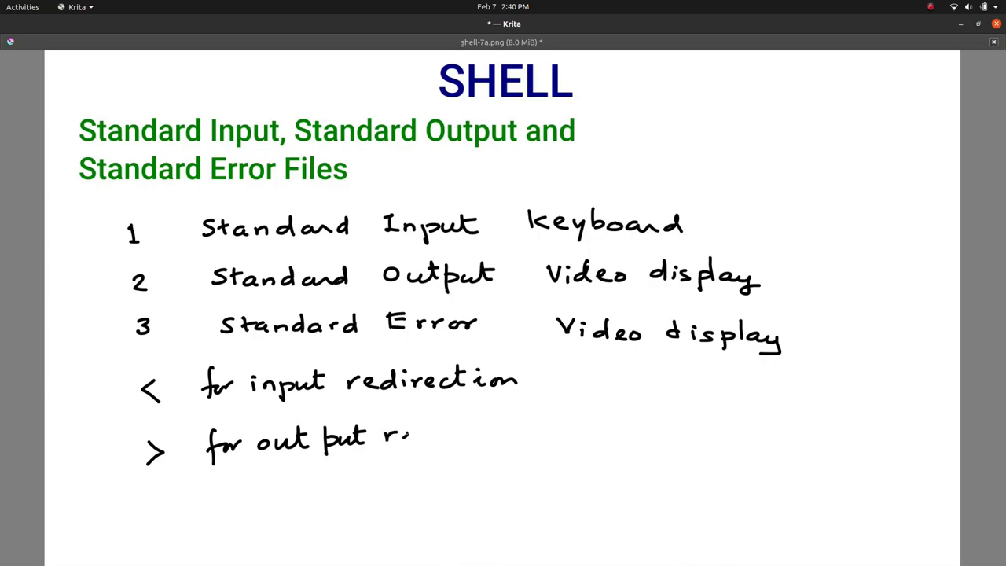
drag(408, 437, 519, 438)
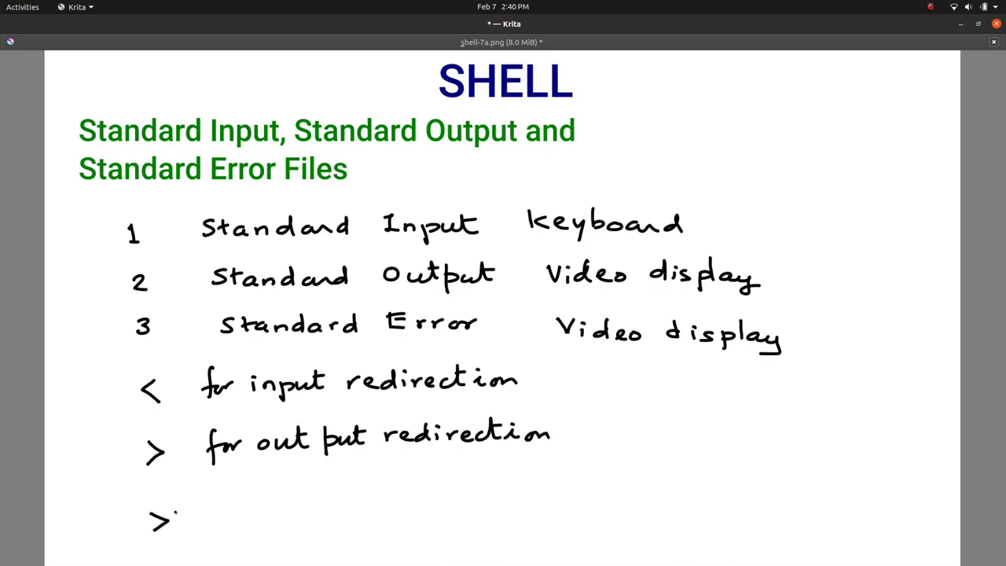
drag(176, 506, 197, 534)
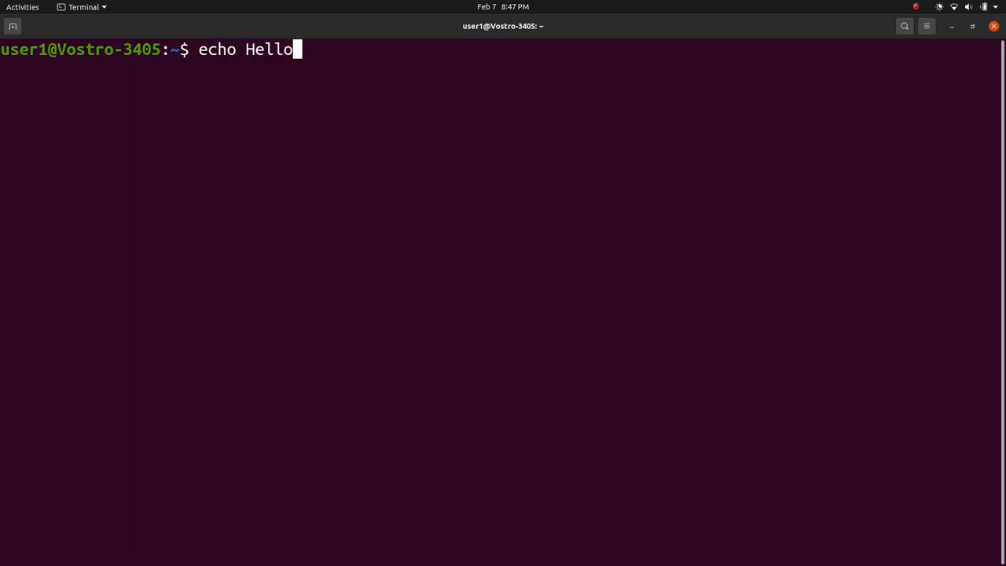
Run echo Hello, World!, then redirect the same output into file f1.
text(, Worl)
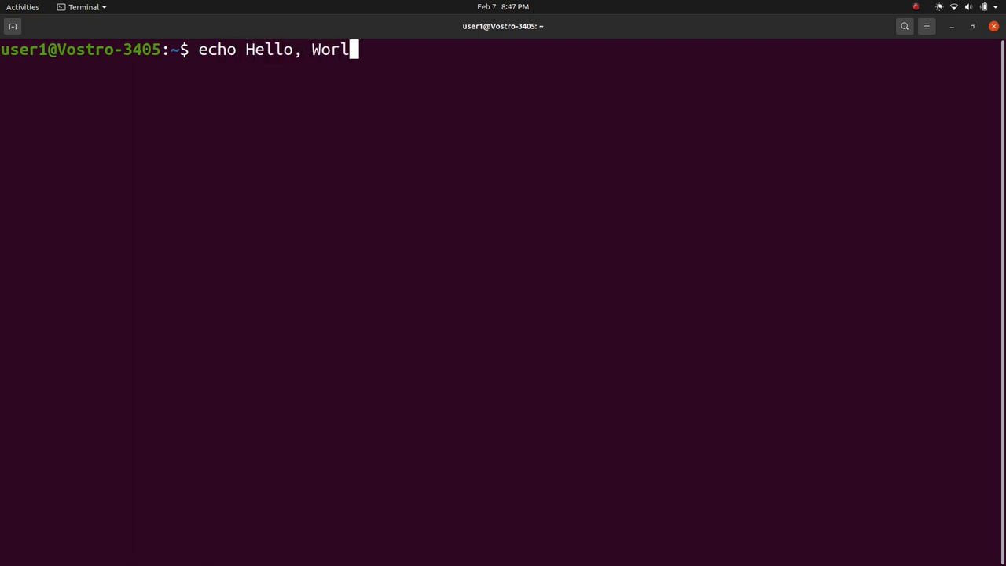
text(d!)
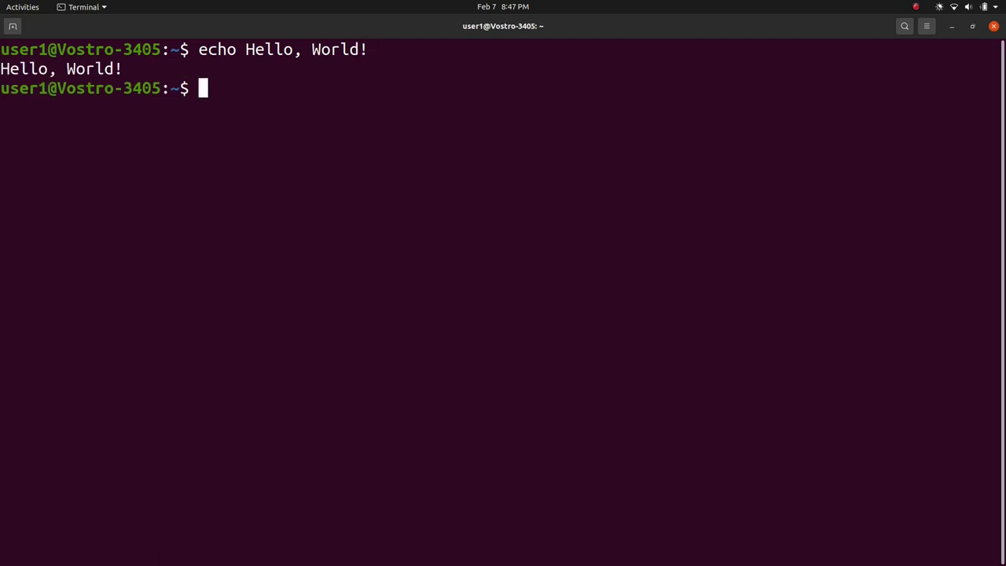
text(echo Hello, World!)
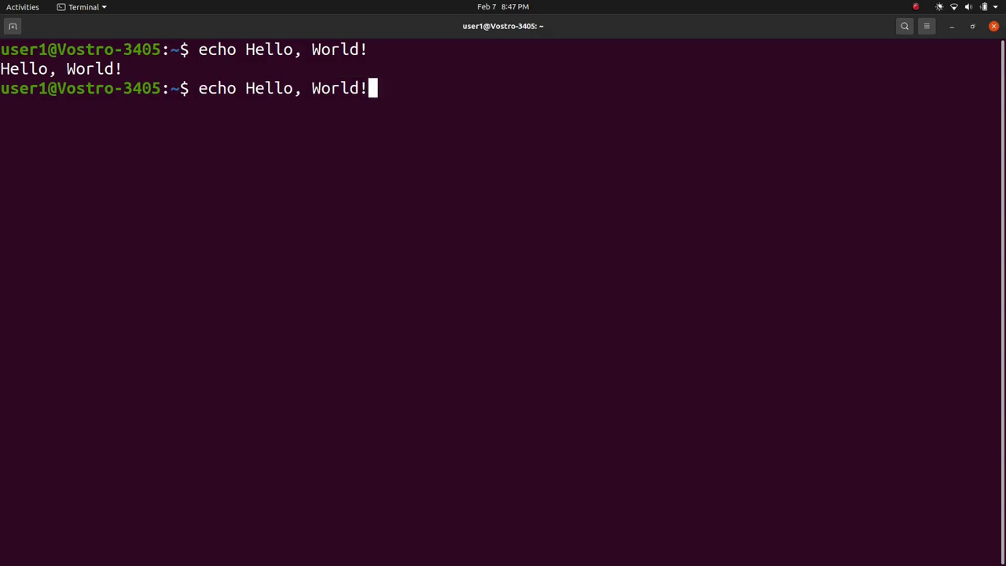
text(> f1)
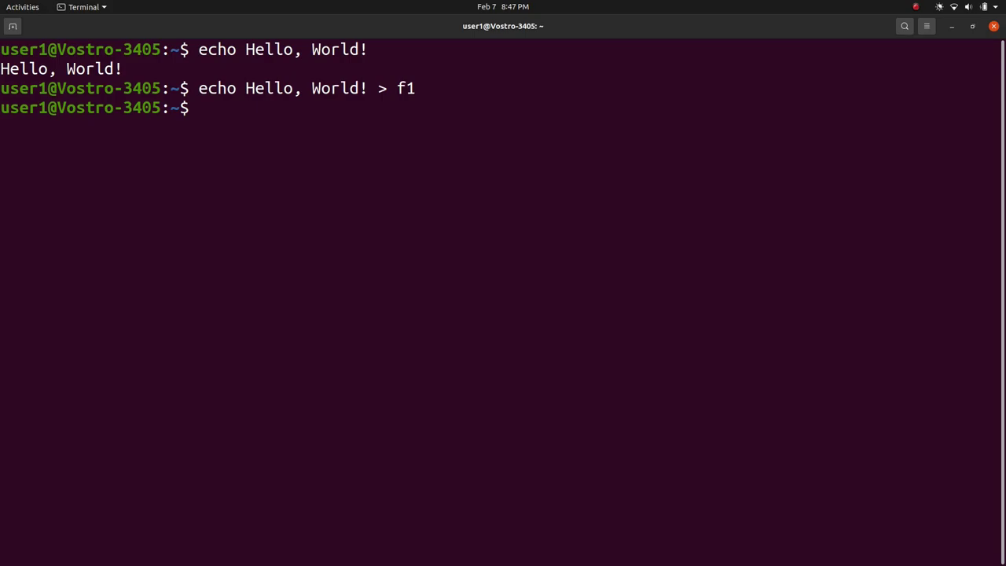
Display f1 with cat f1 and again with cat < f1 input redirection.
text(cat f1)
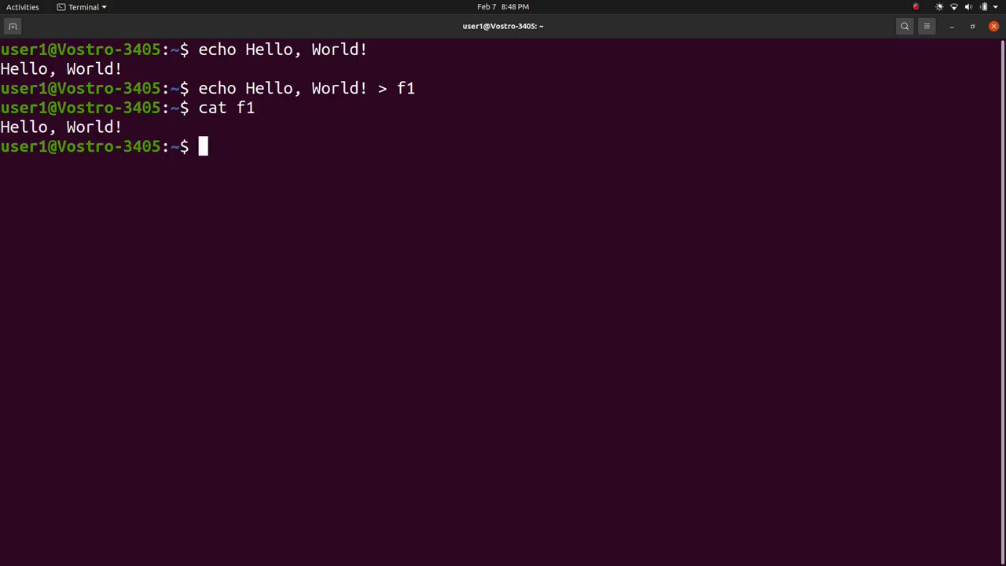
text(ca)
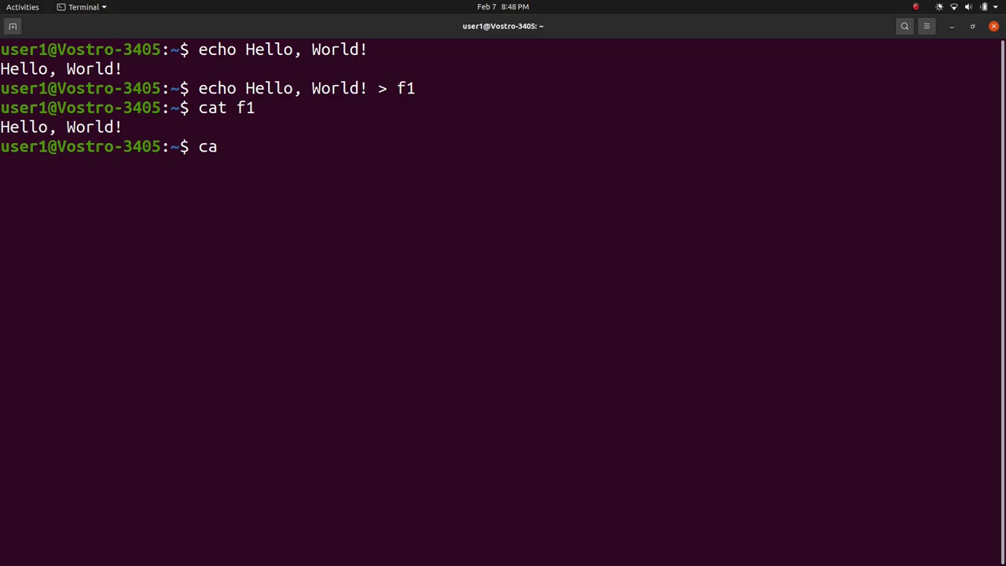
text(t)
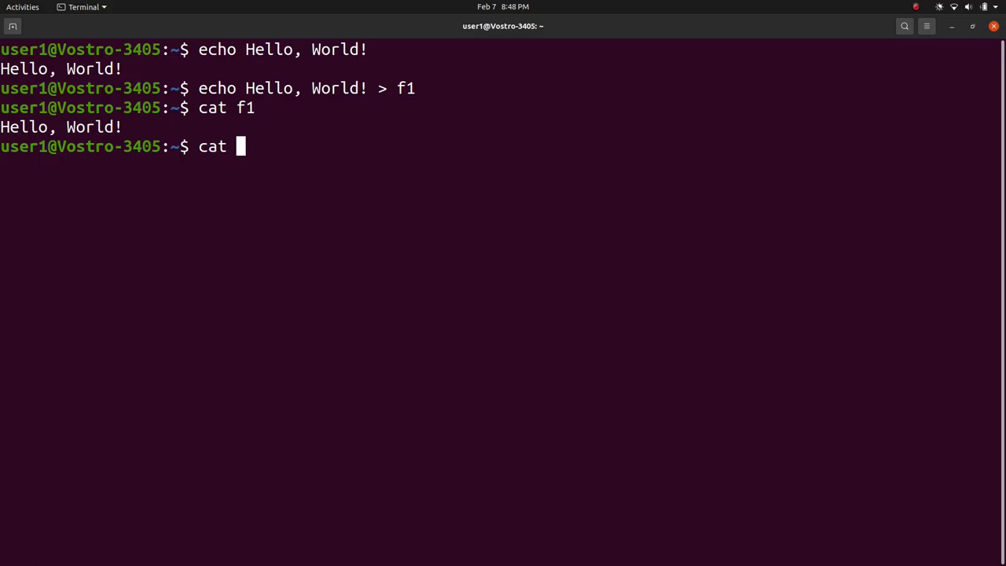
text(< f1)
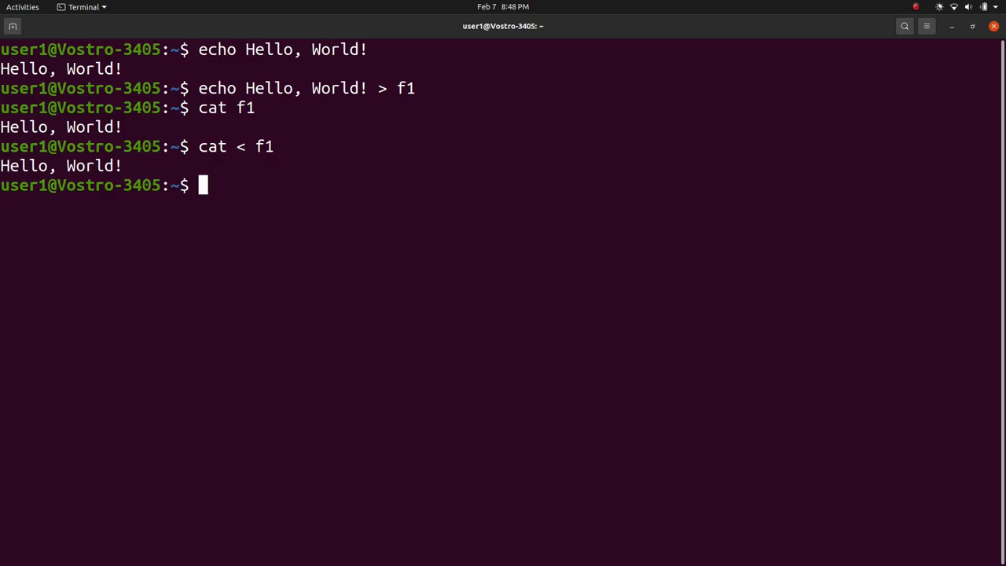
Remove f1 and show that cat f1 now reports a missing-file error.
text(rm)
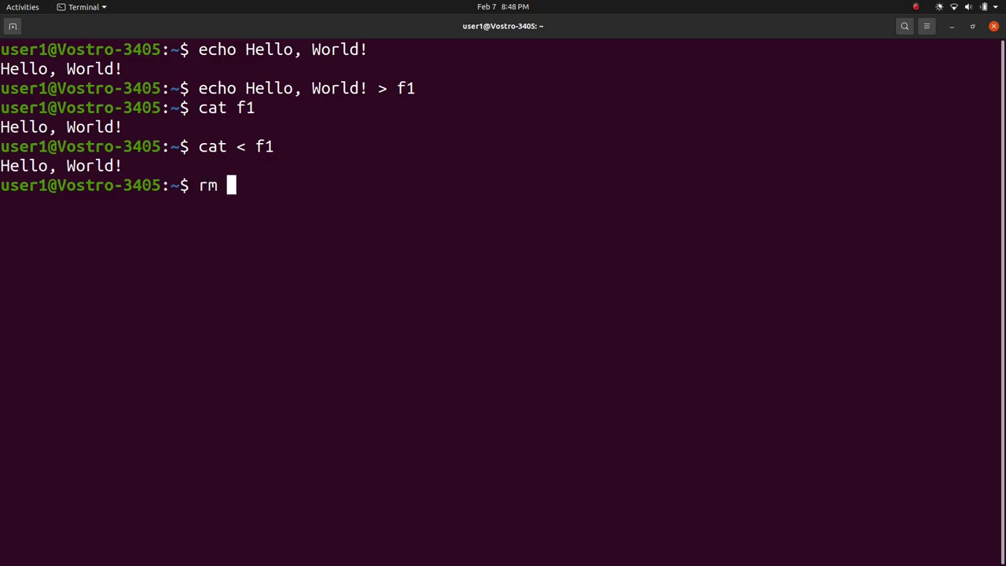
text(f1)
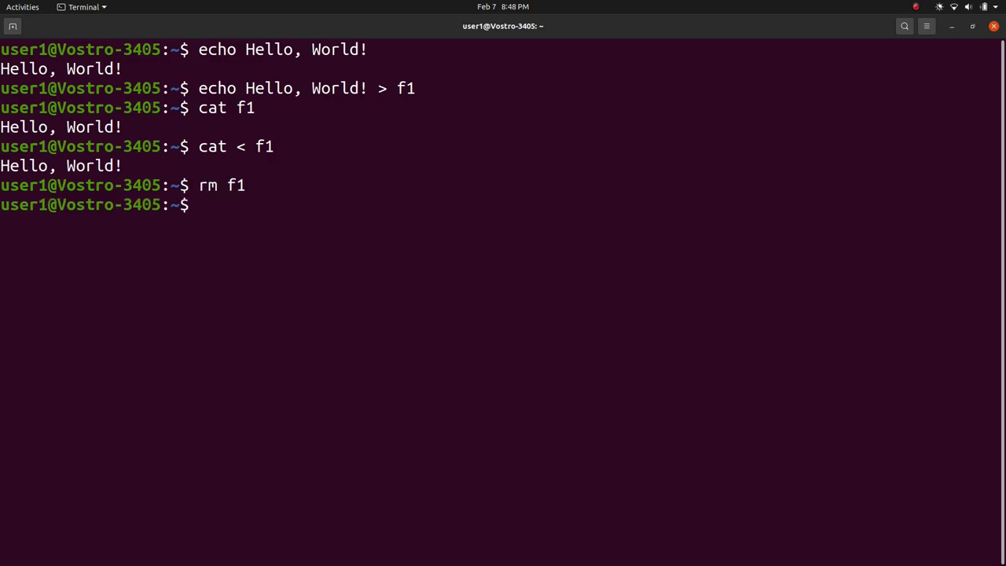
text(cat f1)
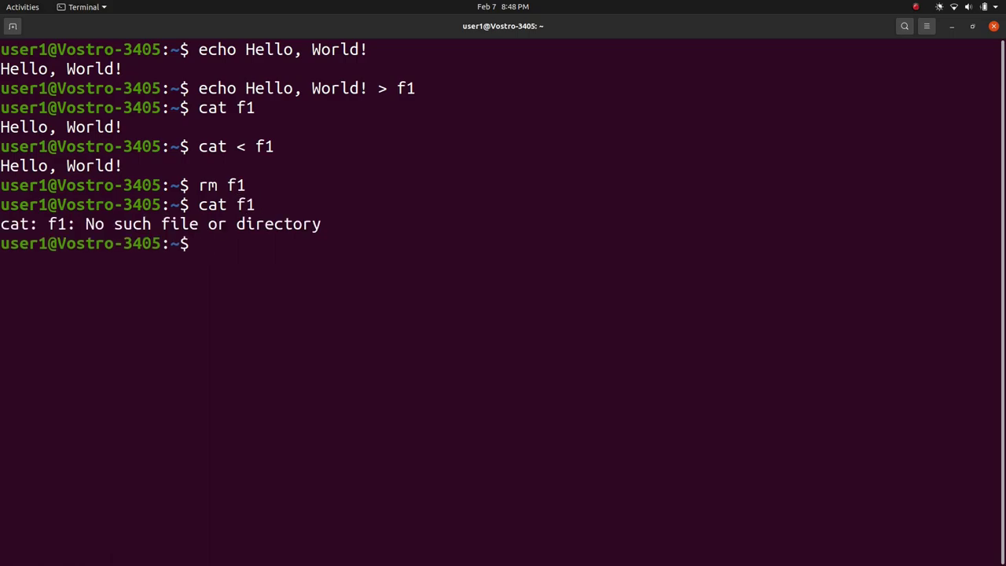
Redirect the cat f1 error into file err with 2> and display err's contents.
text(cat f1 2)
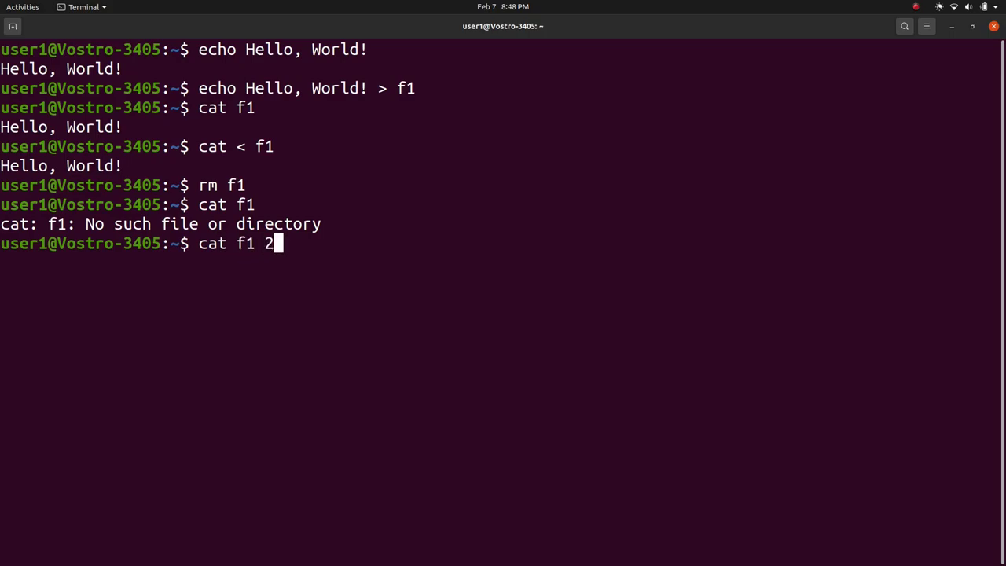
text(> err)
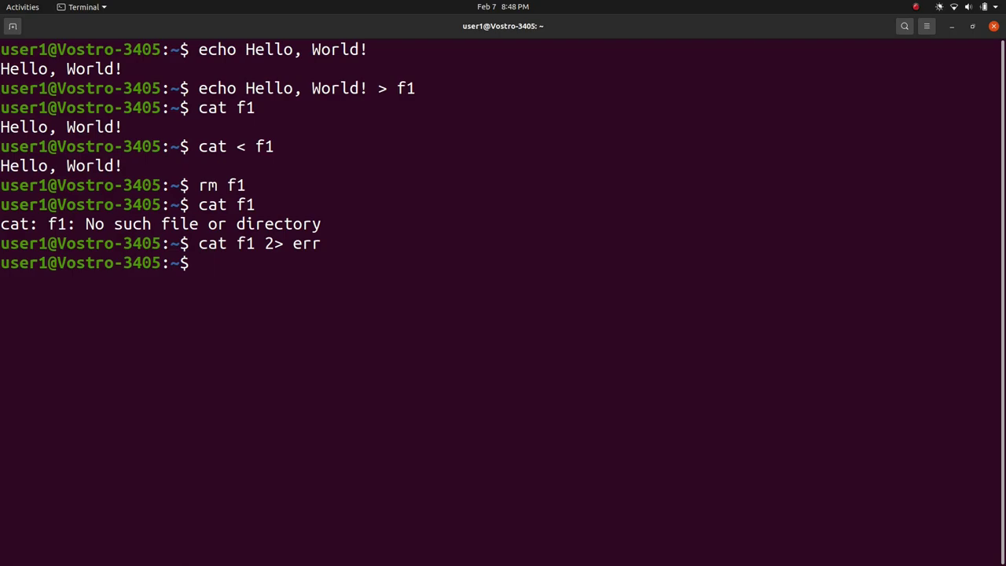
text(cat err)
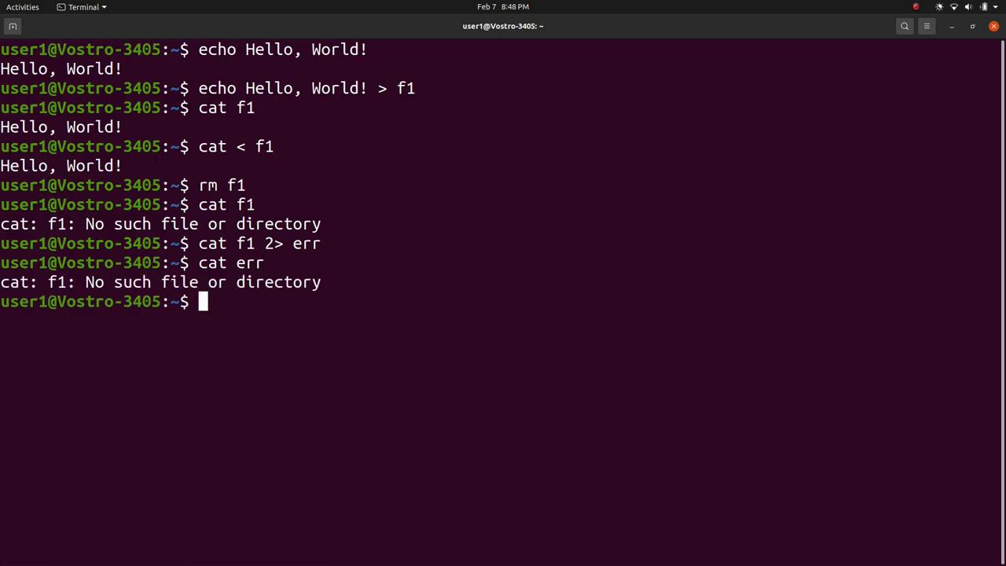
mouse_move(679, 145)
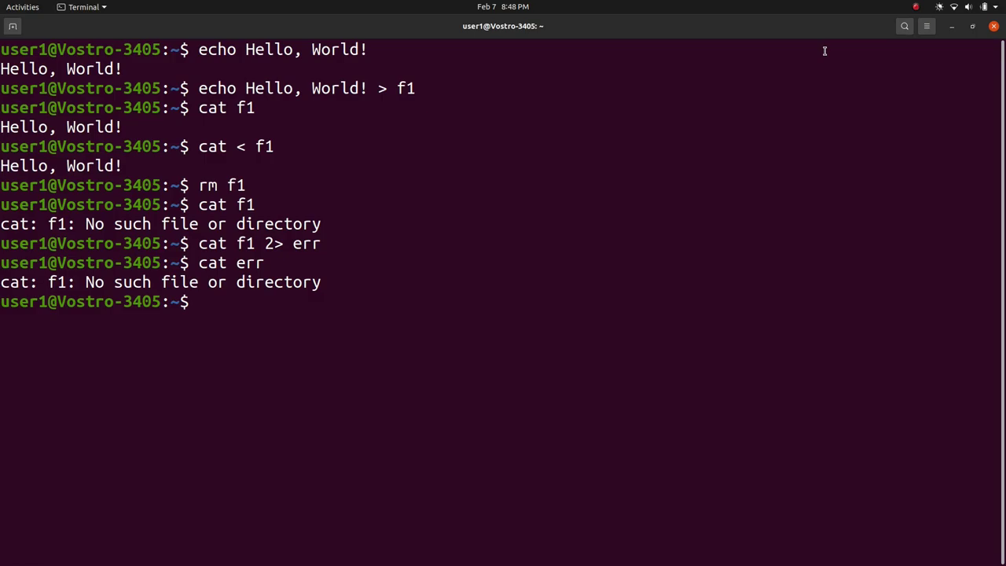
click(915, 7)
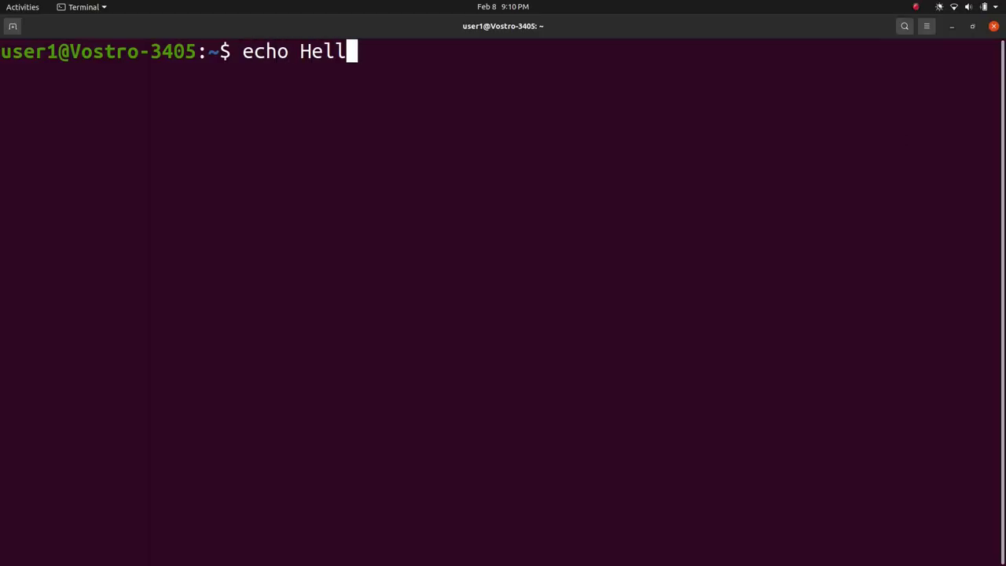
Append 'Hello, World!' and 'It is a beutiful day!' to f2 with >> and cat f2.
text(o, World)
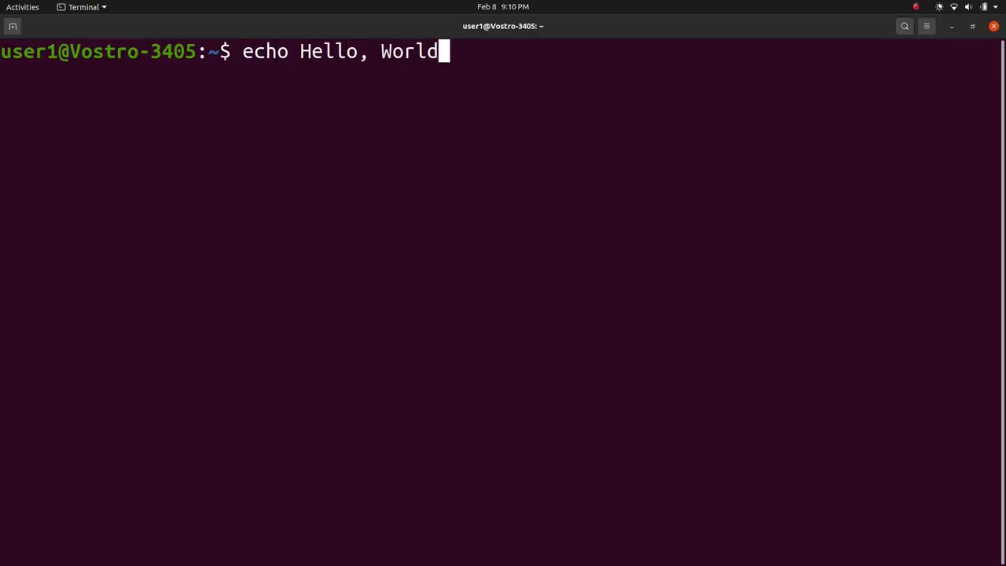
text(! >> f2)
text(echo It)
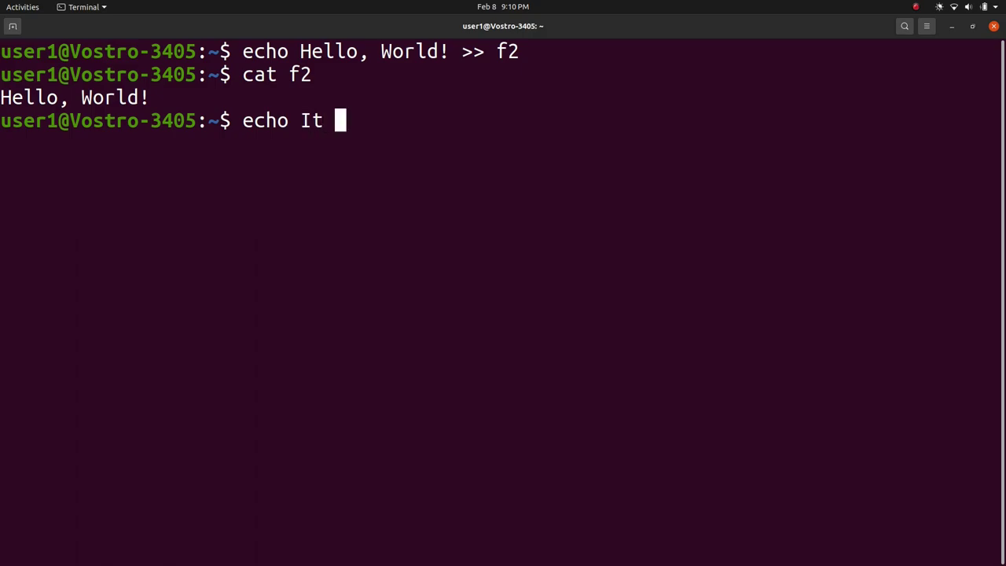
text(is a beutif)
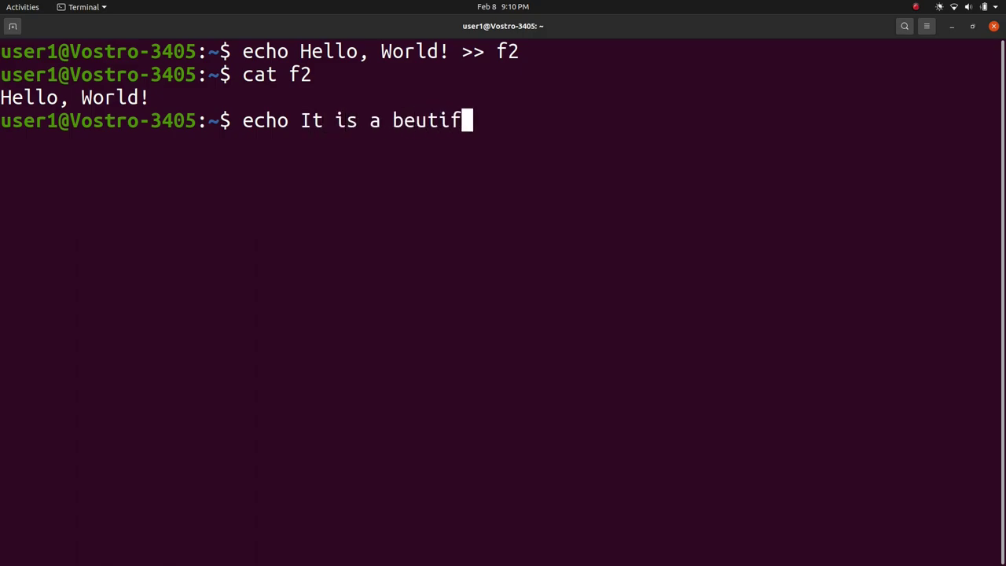
text(ul day! >> f2)
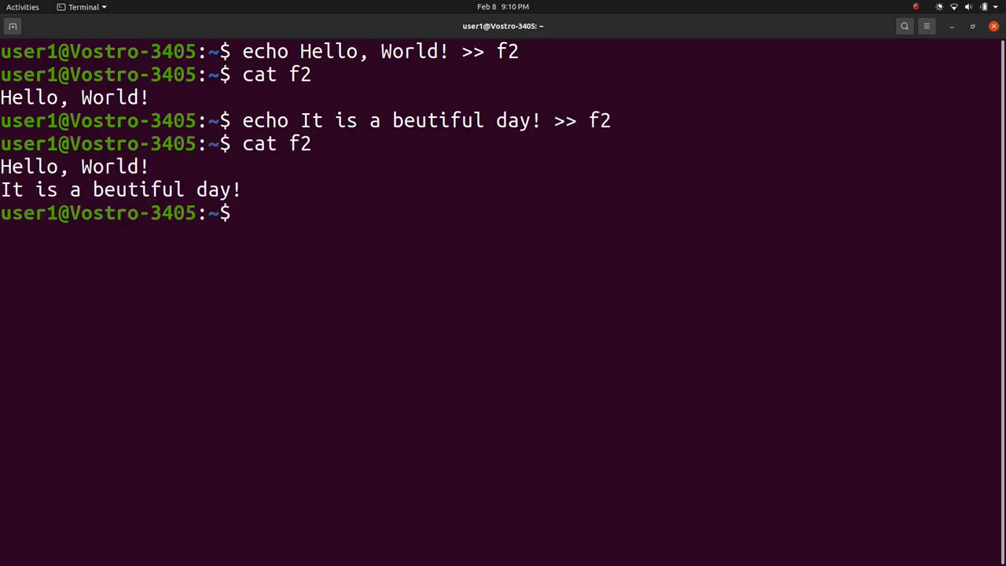
text(cat f)
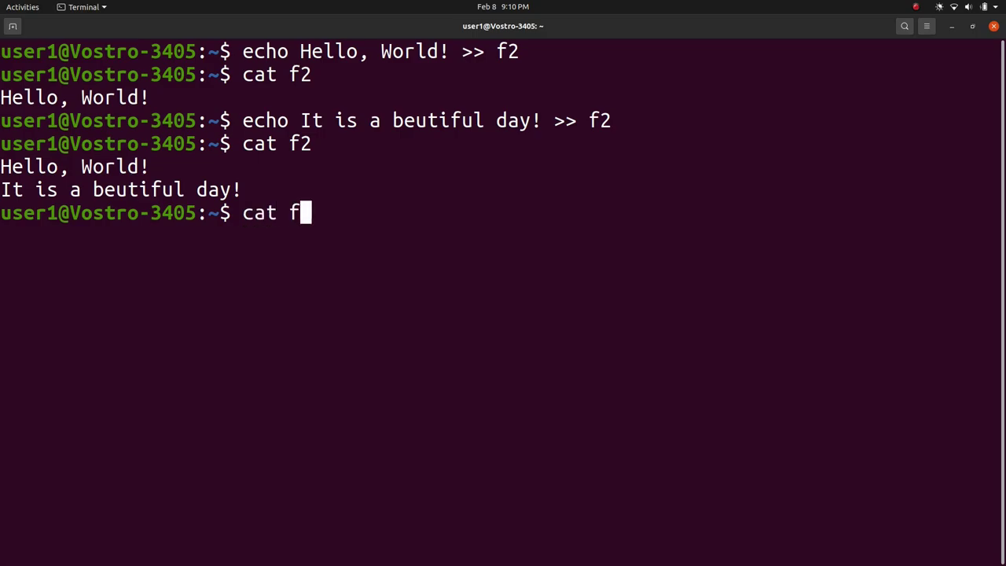
Copy f2 into f3 with both stdout and stderr redirected (cat f2 > f3 2>&1).
text(2 > f3)
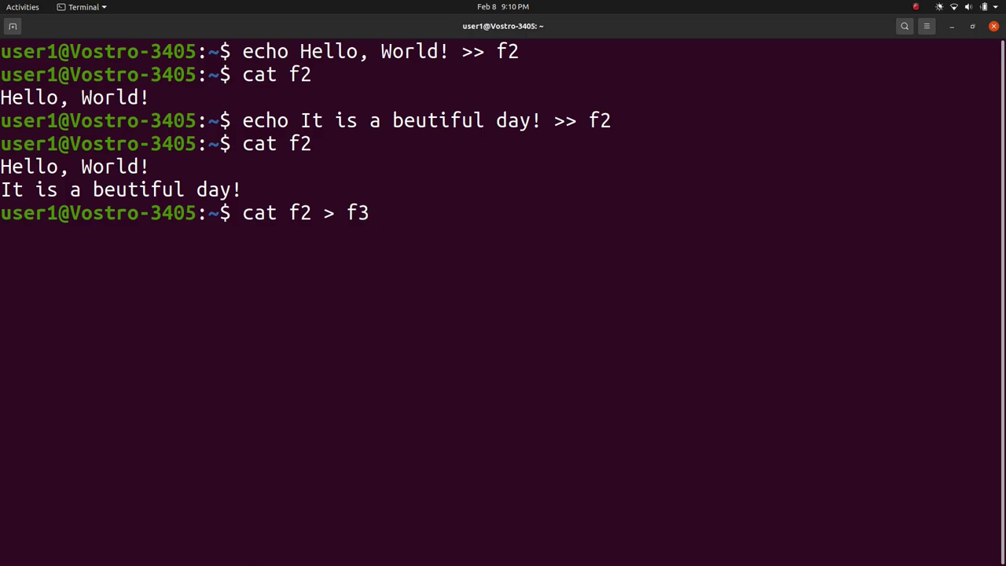
text(2>& 1)
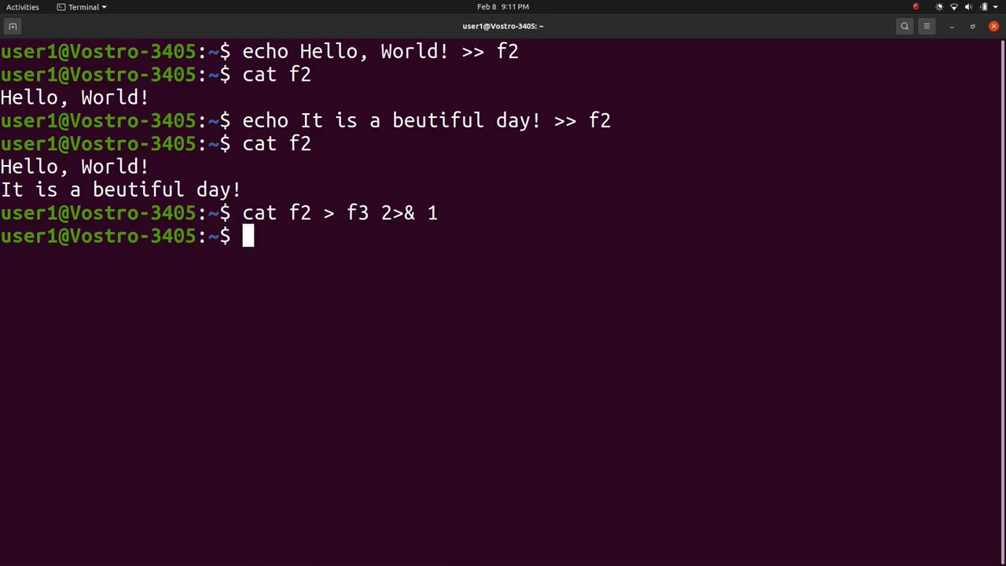
Display f3, then append f2's lines to f3 again with 2>&1 redirection.
text(cat f3)
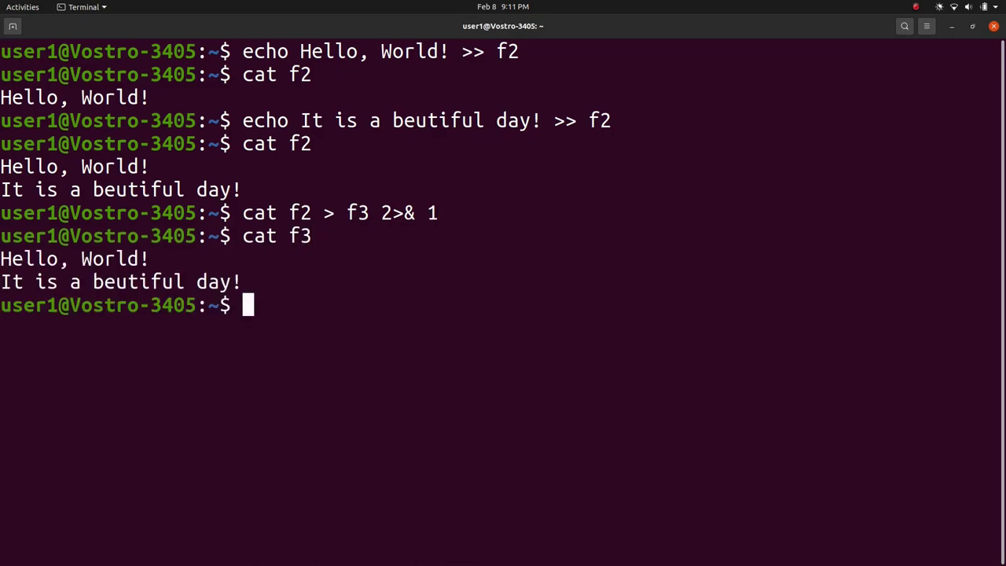
text(cat f2 >> f)
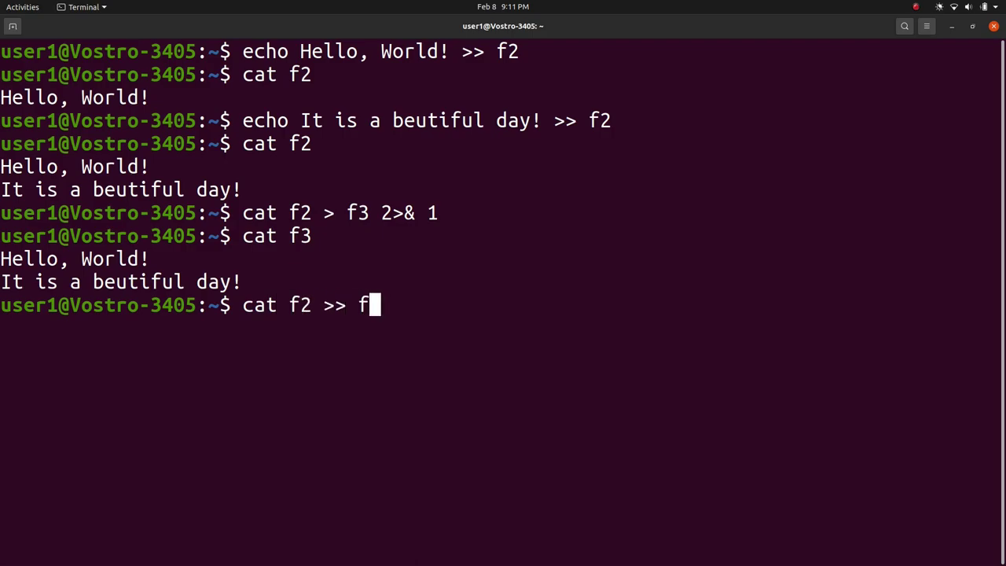
text(3 2)
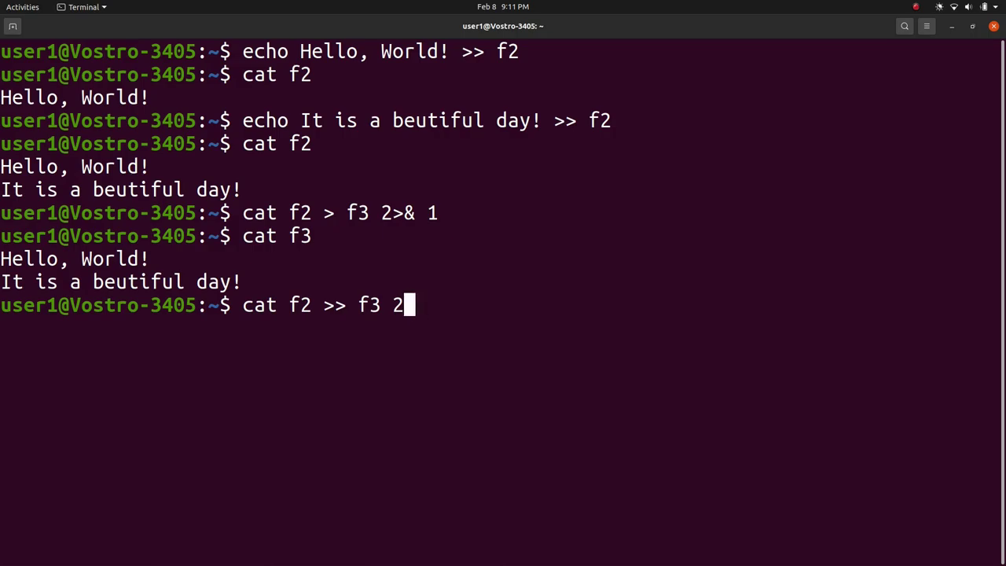
text(>)
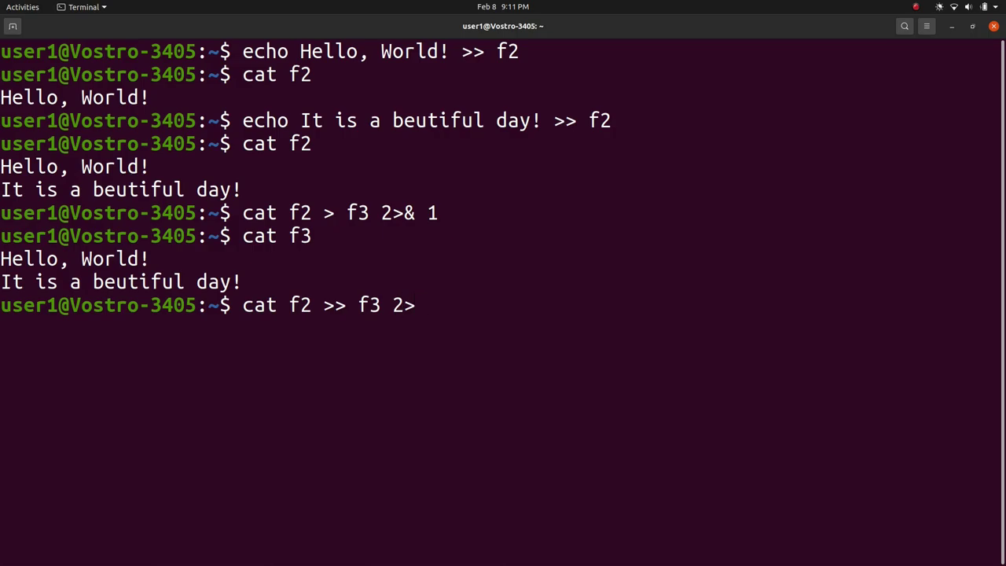
text(& 1)
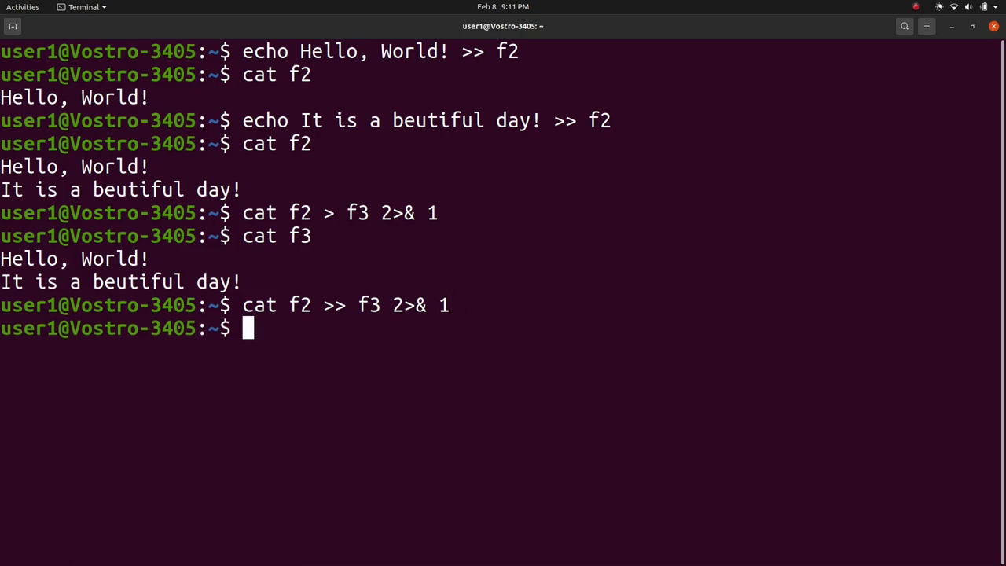
Append the missing-file error from cat f4 into f3 using >> f3 2>&1.
text(cat)
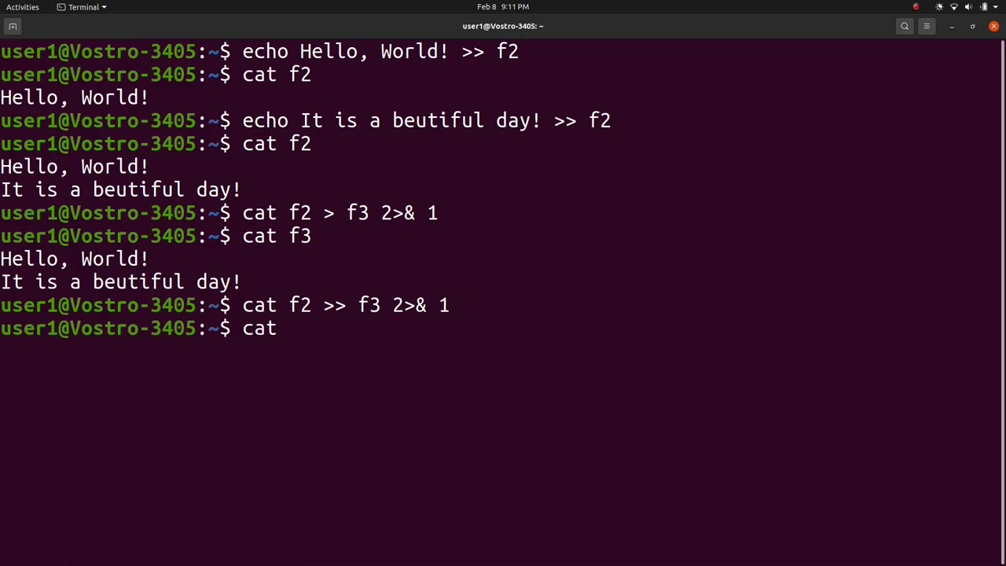
text(f4 >> f3)
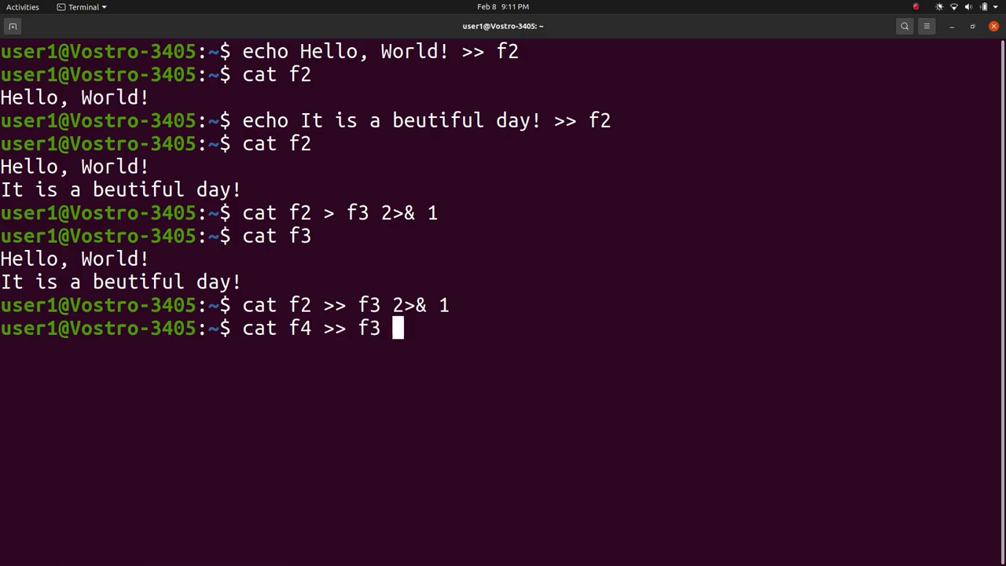
text(2)
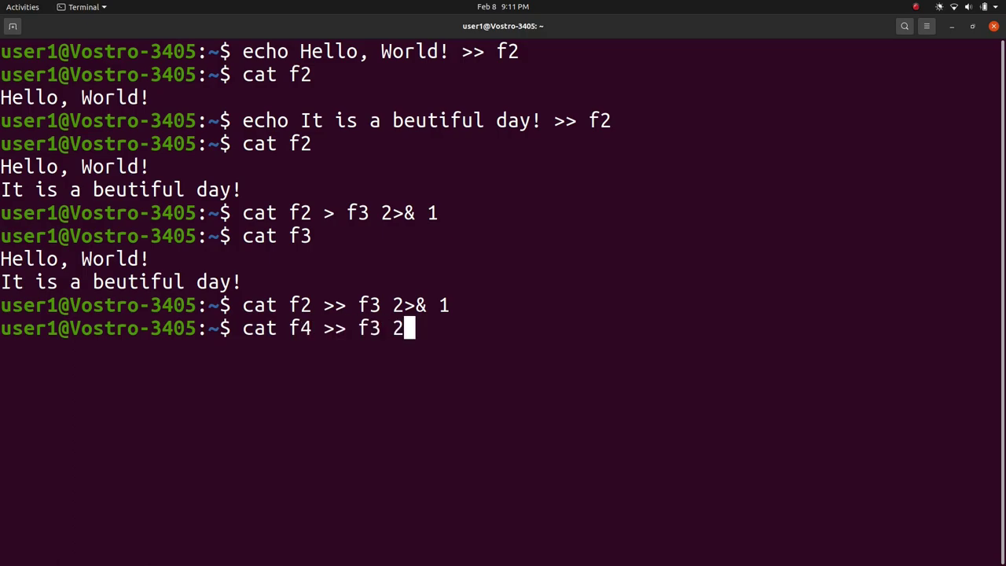
text(>&)
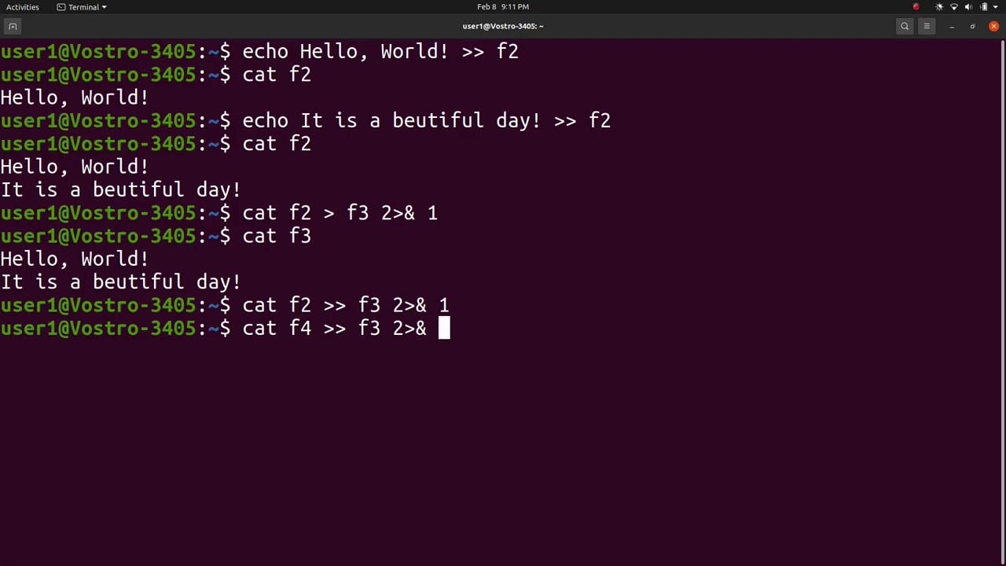
text(1)
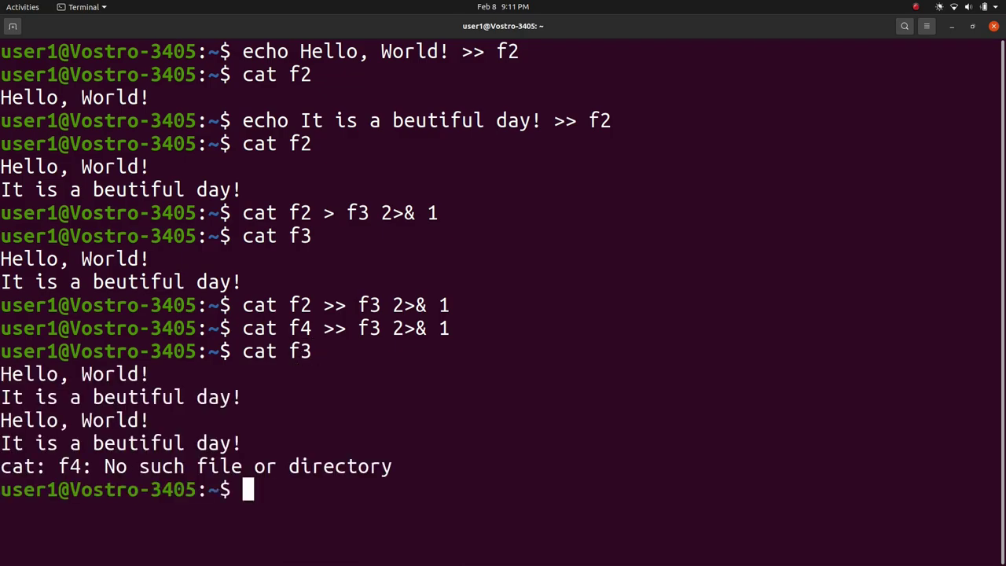
Display f3 with its duplicated lines and error, then start cat > f5 for input.
text(cat)
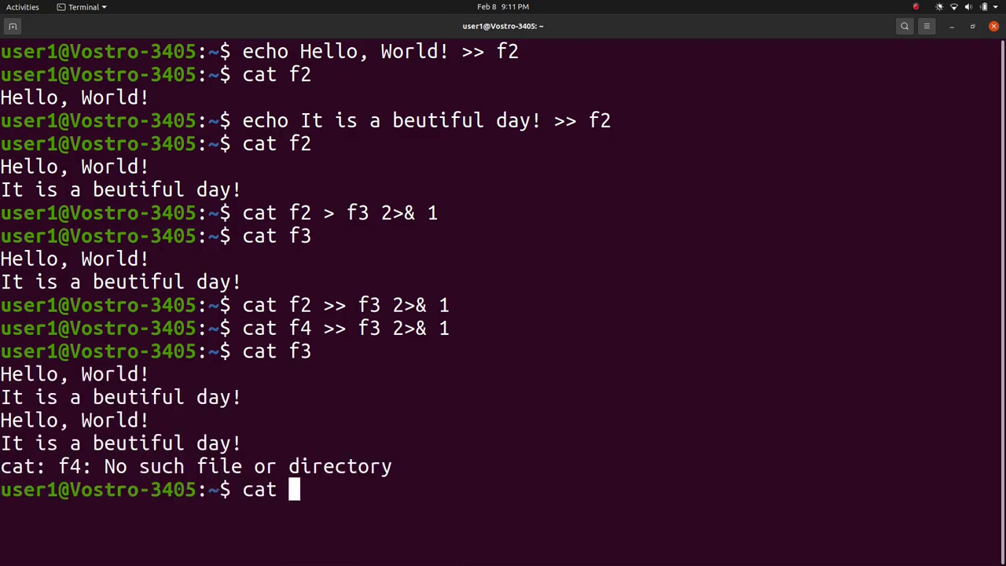
text(>)
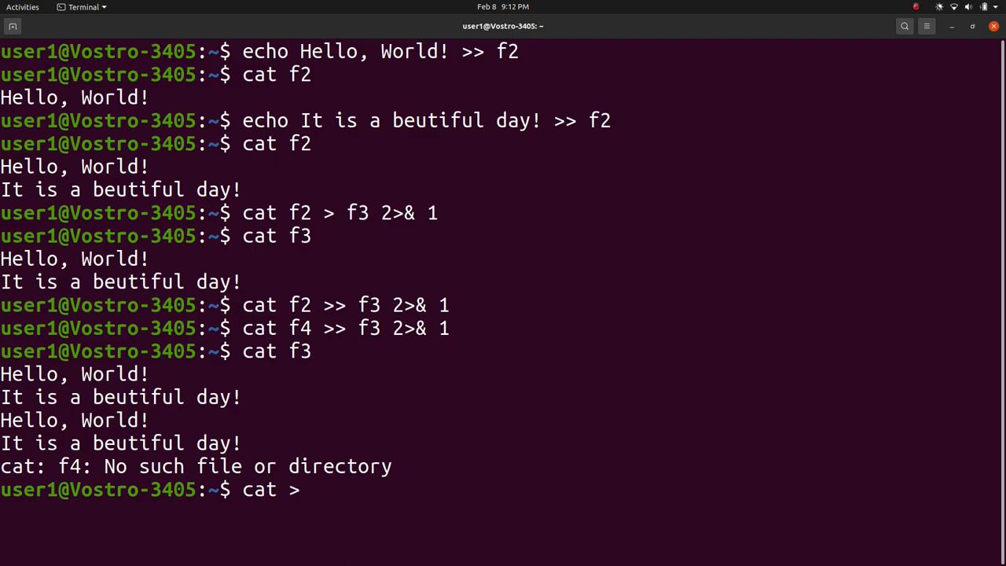
text(f5)
text(It i)
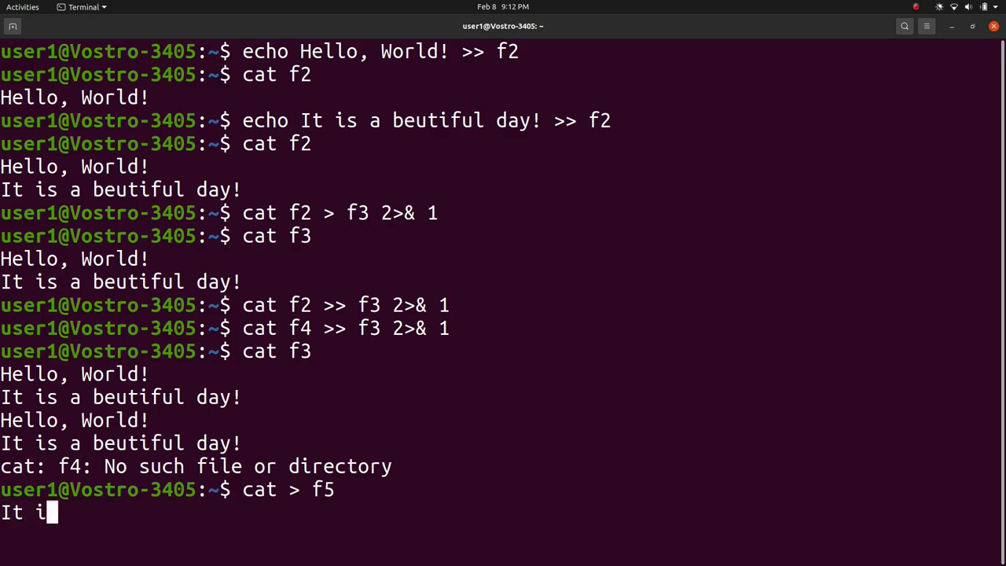
Enter 'It is a beautiful day!' and 'The weather is good.' into f5, ending with Ctrl+D.
text(s a beautiful day)
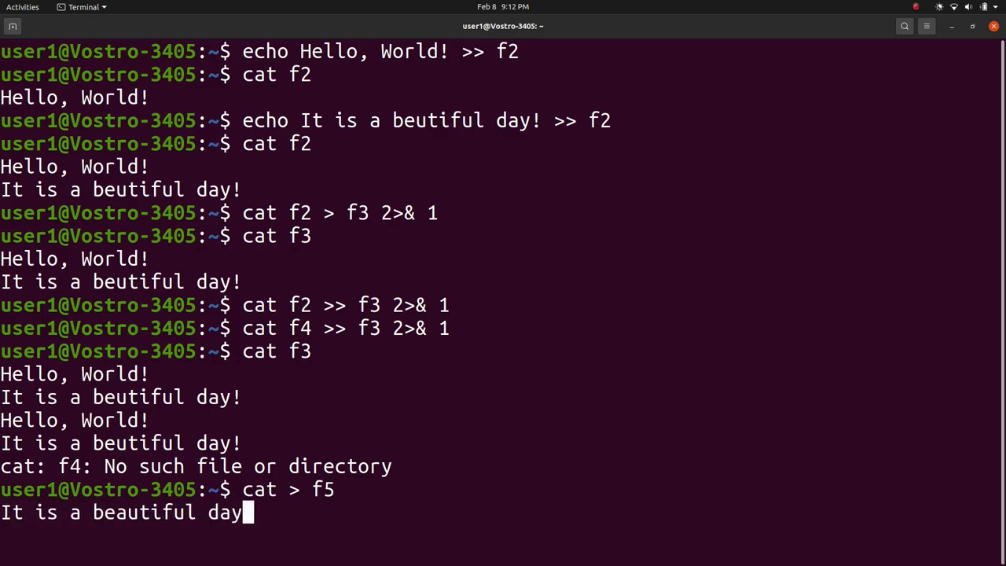
text(!)
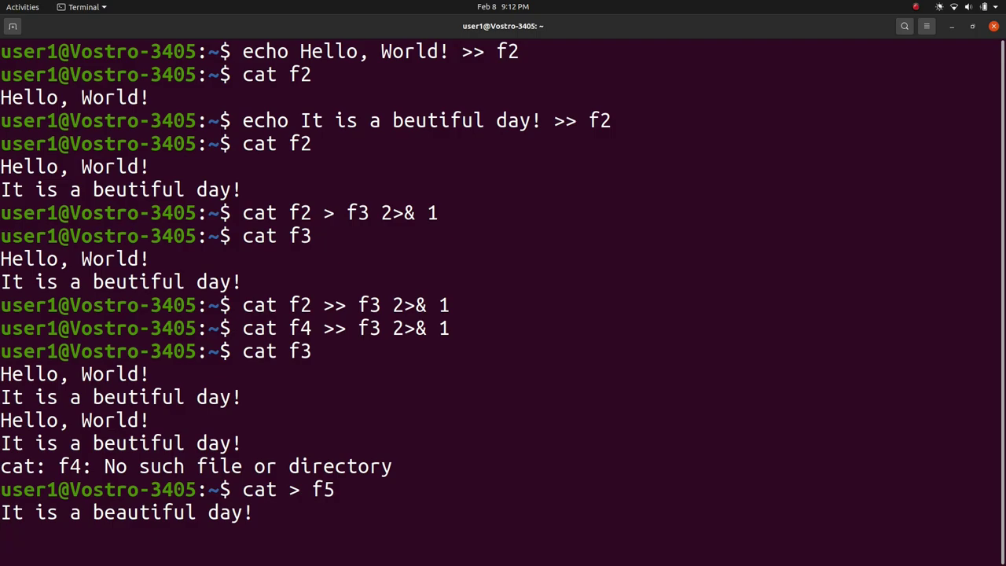
text(The weather is good.)
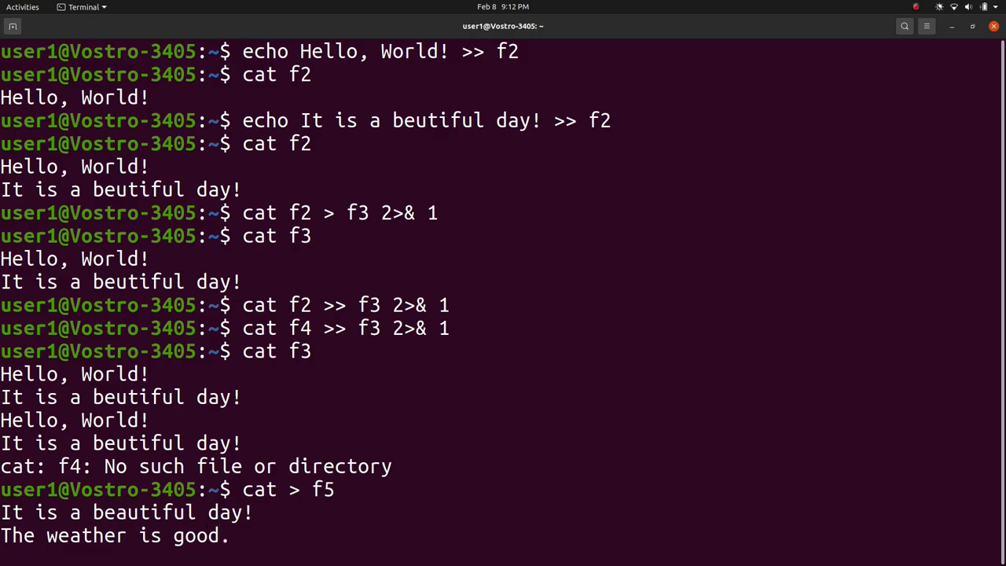
key(ctrl+d)
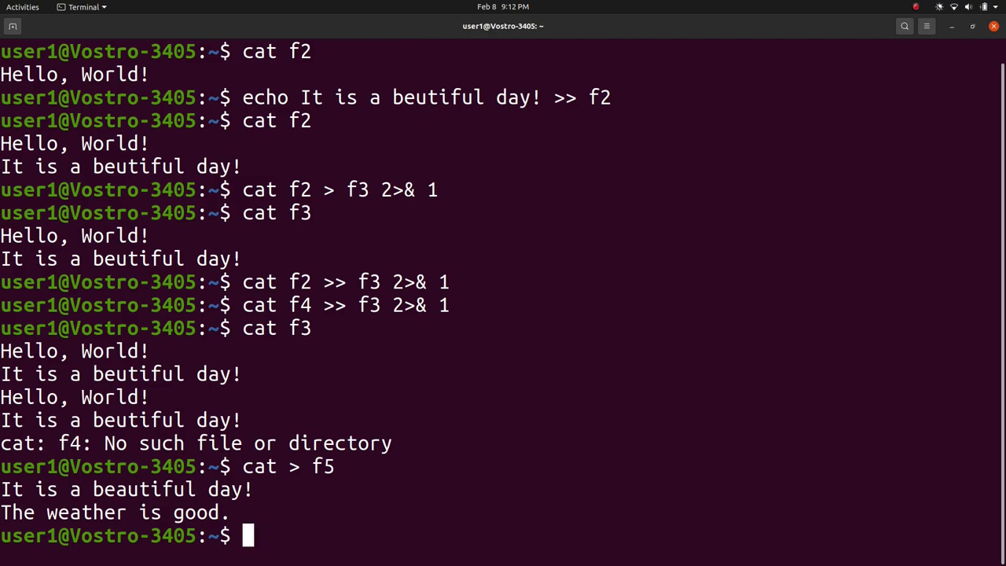
Display the two saved lines of f5 with cat.
text(cat f5)
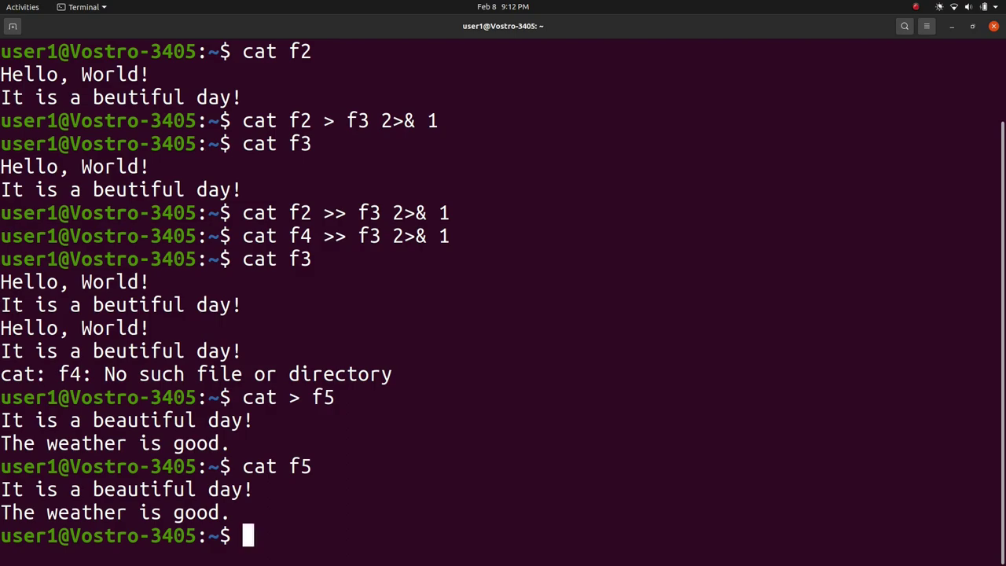
text(cat)
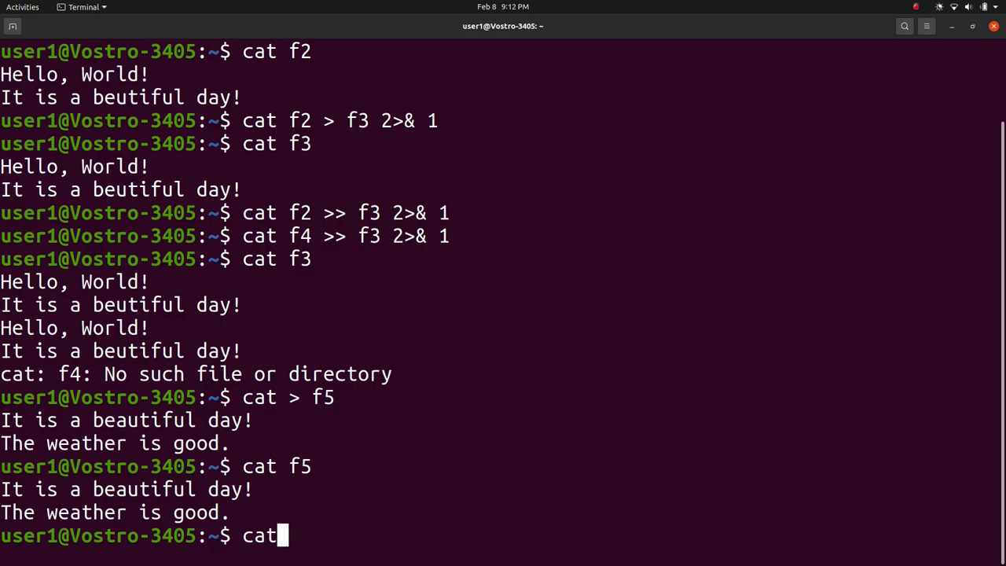
Write 'Hello, World!' and 'All is well.' into f6 via a cat <<EOF here-document, then cat f6.
text(<<)
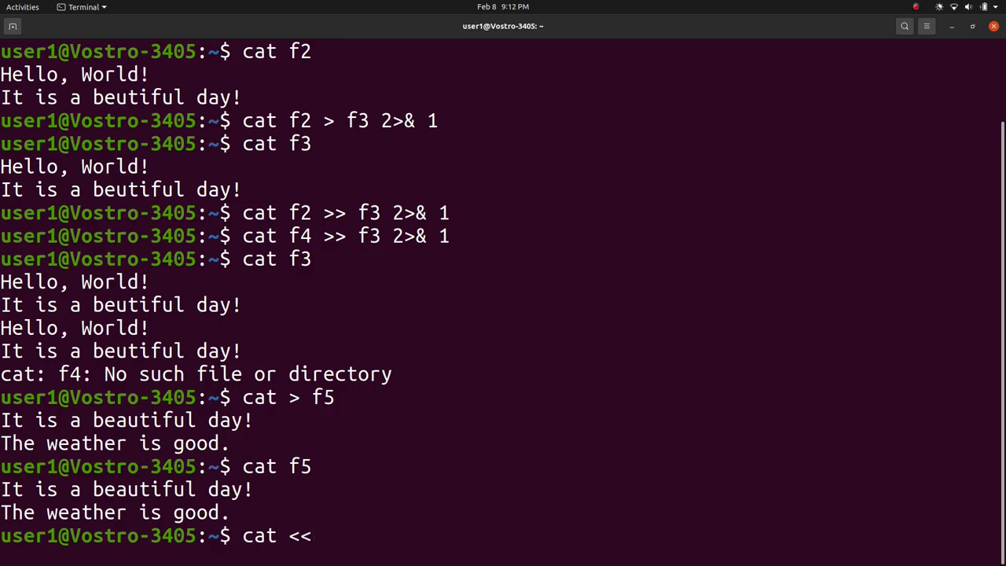
text(EOF)
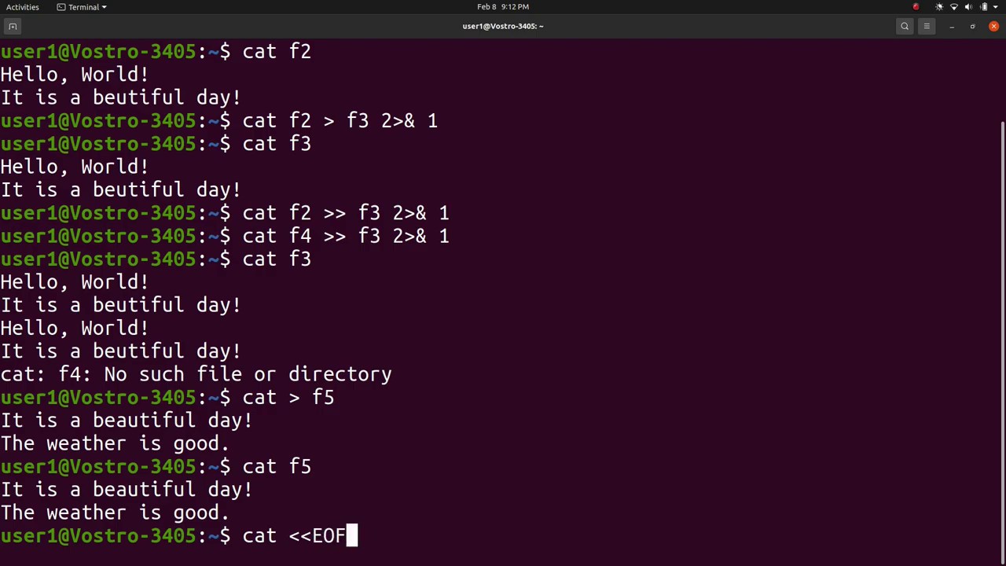
text(> f6)
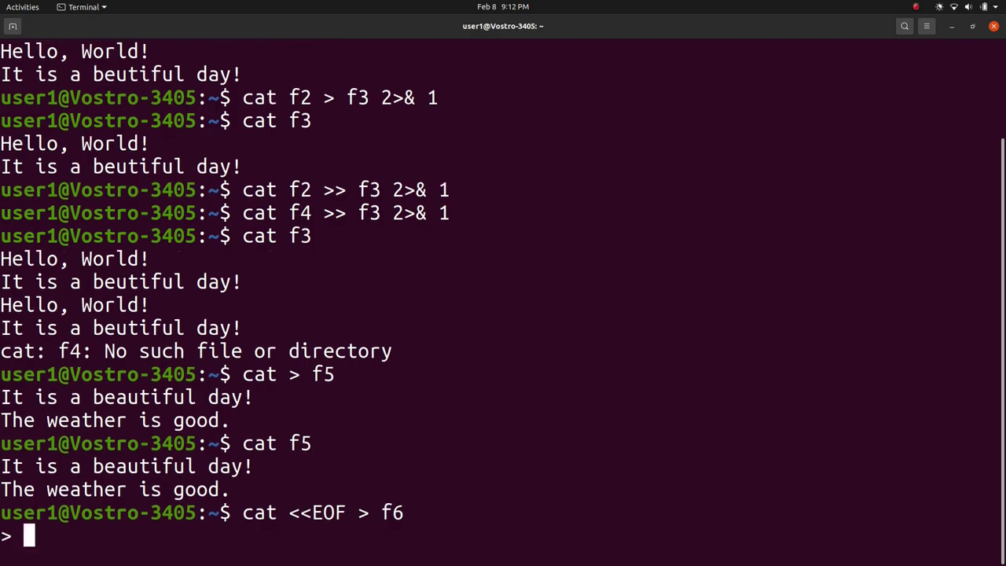
text(Hello)
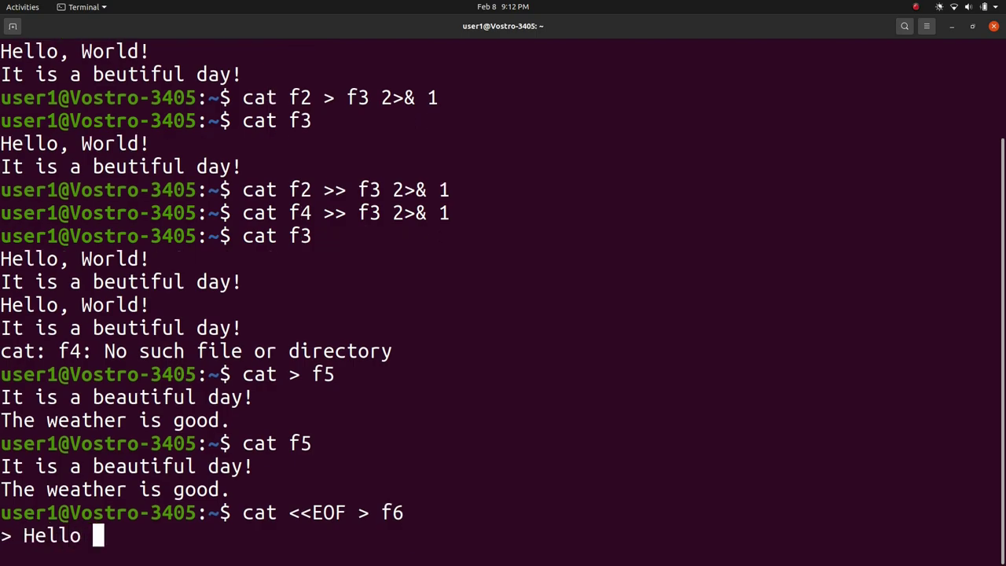
text(, World~)
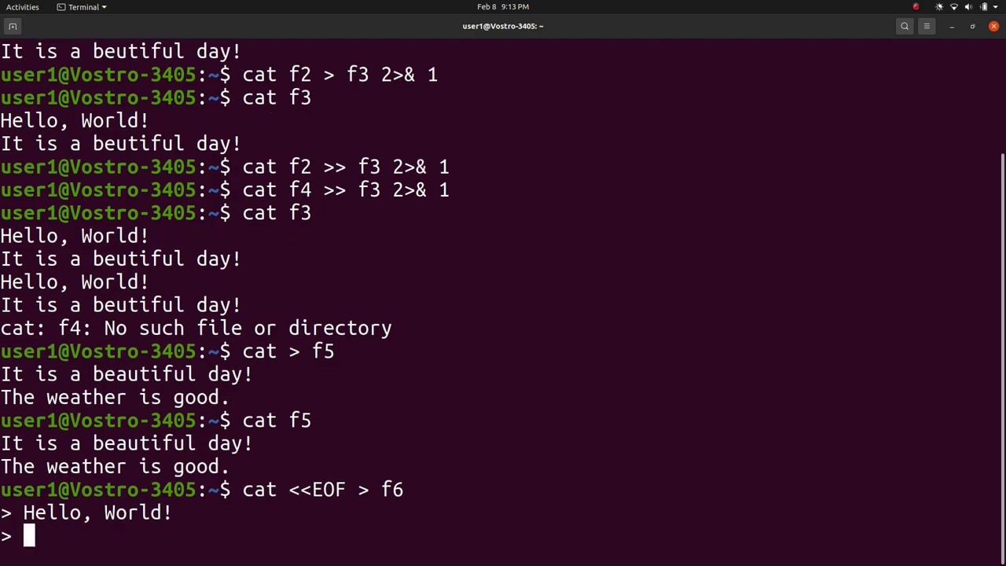
text(All is well.)
text(EOF)
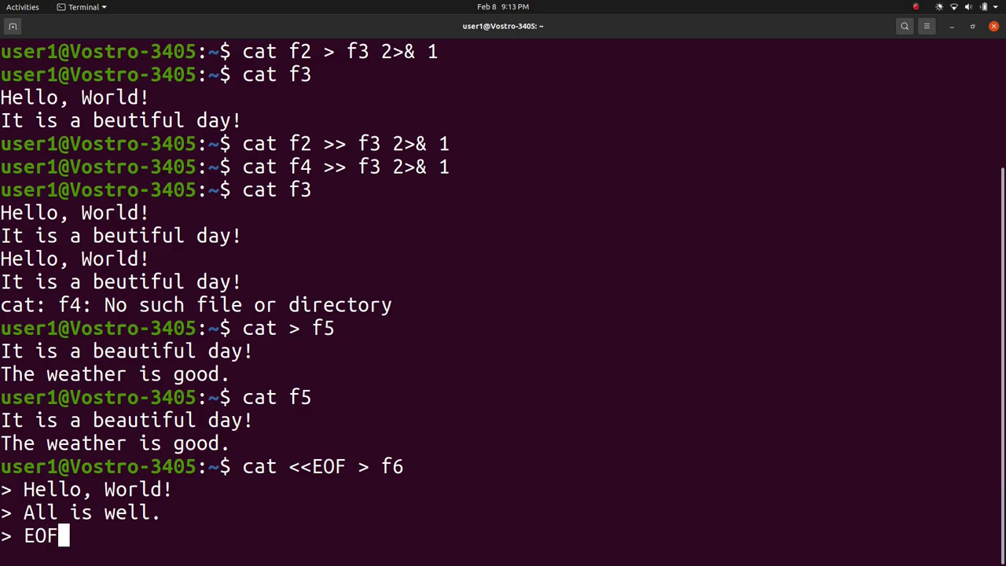
key(Return)
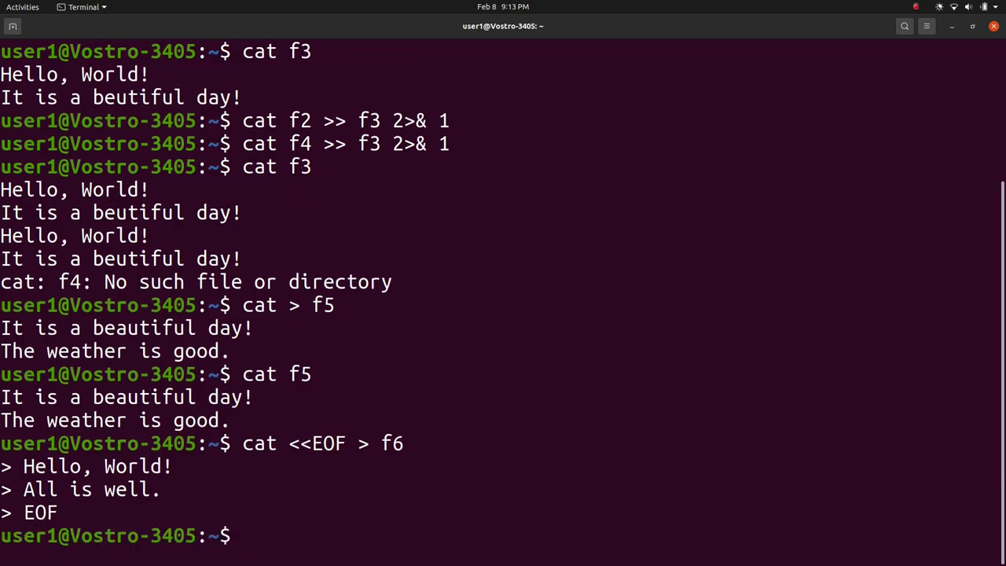
text(cat f6)
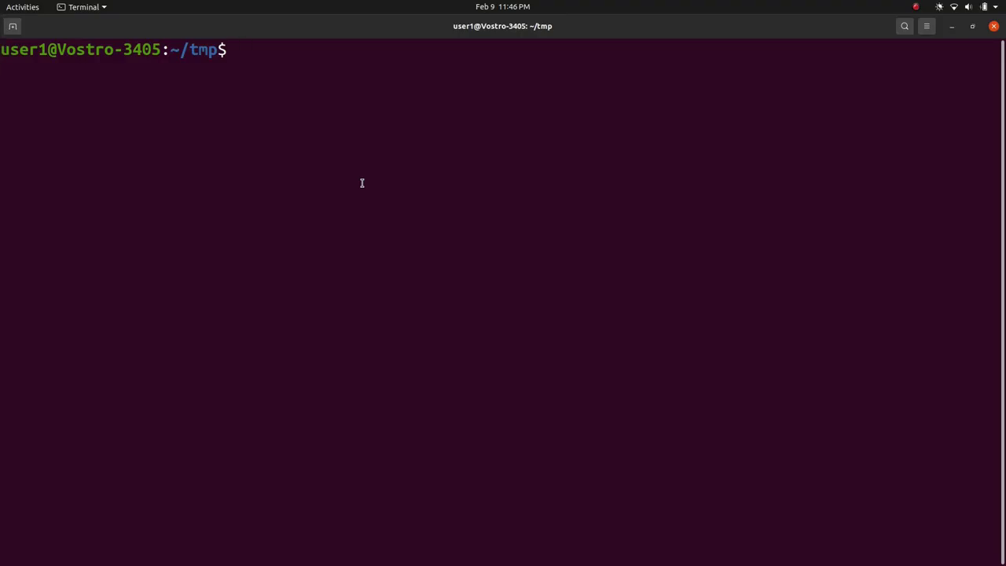
Print the long list of first and last names from the names file with cat.
text(cat names)
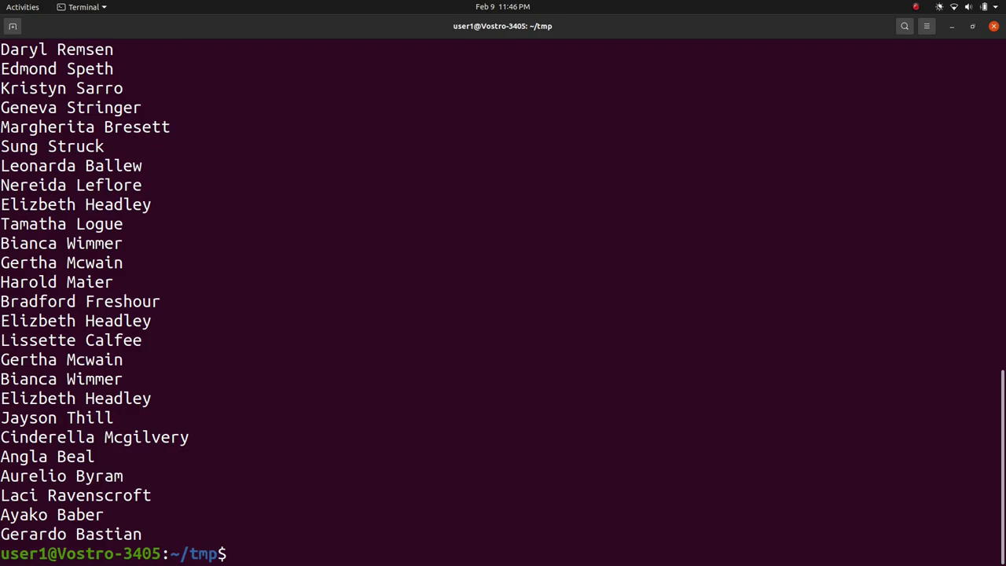
Preview the names list sorted by surname with sort -k2,2 names.
text(sort)
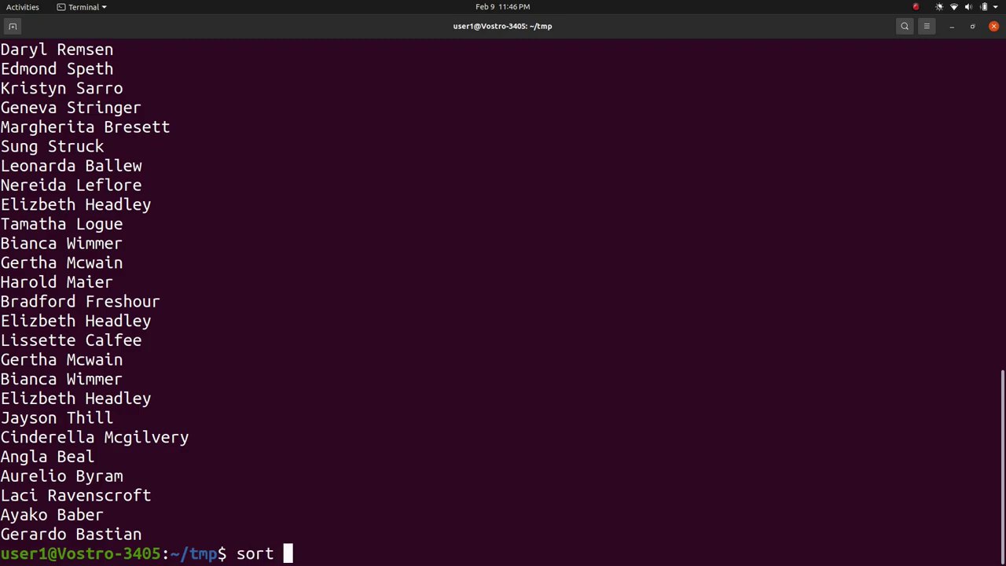
text(-k2,2)
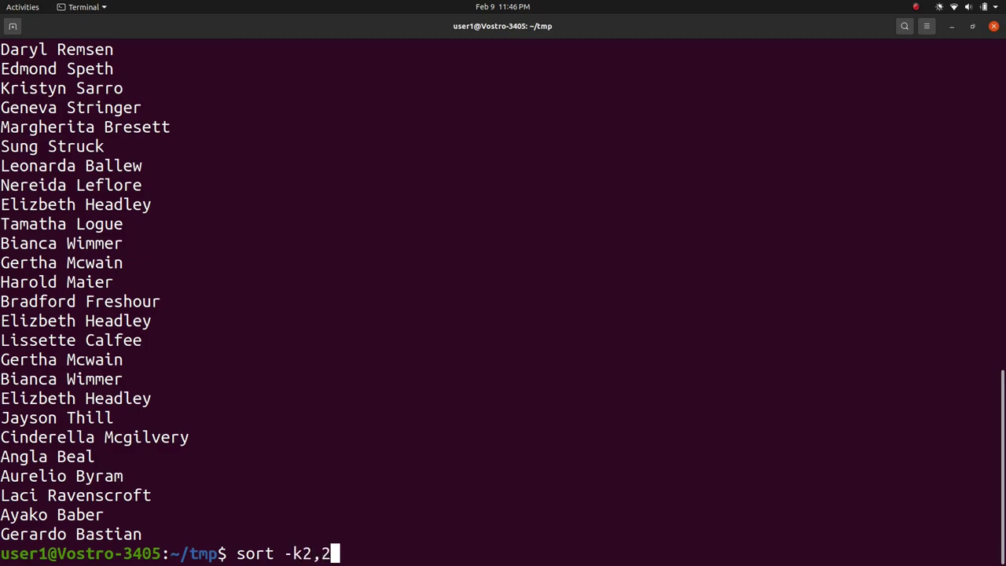
text(names)
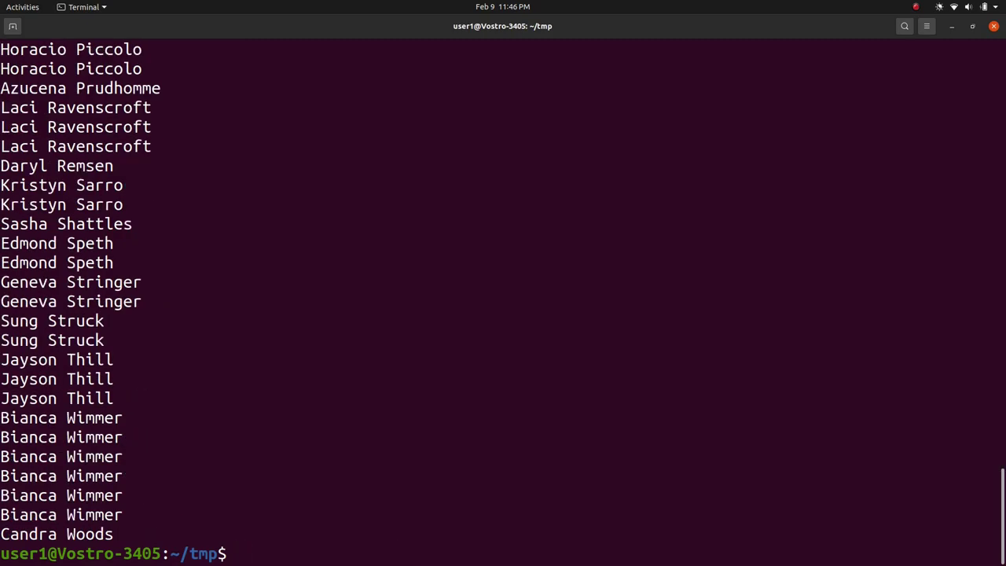
Save the surname-sorted names into file t1 with sort -k2,2 names > t1.
text(sort -k2,2 names)
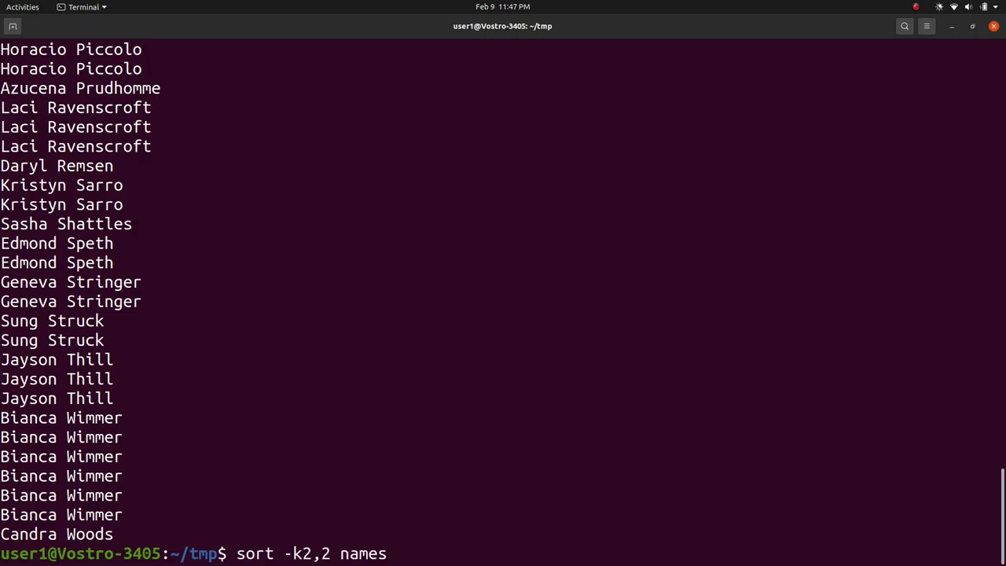
text(>)
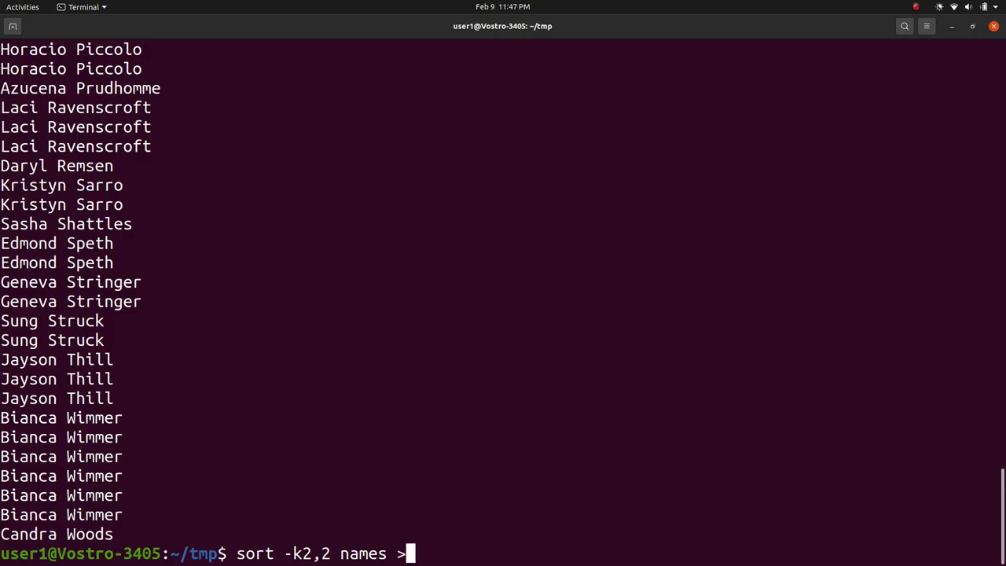
text(t1)
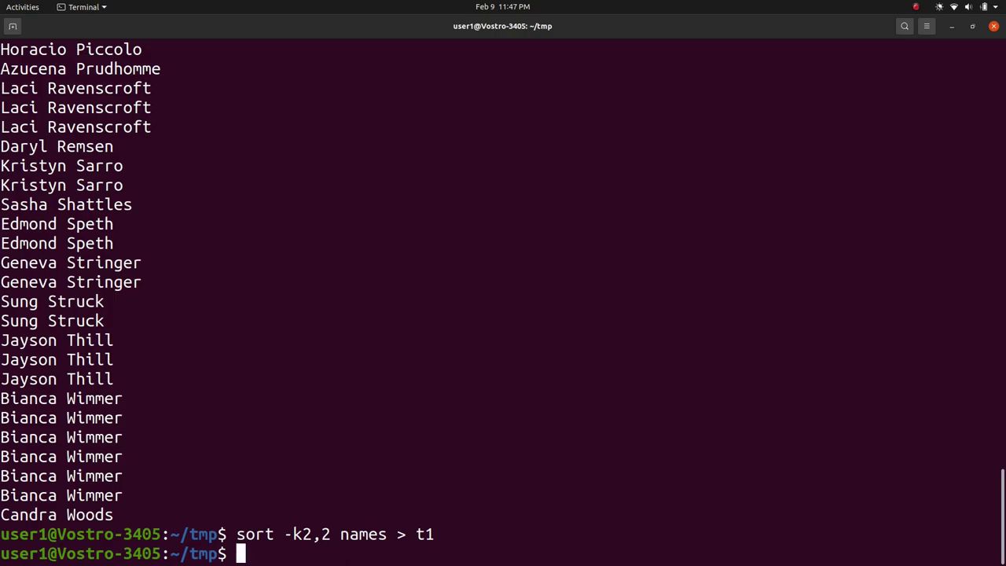
Remove duplicate lines from t1 into t2 with uniq t1 > t2.
text(uniq)
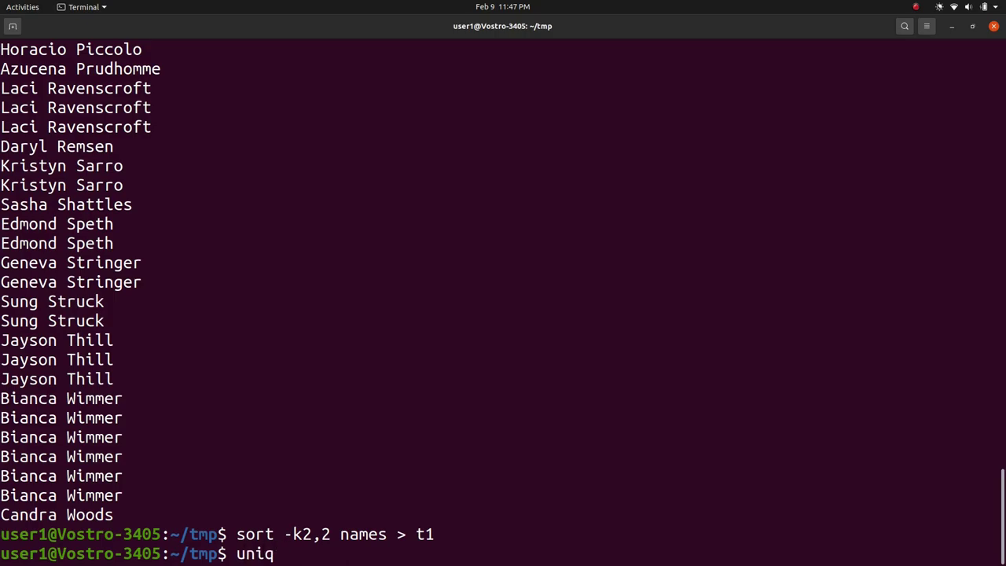
text(t1 >)
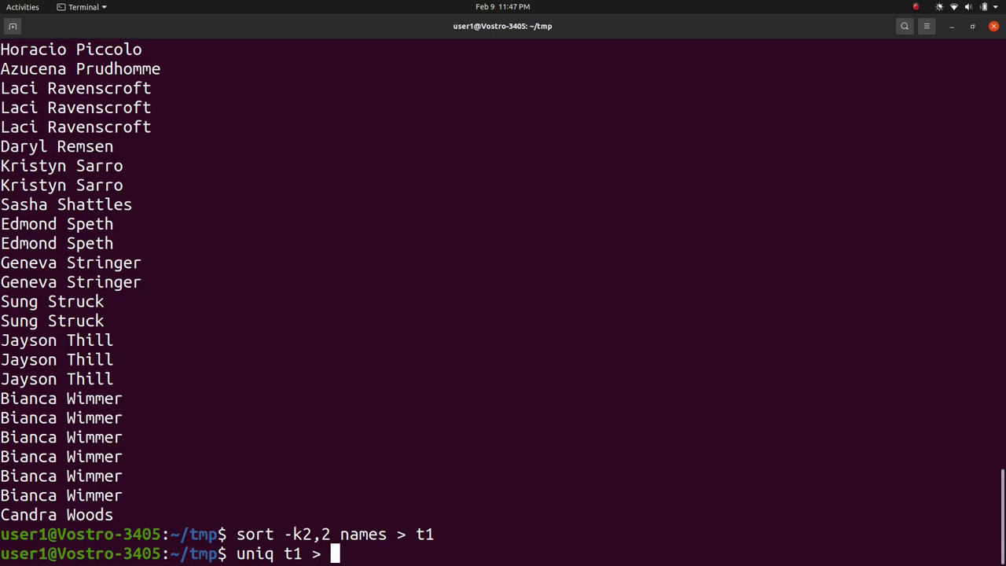
text(t2)
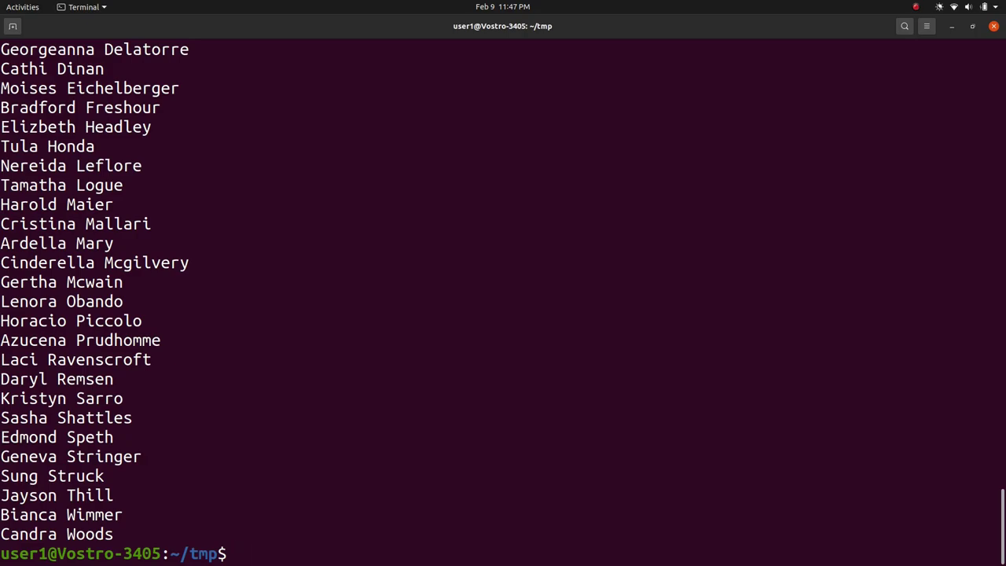
Page through the de-duplicated t2 list and start a commented #cat line.
text(more)
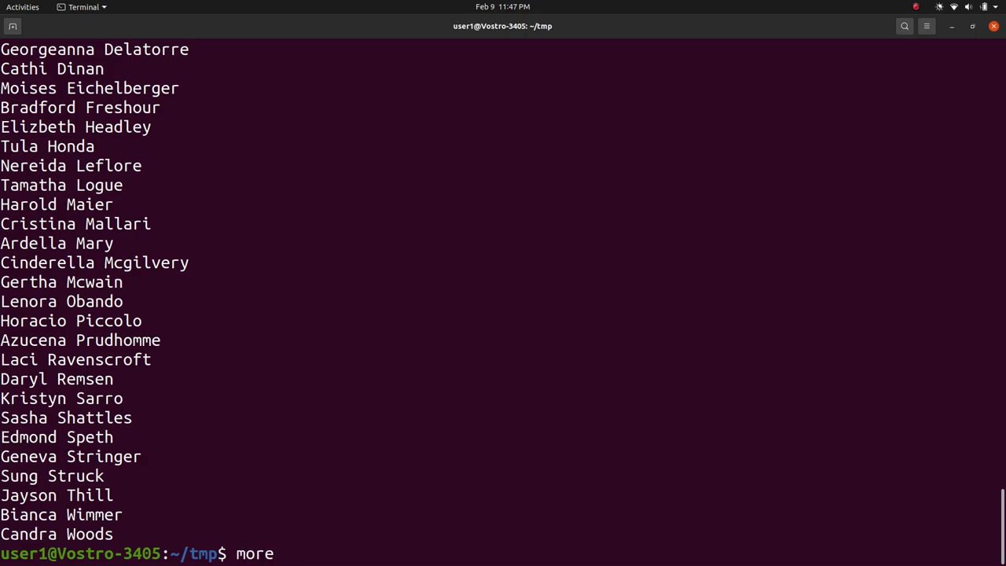
key(Return)
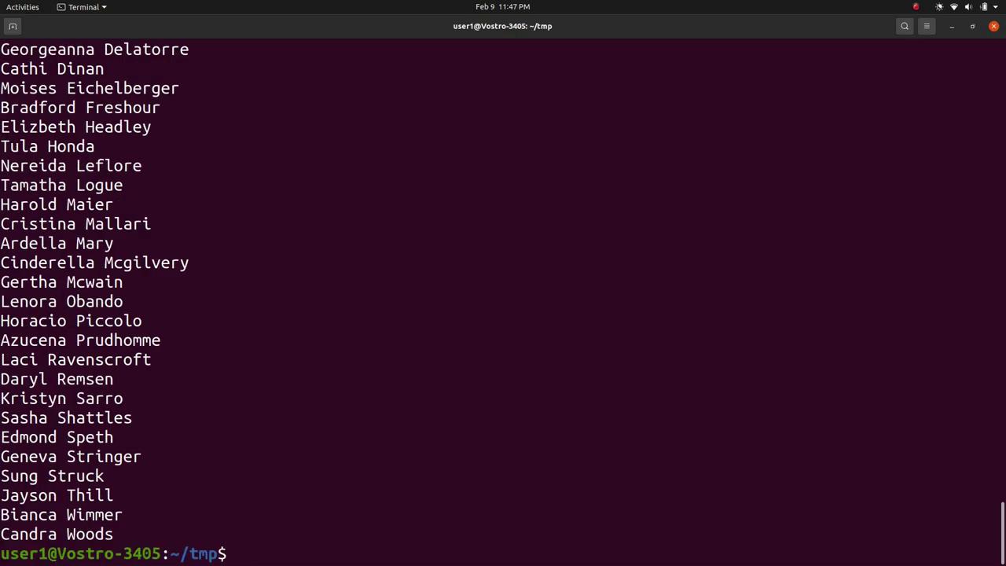
text(#cat)
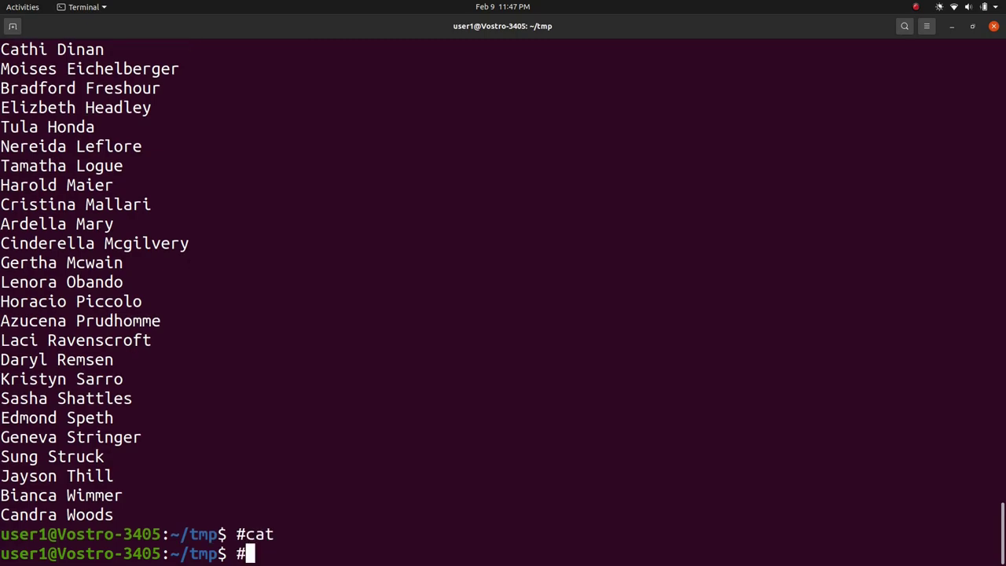
Sketch the sort, uniq and more stages as a comment on the command line.
text(sort)
text(#)
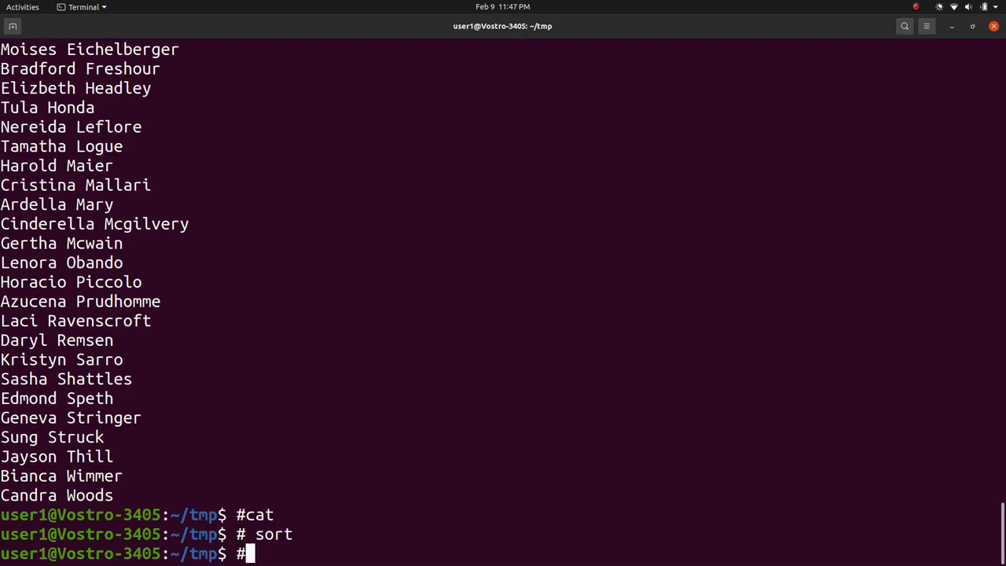
text(uniq)
text(#)
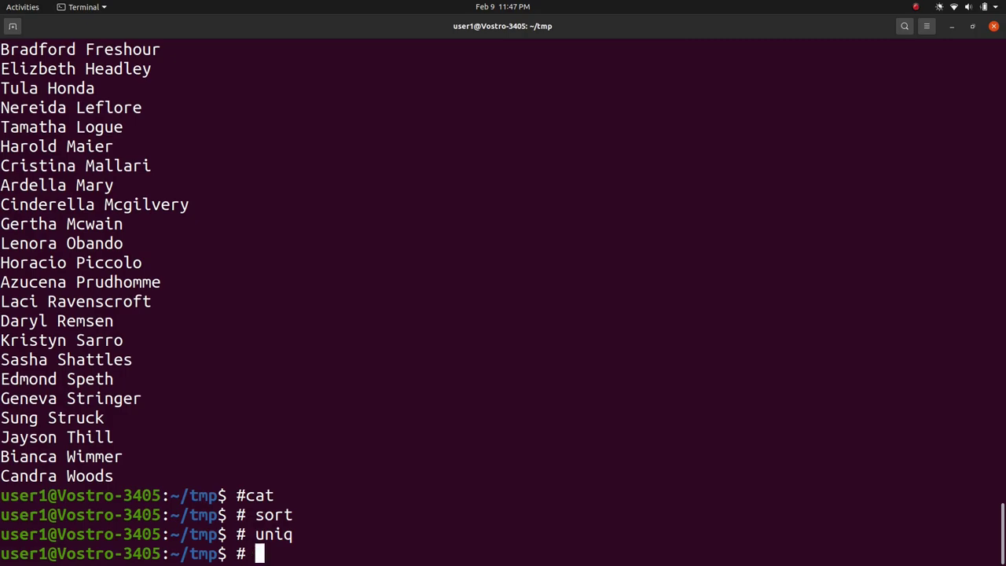
text(more)
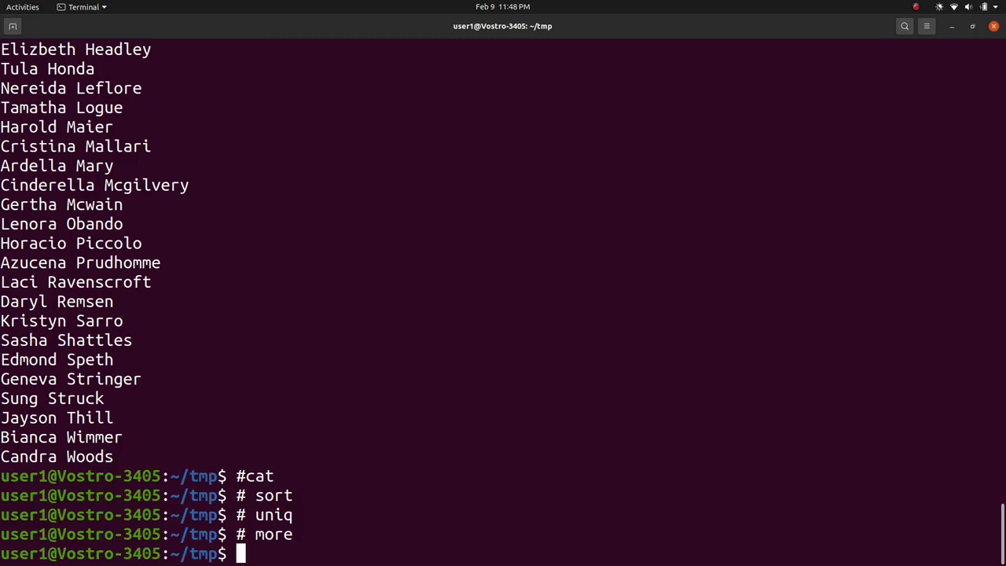
Run the pipeline cat names | sort -k2,2 | uniq | more to page the de-duplicated surname-sorted list.
text(cat n)
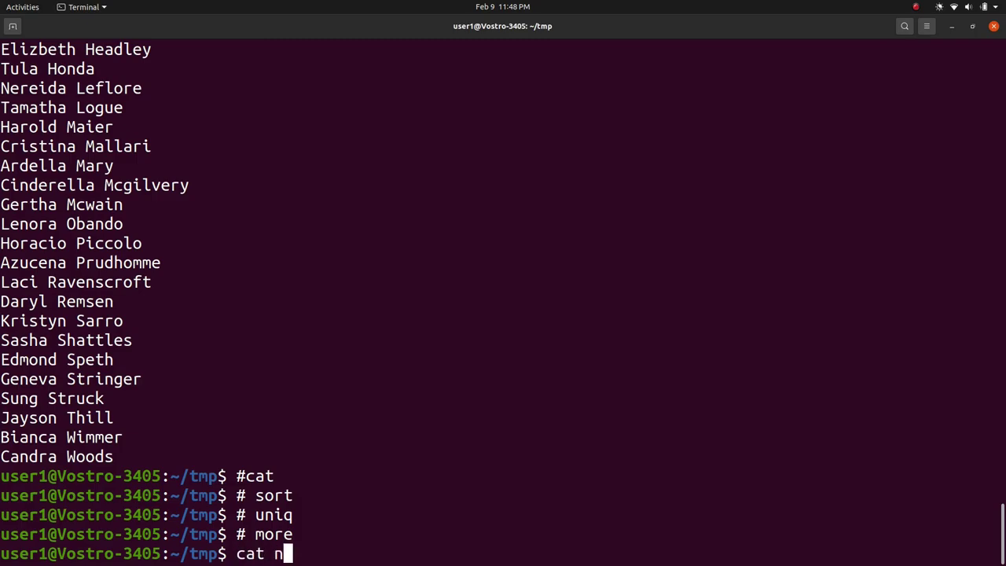
text(ames | sort -k)
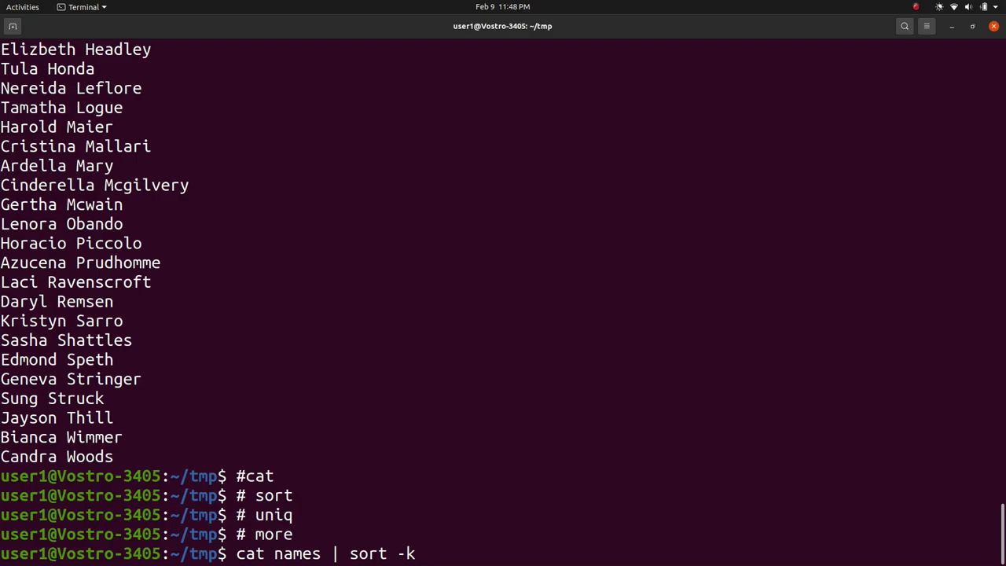
text(2,2)
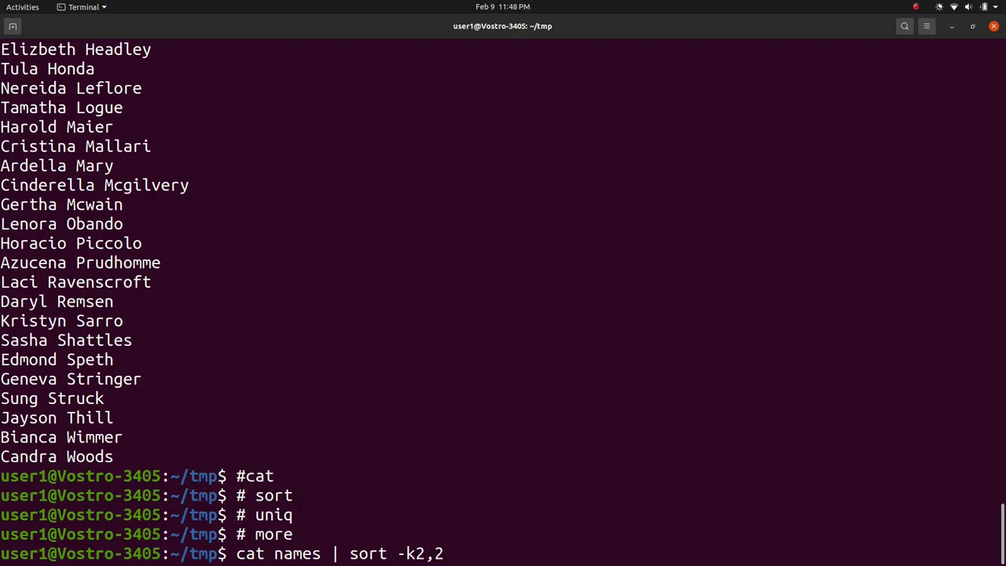
text(|)
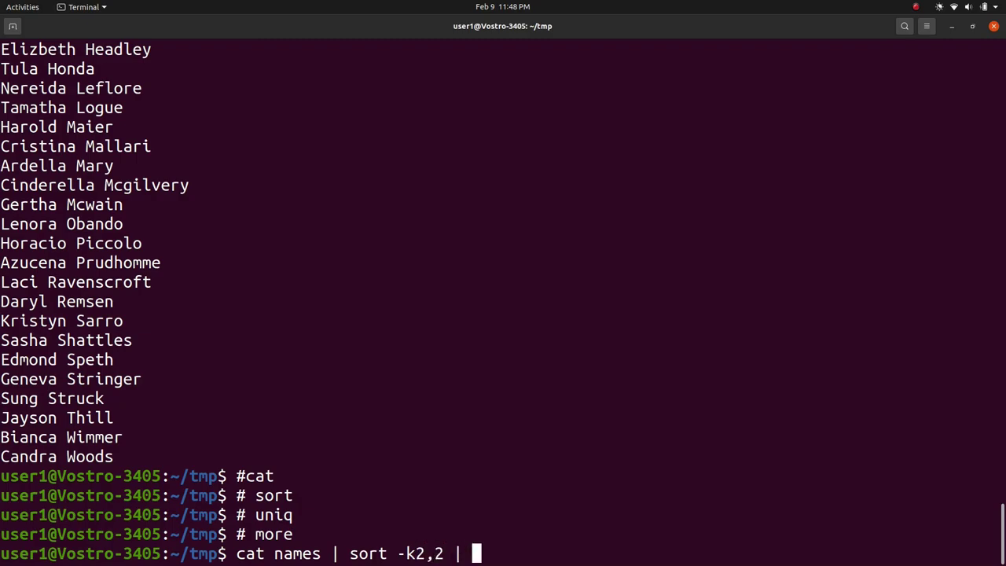
text(uniq | mo)
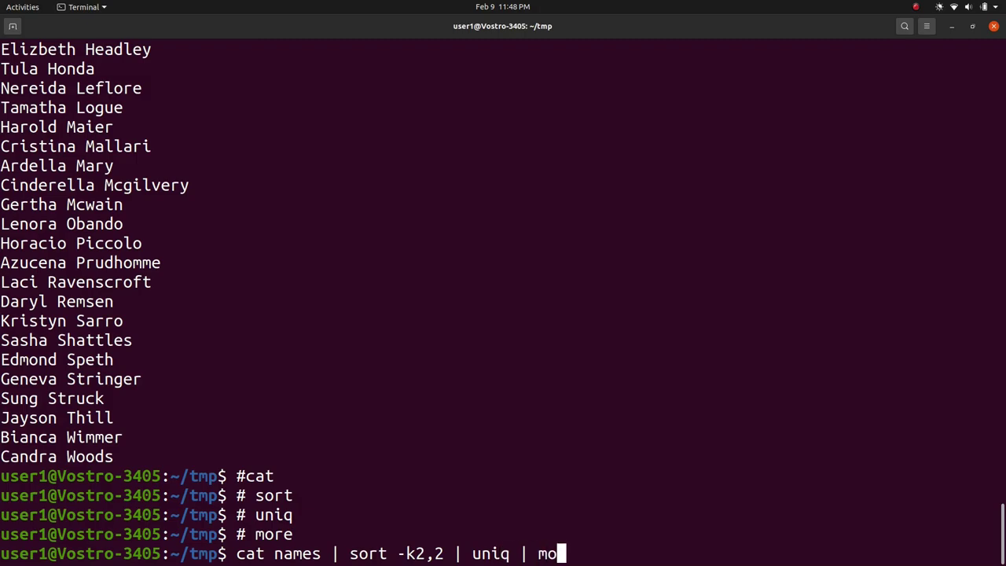
text(re)
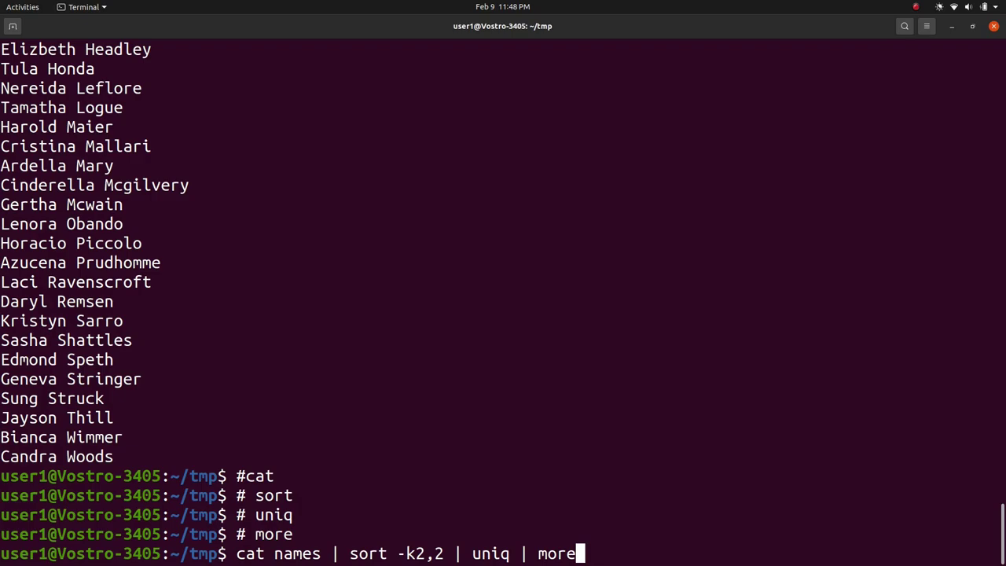
key(Return)
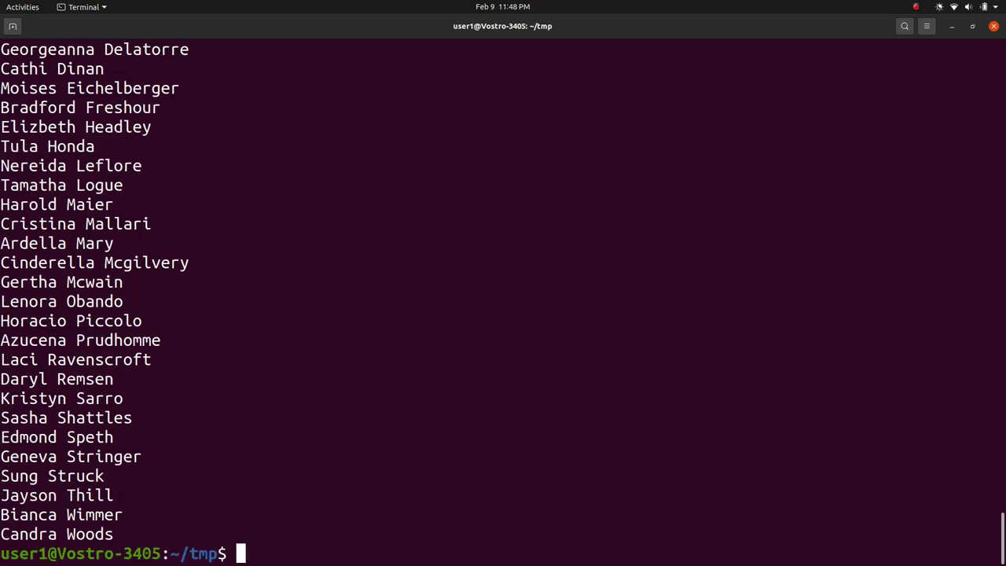
Retype the cat names | sort -k2,2 | uniq | more pipeline at a fresh prompt.
text(cat names | sort -k2,2 | uniq | more)
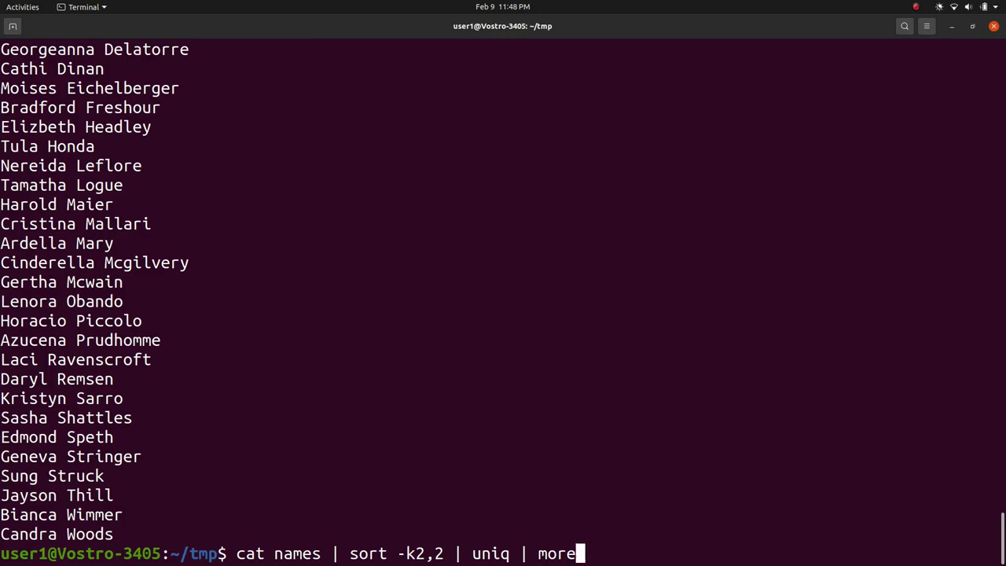
mouse_move(362, 179)
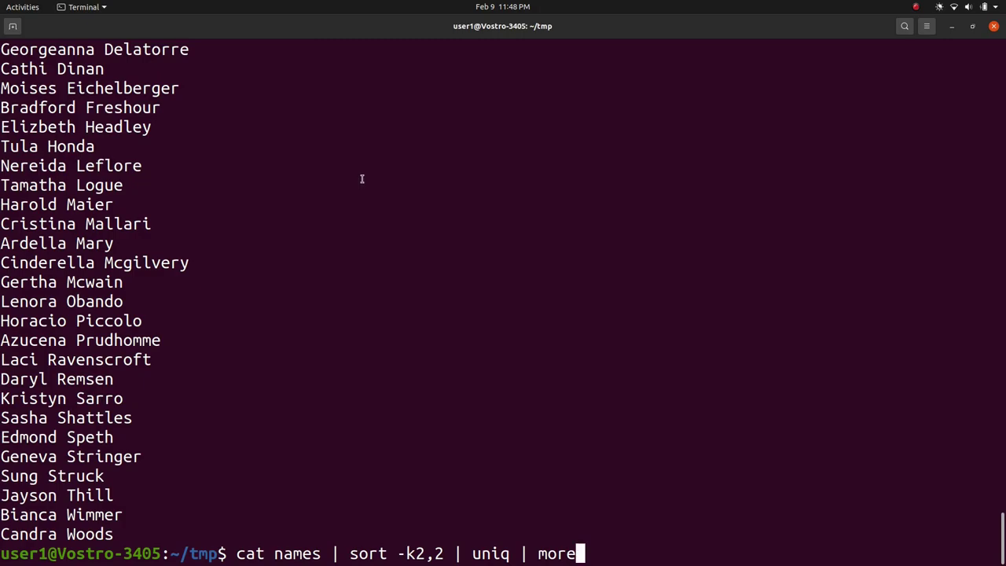
mouse_move(620, 134)
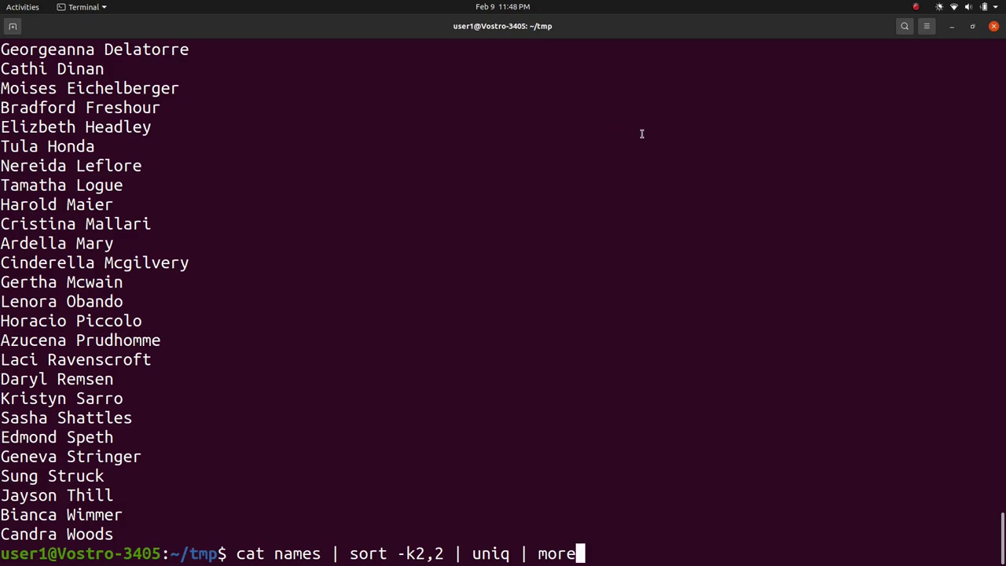
mouse_move(673, 90)
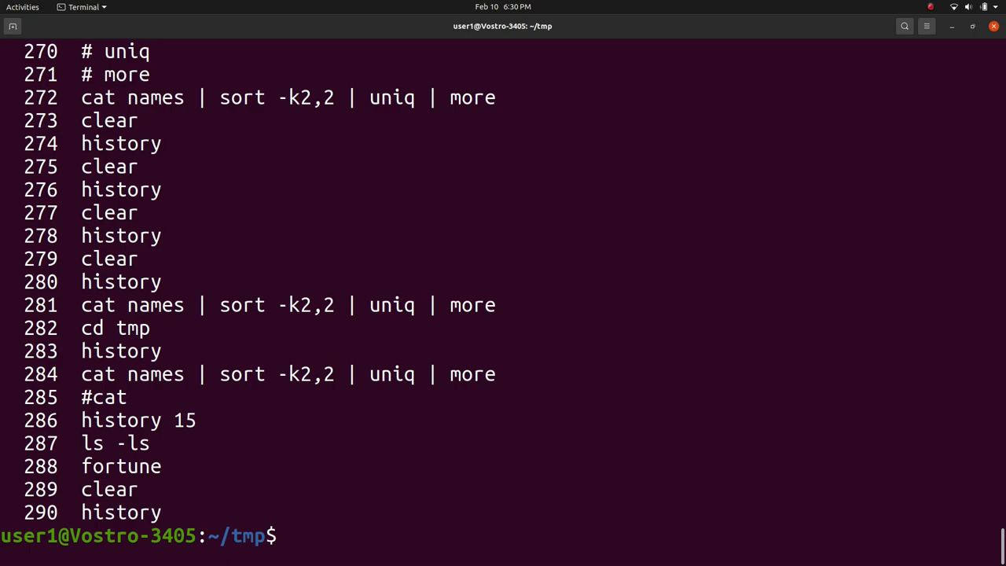
Show the last 15 history entries, then rerun history command number 28 with !28.
text(history 15)
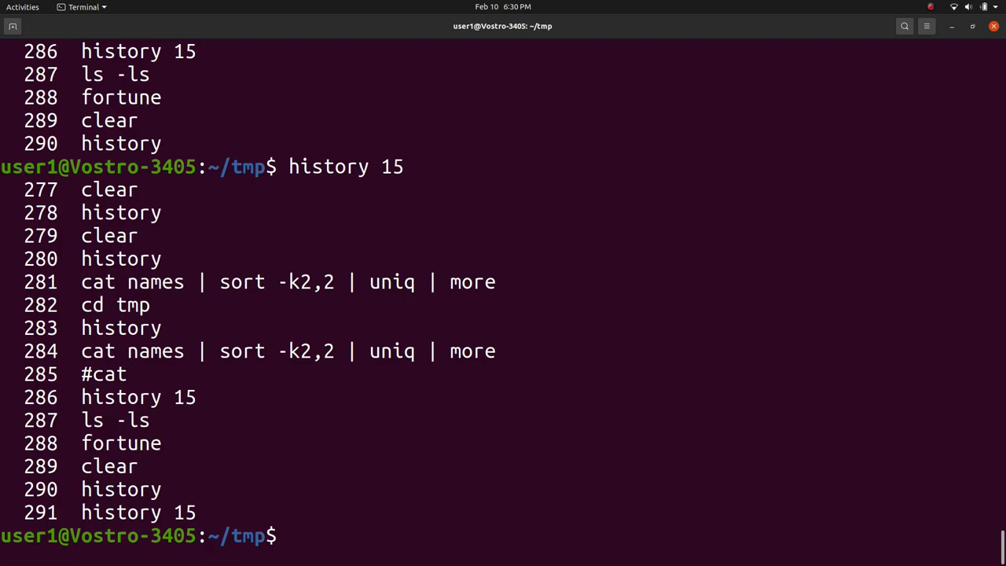
text(!)
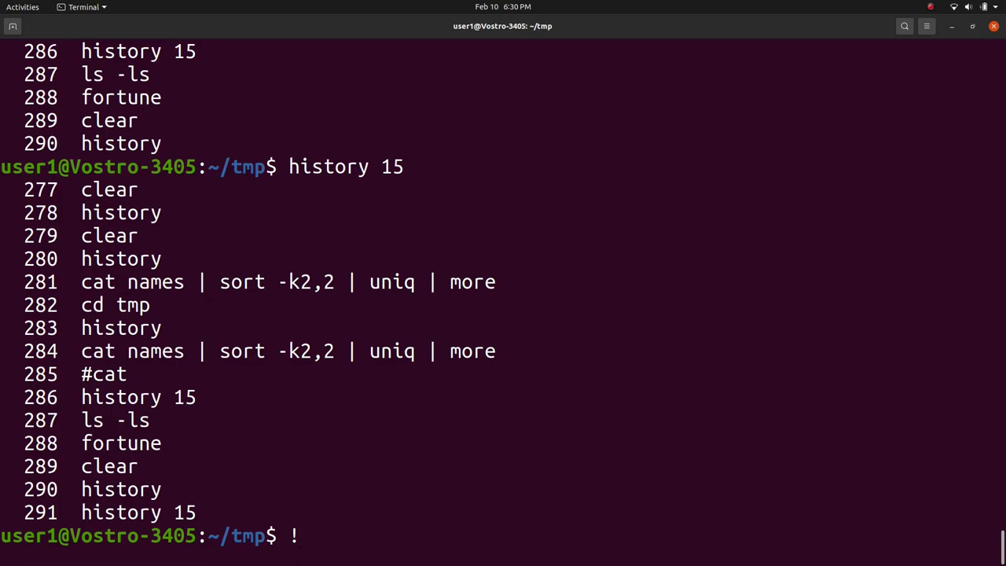
text(28)
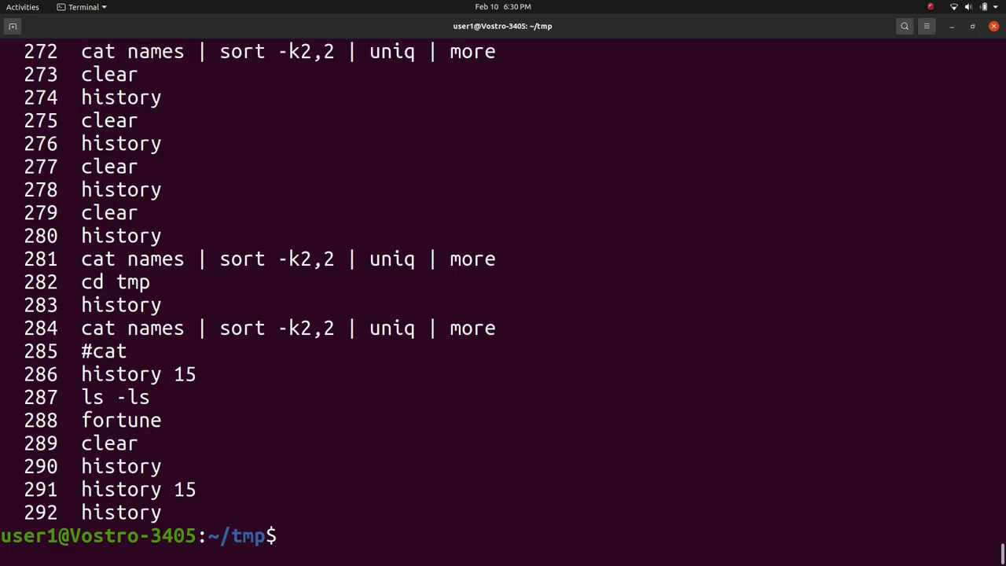
Try the !! and ! history recalls and discard them before running.
text(!!)
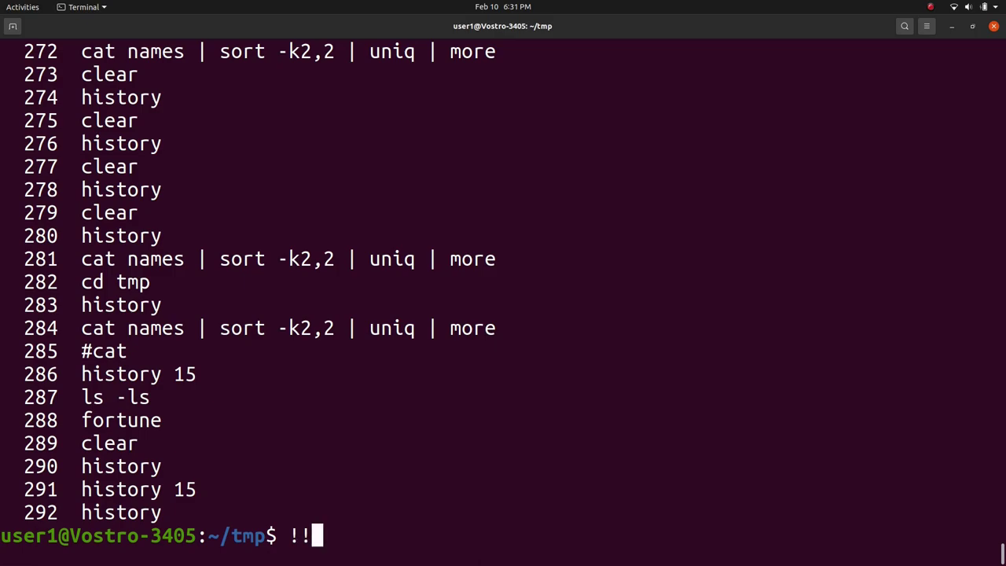
key(BackSpace)
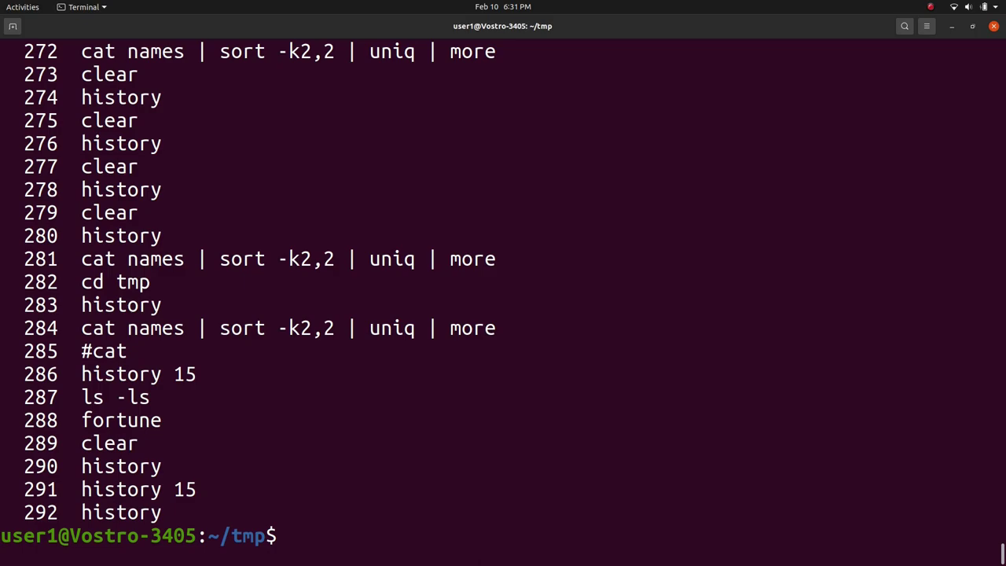
text(!)
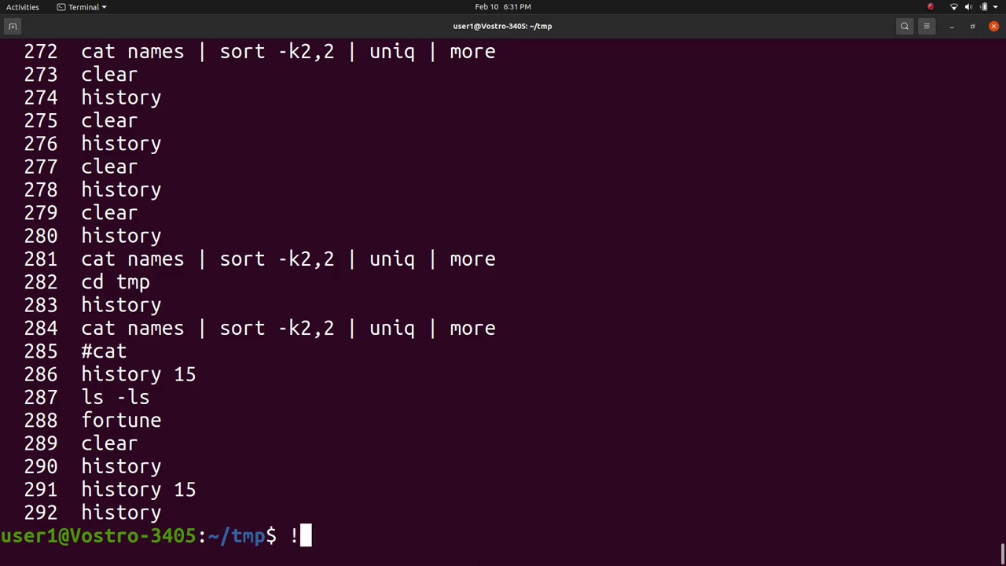
key(BackSpace)
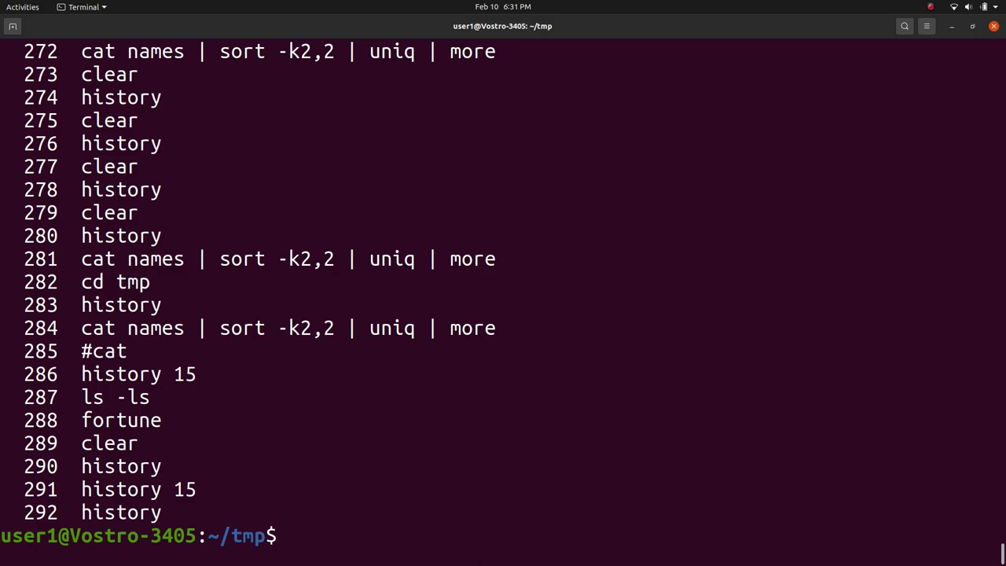
text(!)
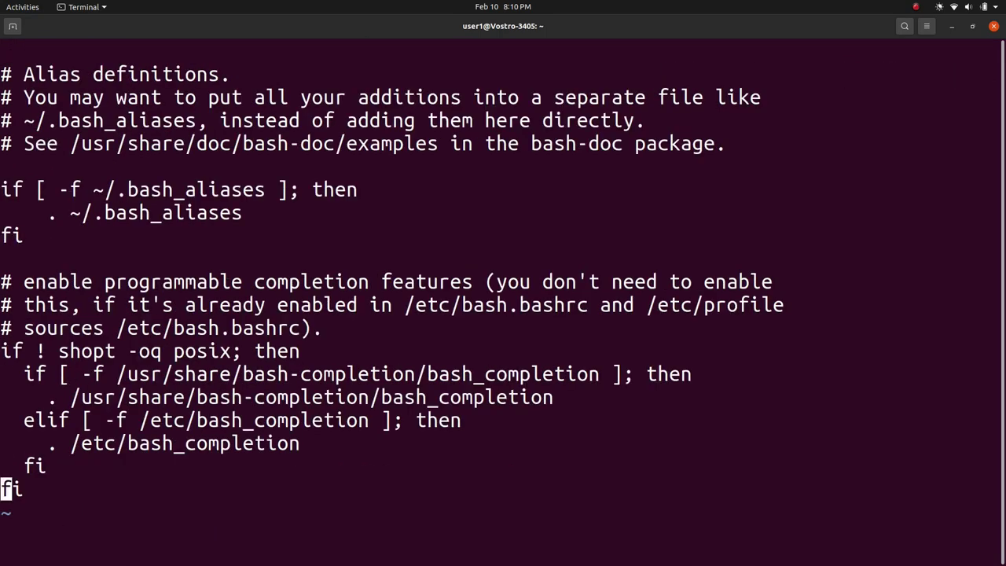
Append export PATH=$PATH:~/ to .bashrc, then exit and su back in as user1.
text(export PATH=)
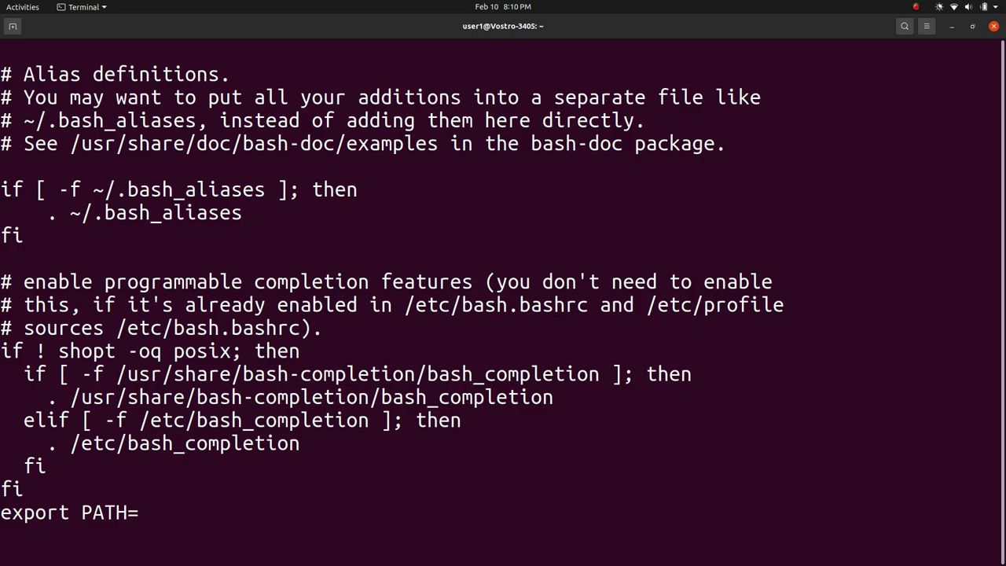
text($PATH:~/)
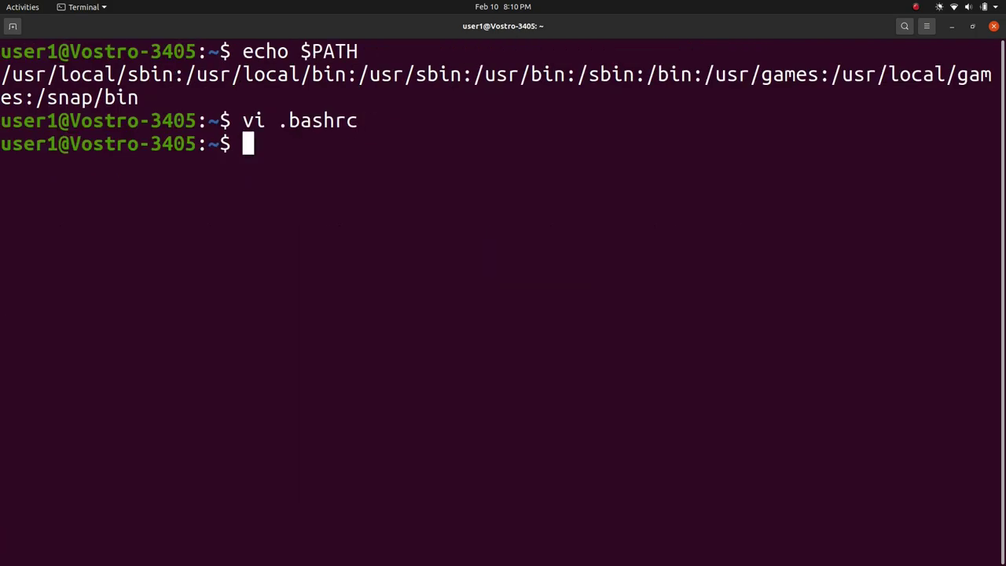
text(exit)
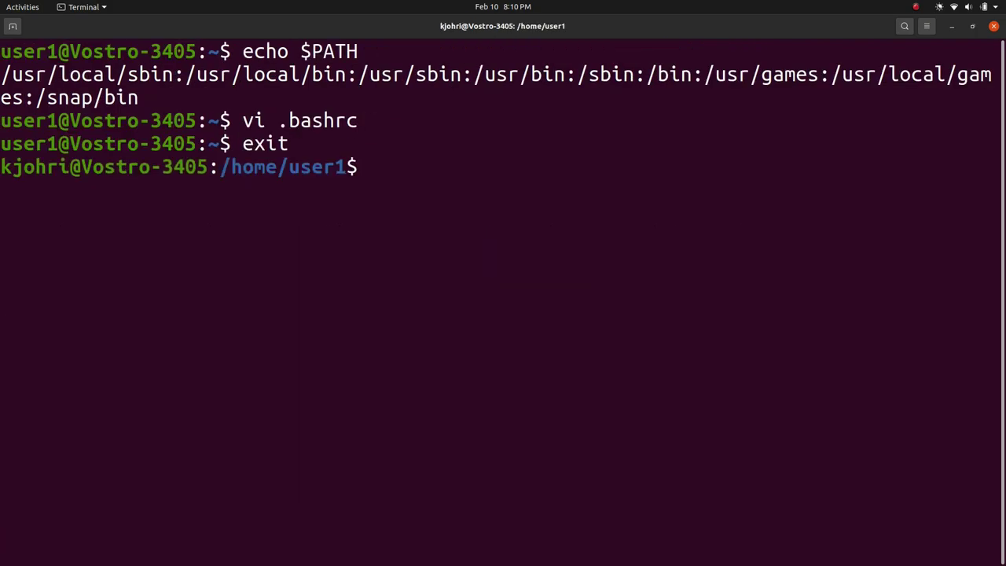
text(su user1)
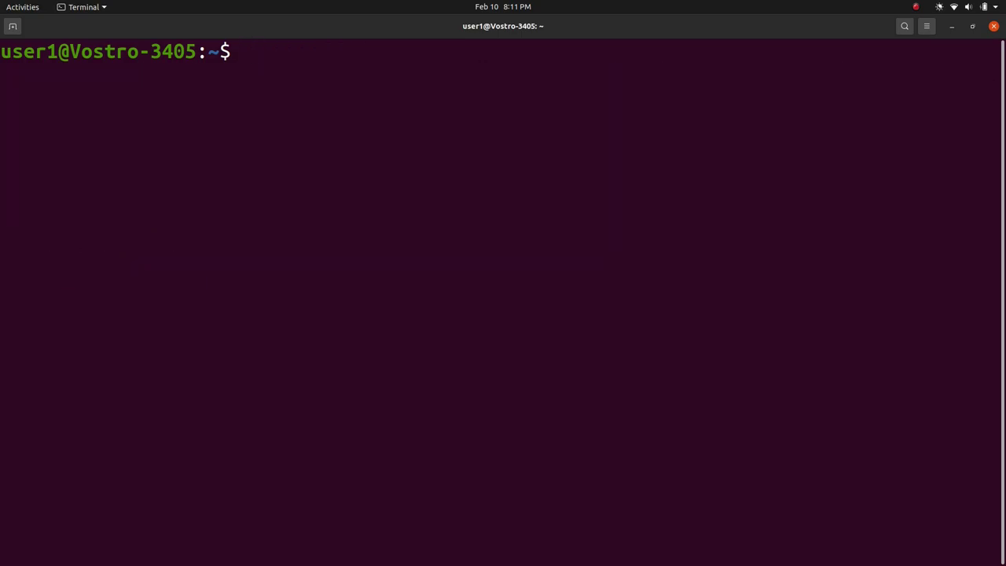
Print the PATH variable with echo $PATH to verify the updated search path.
text(echo $PATH)
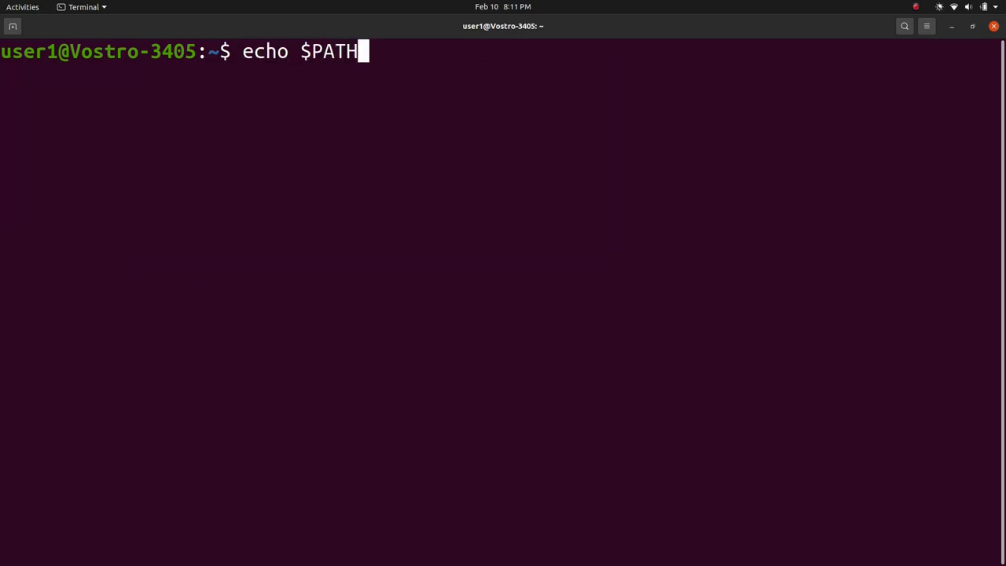
key(Return)
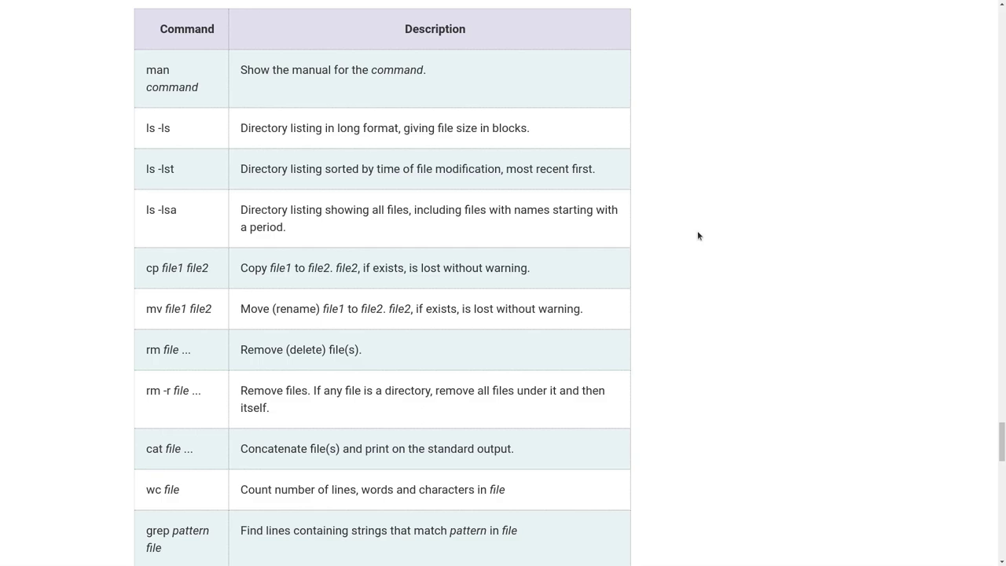
Scroll the shell commands reference table down to its final vi file row.
scroll(down, 3)
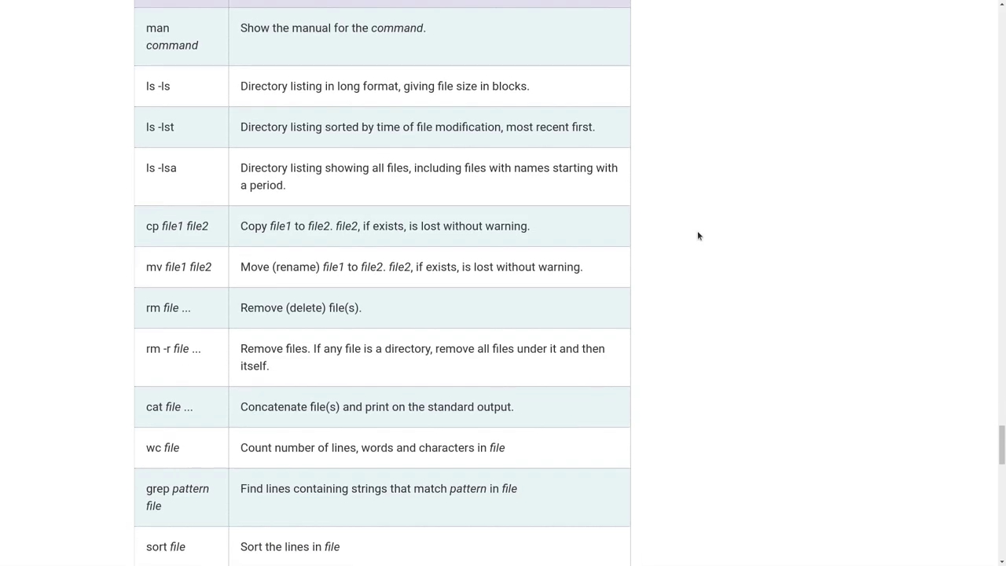
scroll(down, 3)
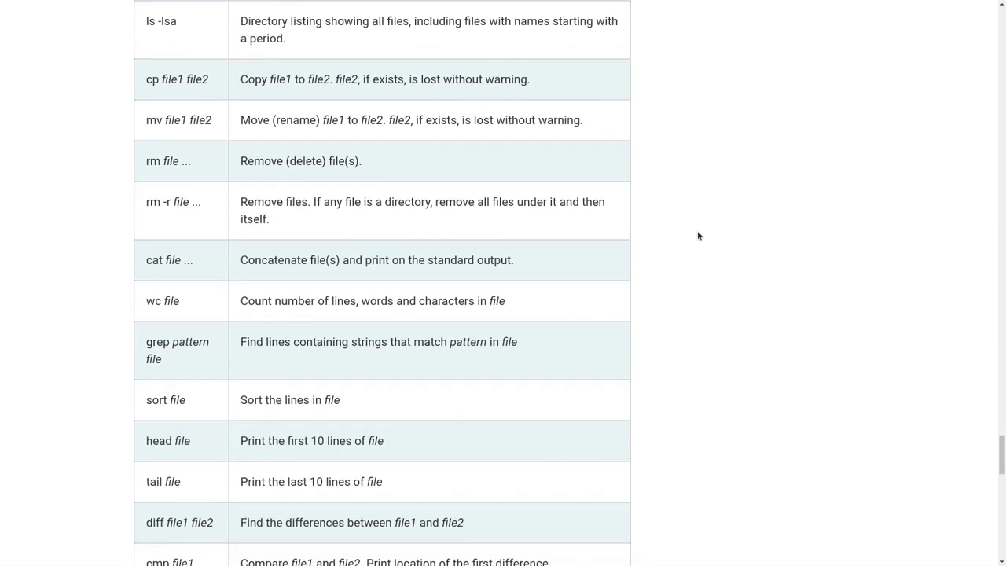
scroll(down, 3)
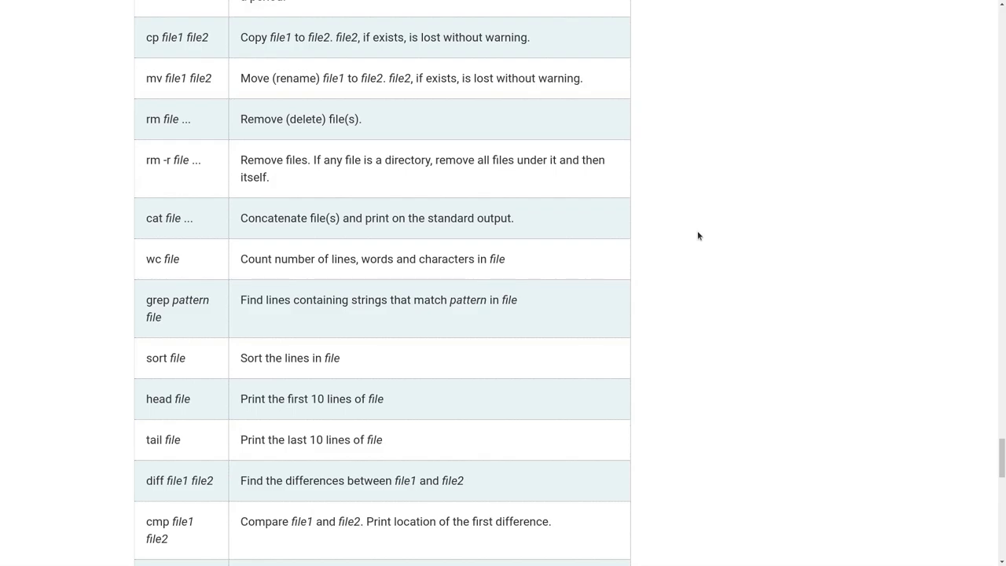
scroll(down, 3)
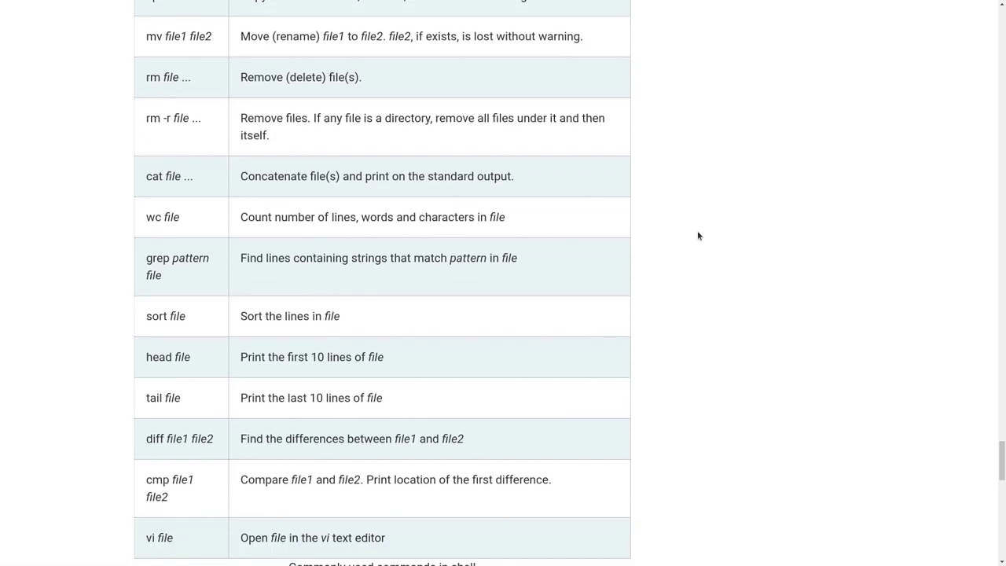
scroll(down, 3)
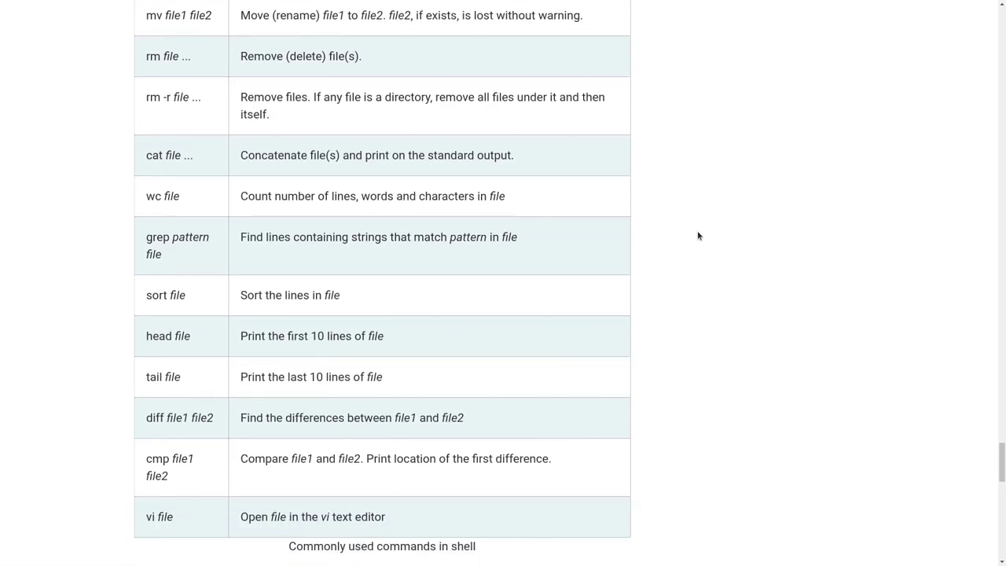